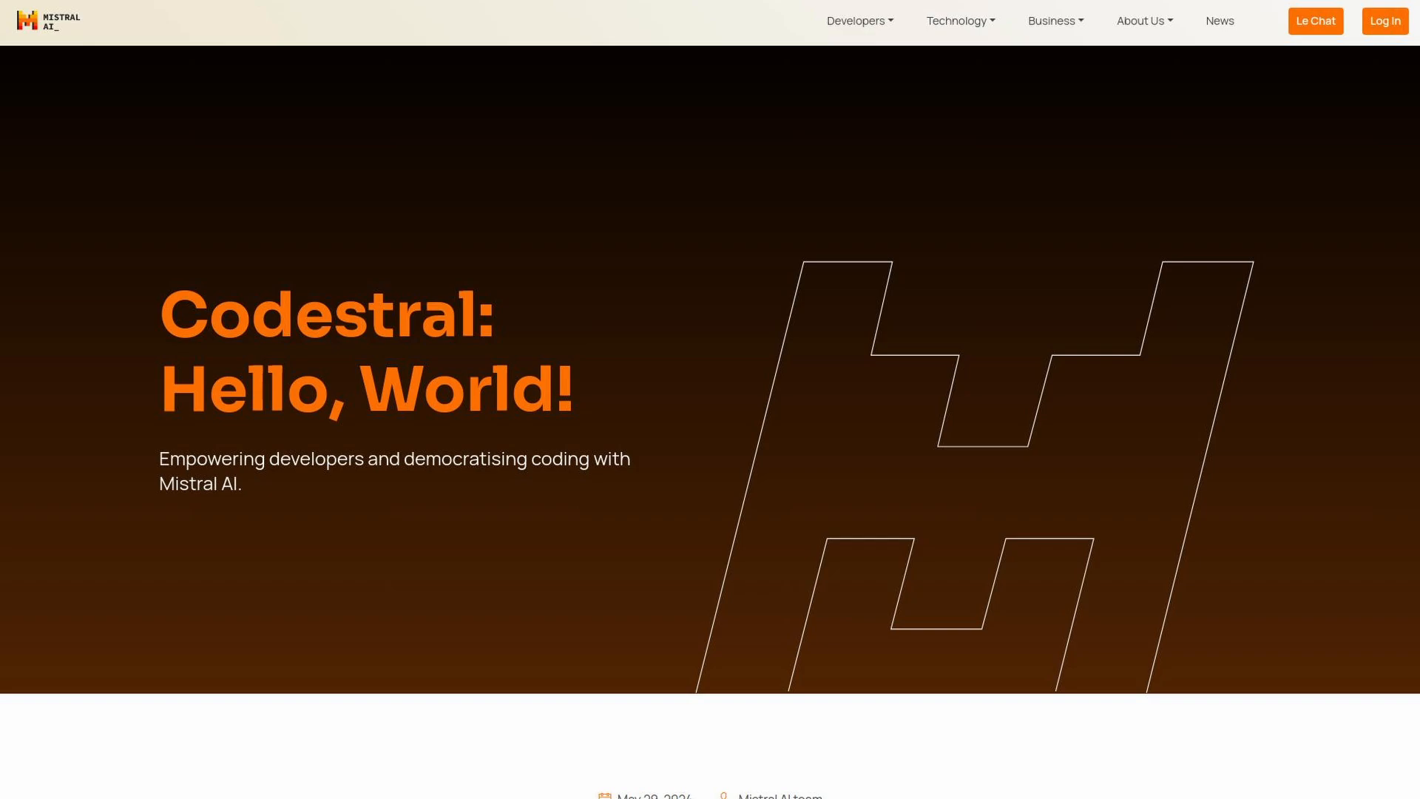
# Browse ollama.com, go to the Models library and select the codestral model entry
pyautogui.scroll(-3)
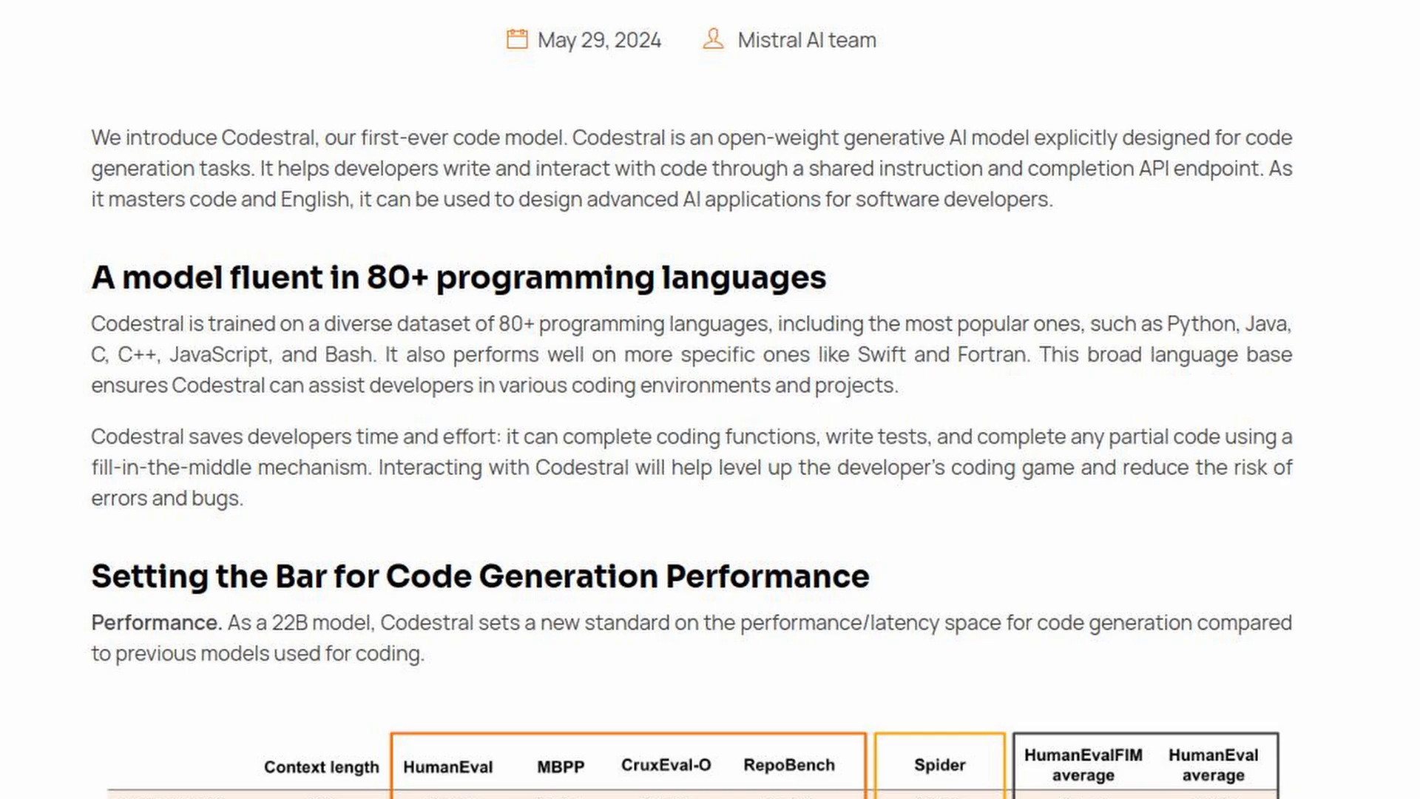
pyautogui.scroll(-3)
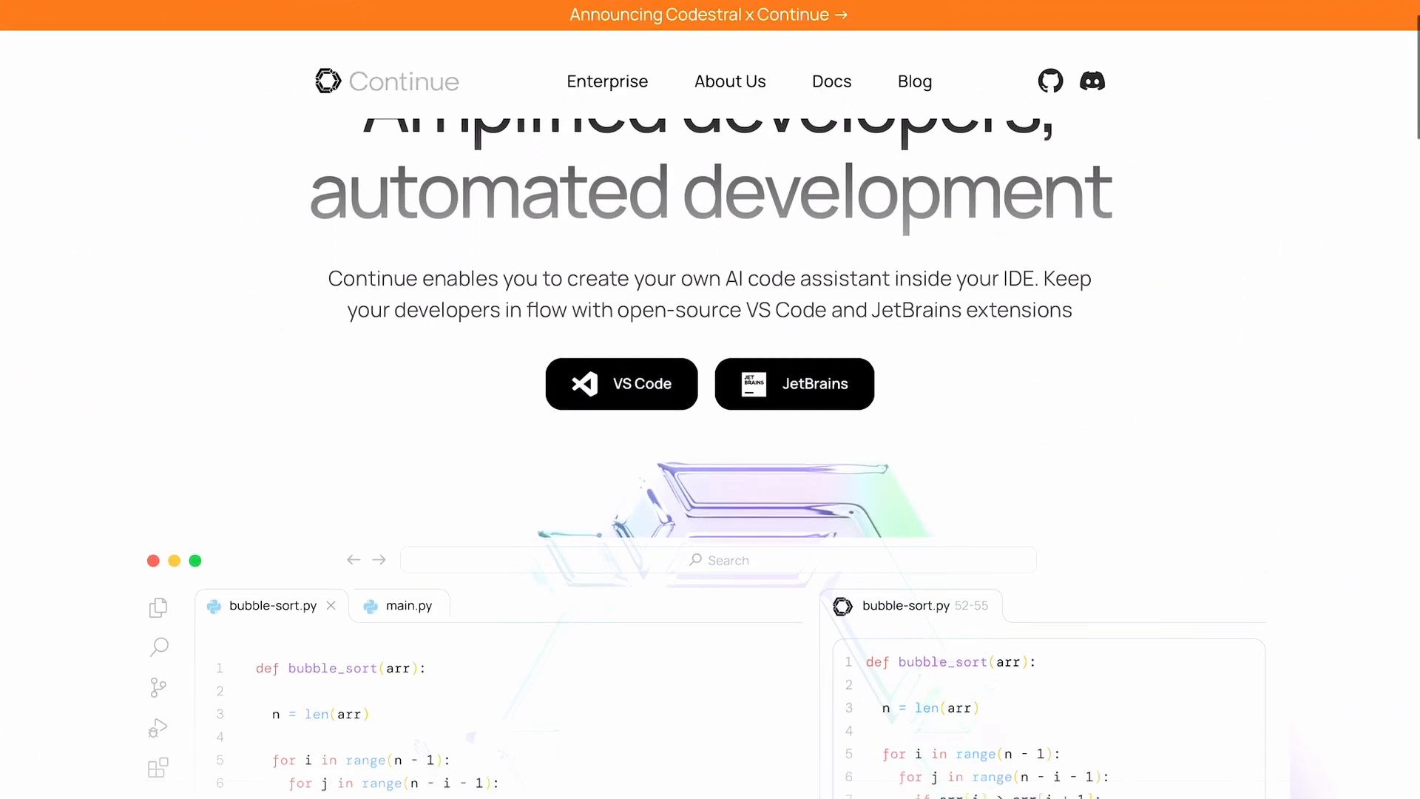
pyautogui.scroll(-3)
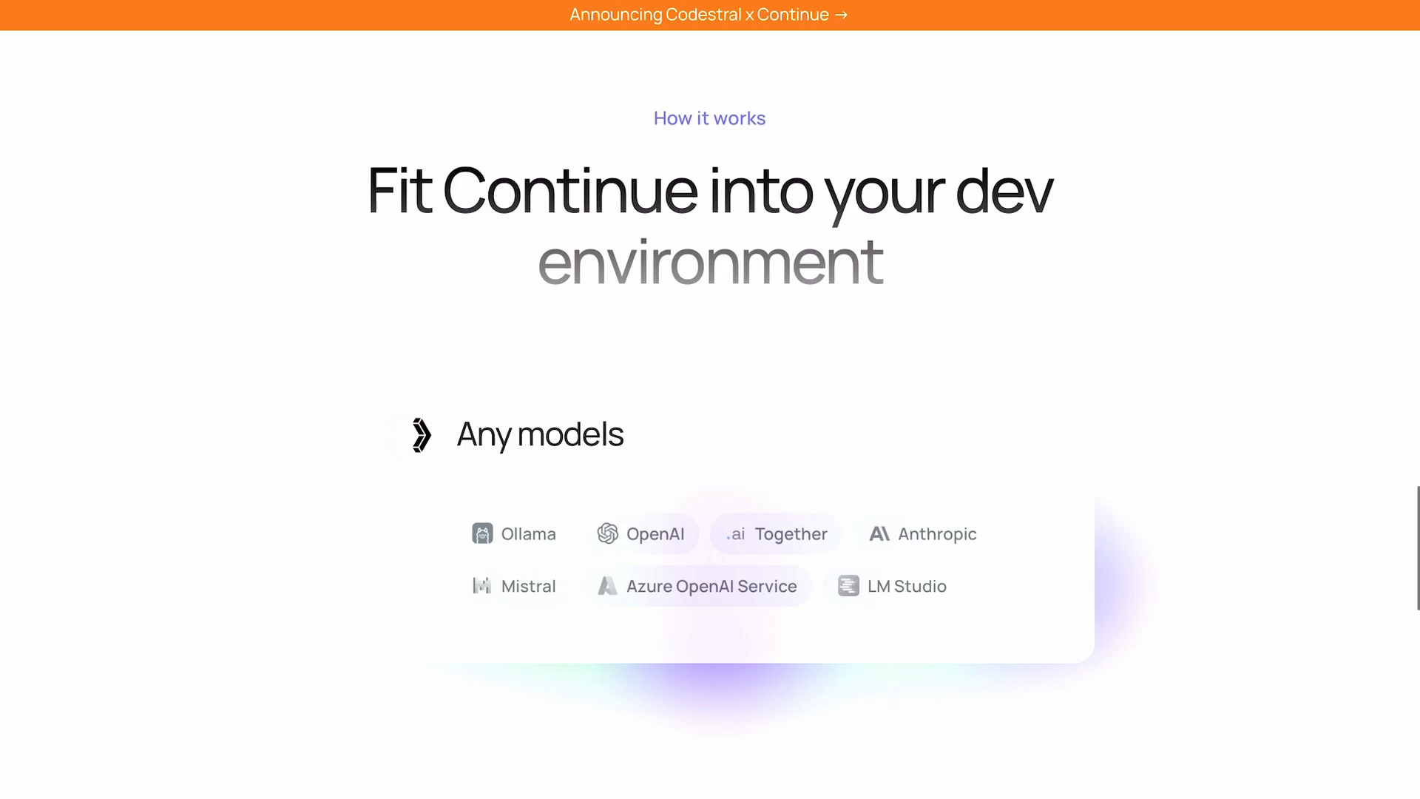
pyautogui.scroll(-3)
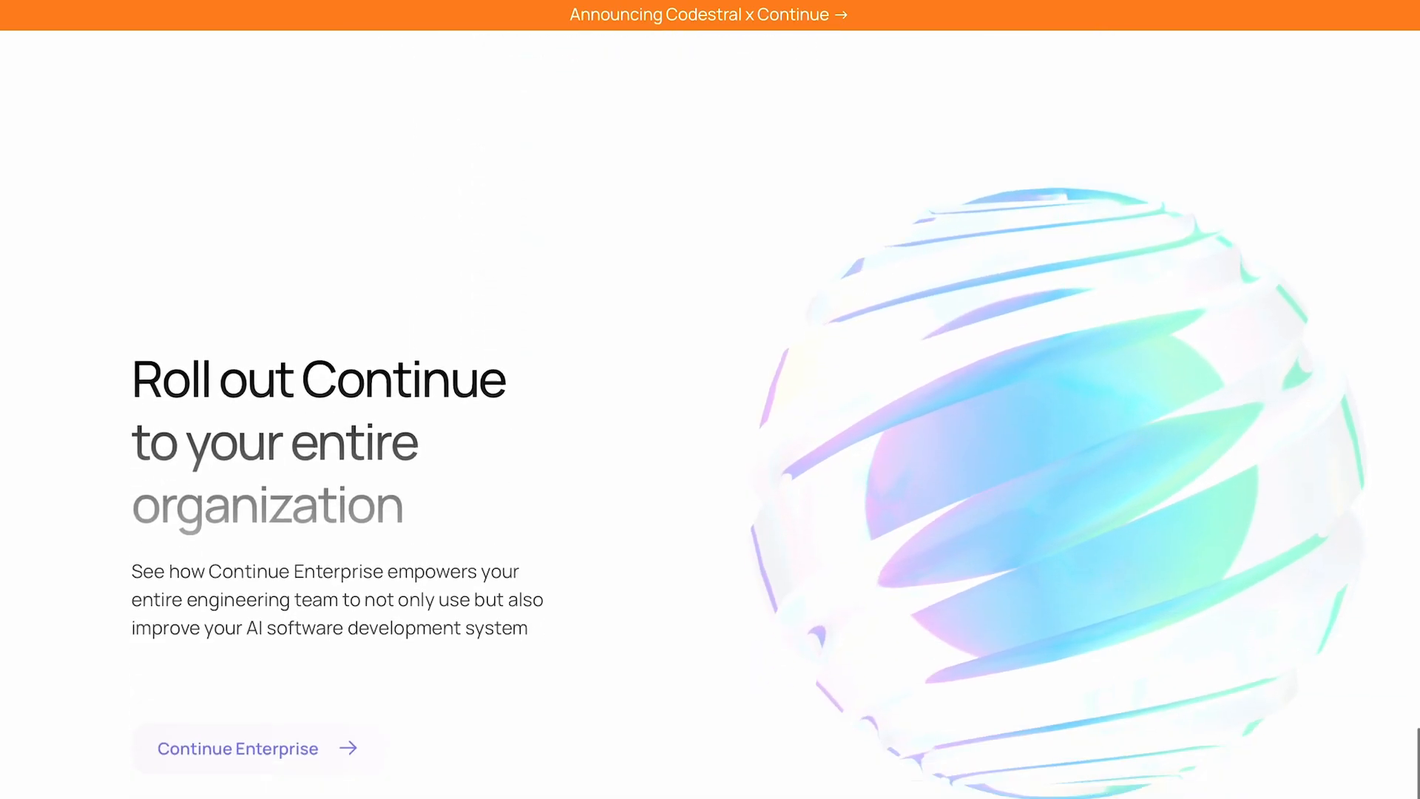
pyautogui.scroll(-3)
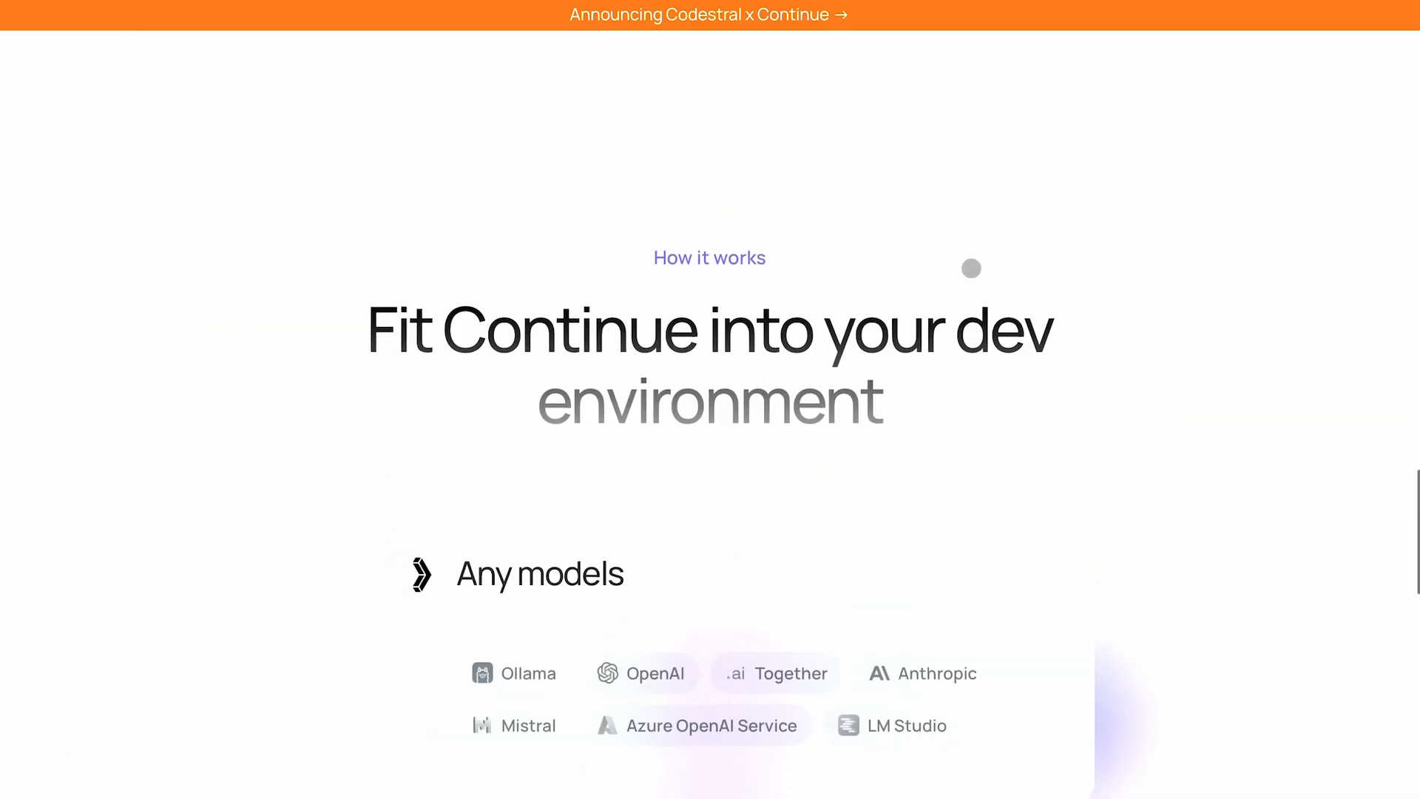
pyautogui.scroll(3)
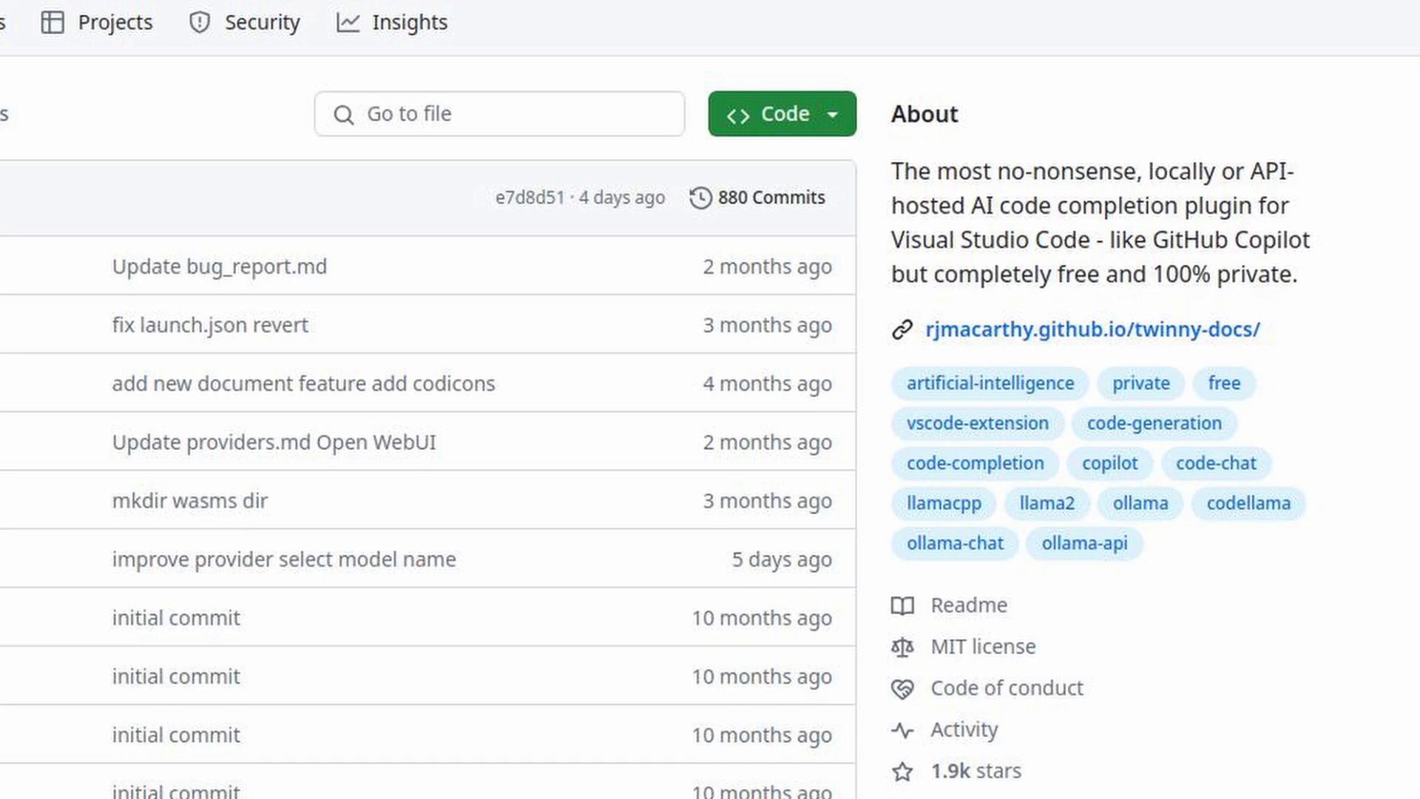
pyautogui.scroll(-3)
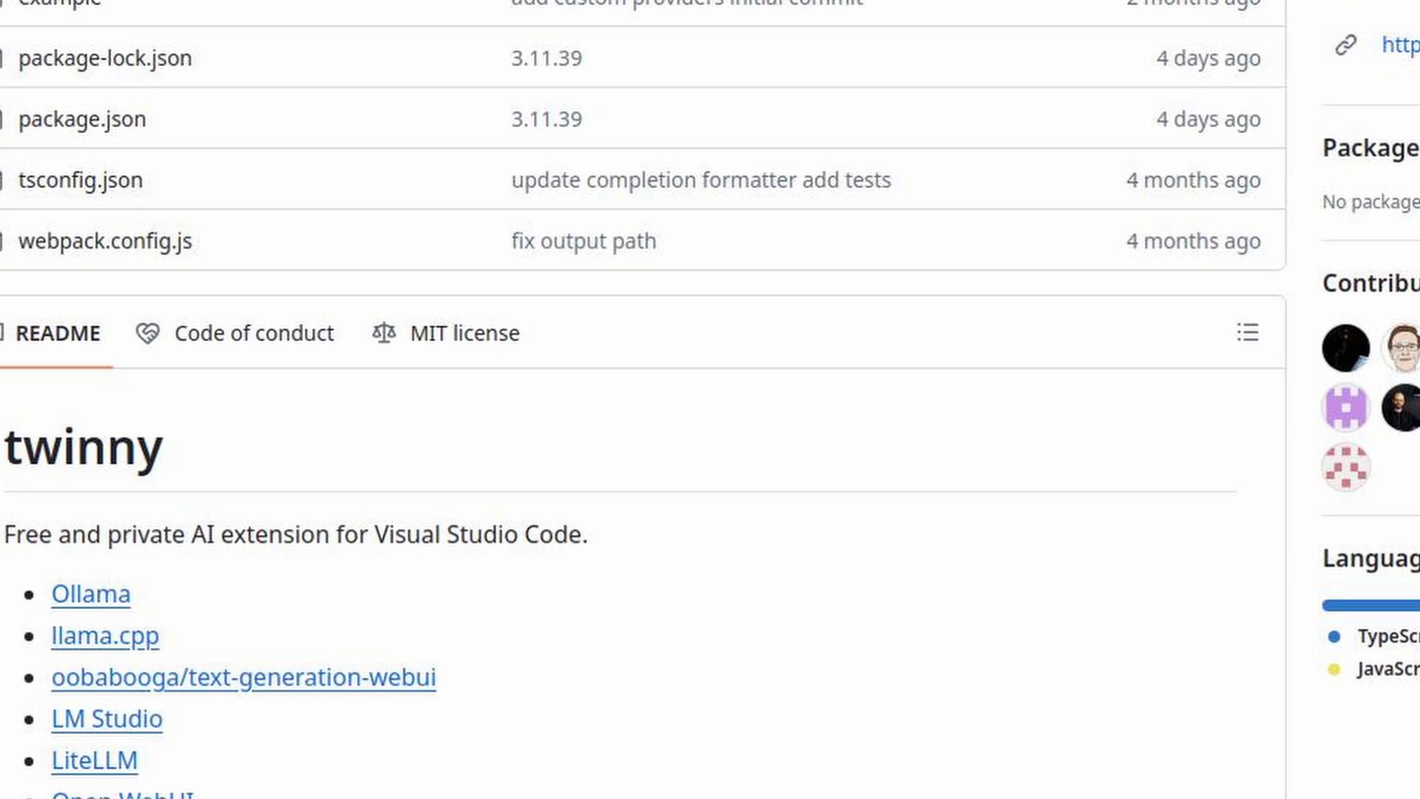
pyautogui.scroll(-3)
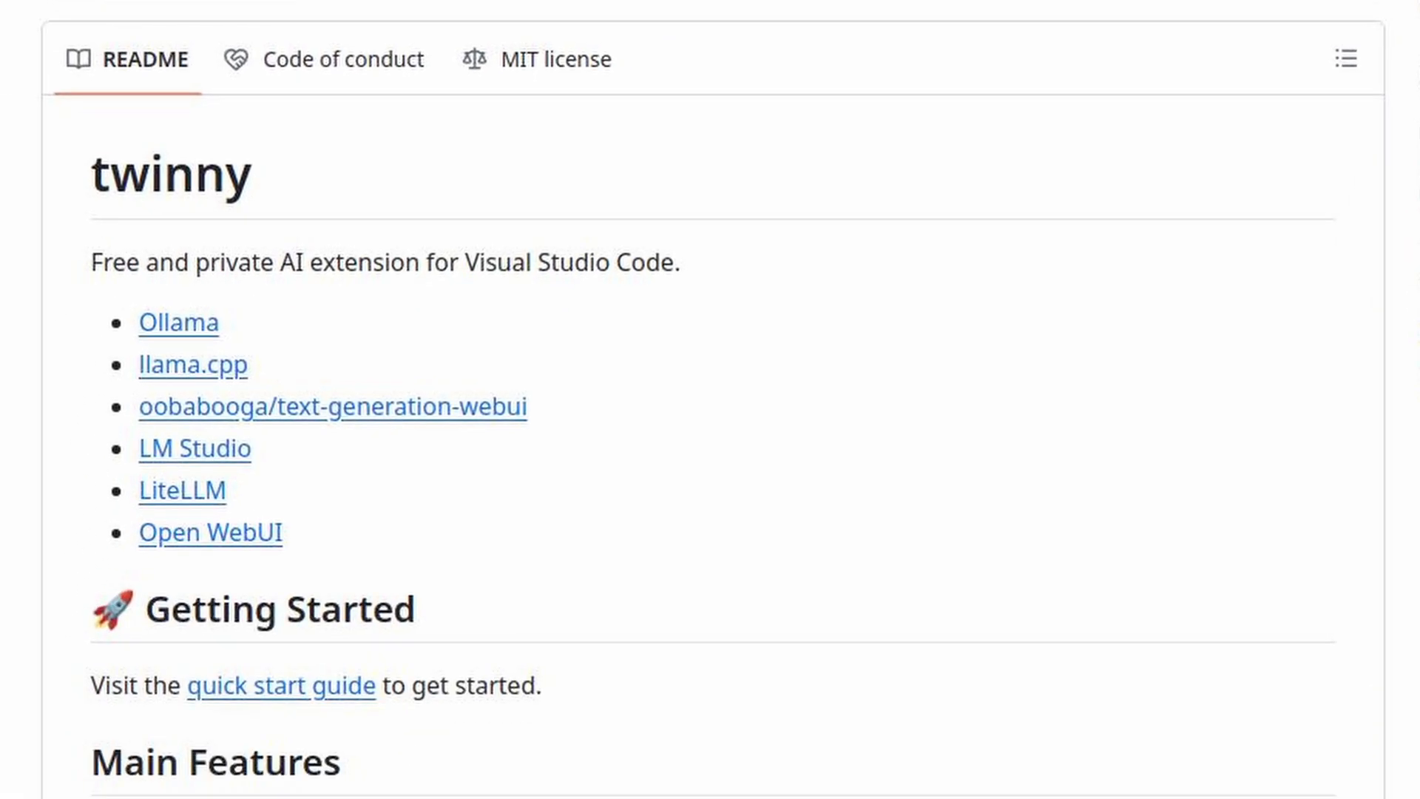
pyautogui.scroll(-3)
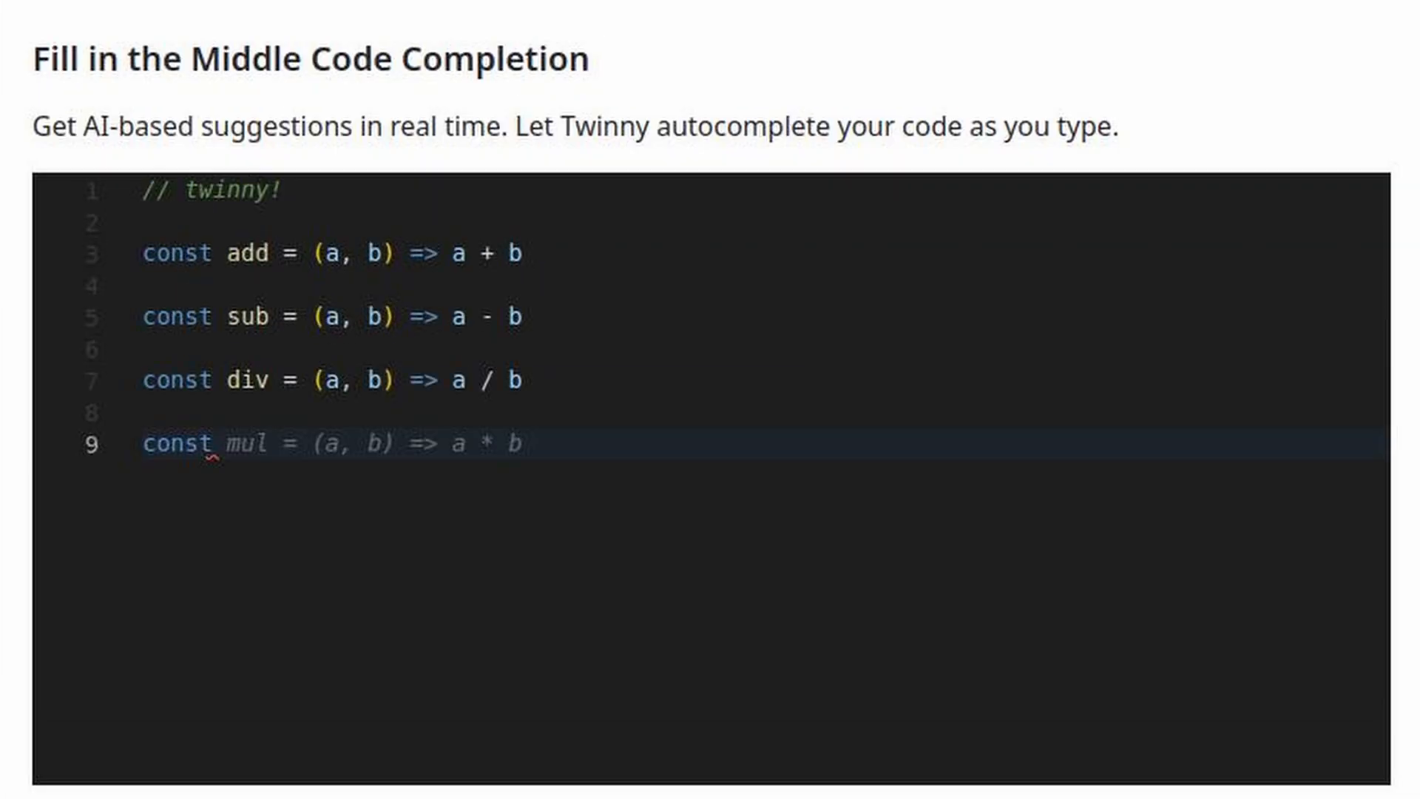
pyautogui.scroll(-3)
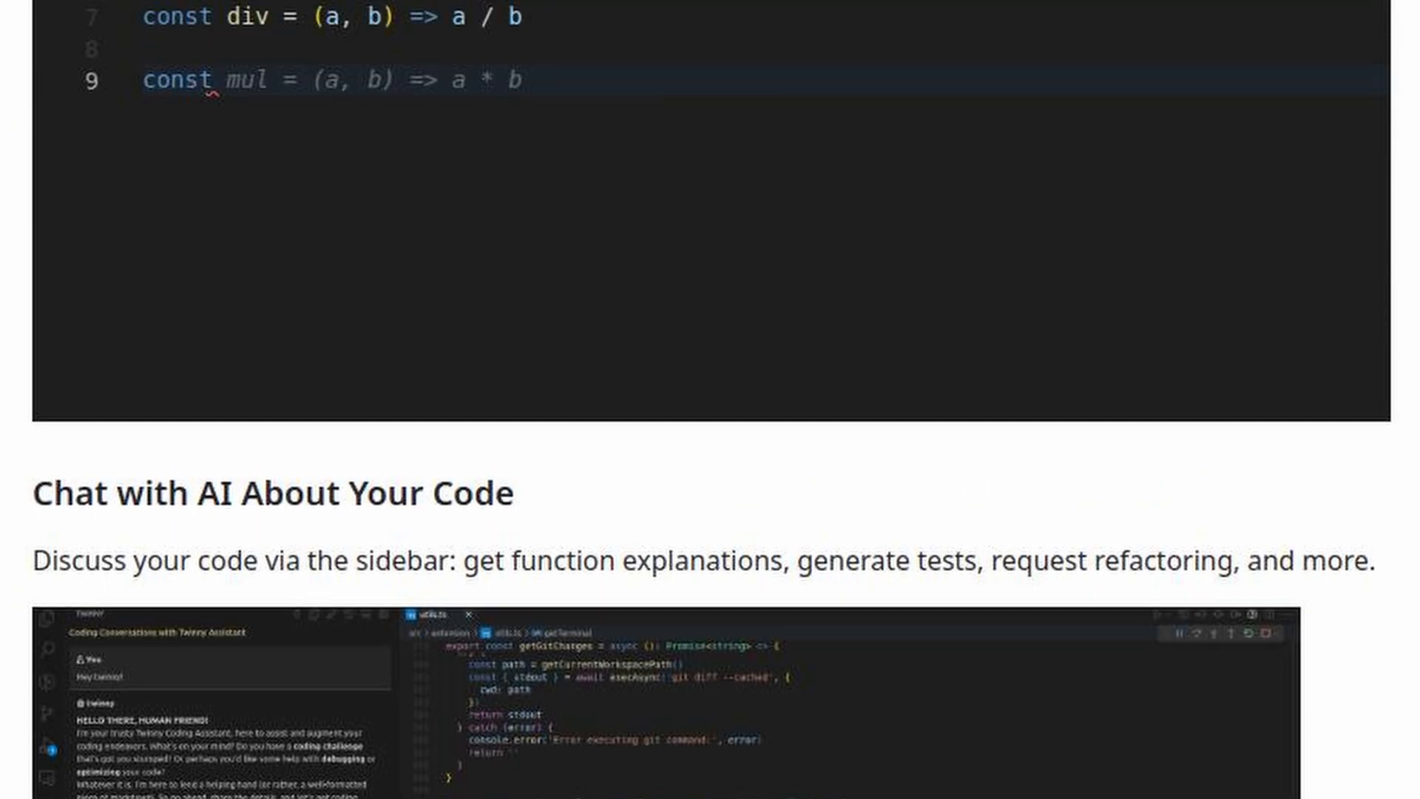
pyautogui.scroll(3)
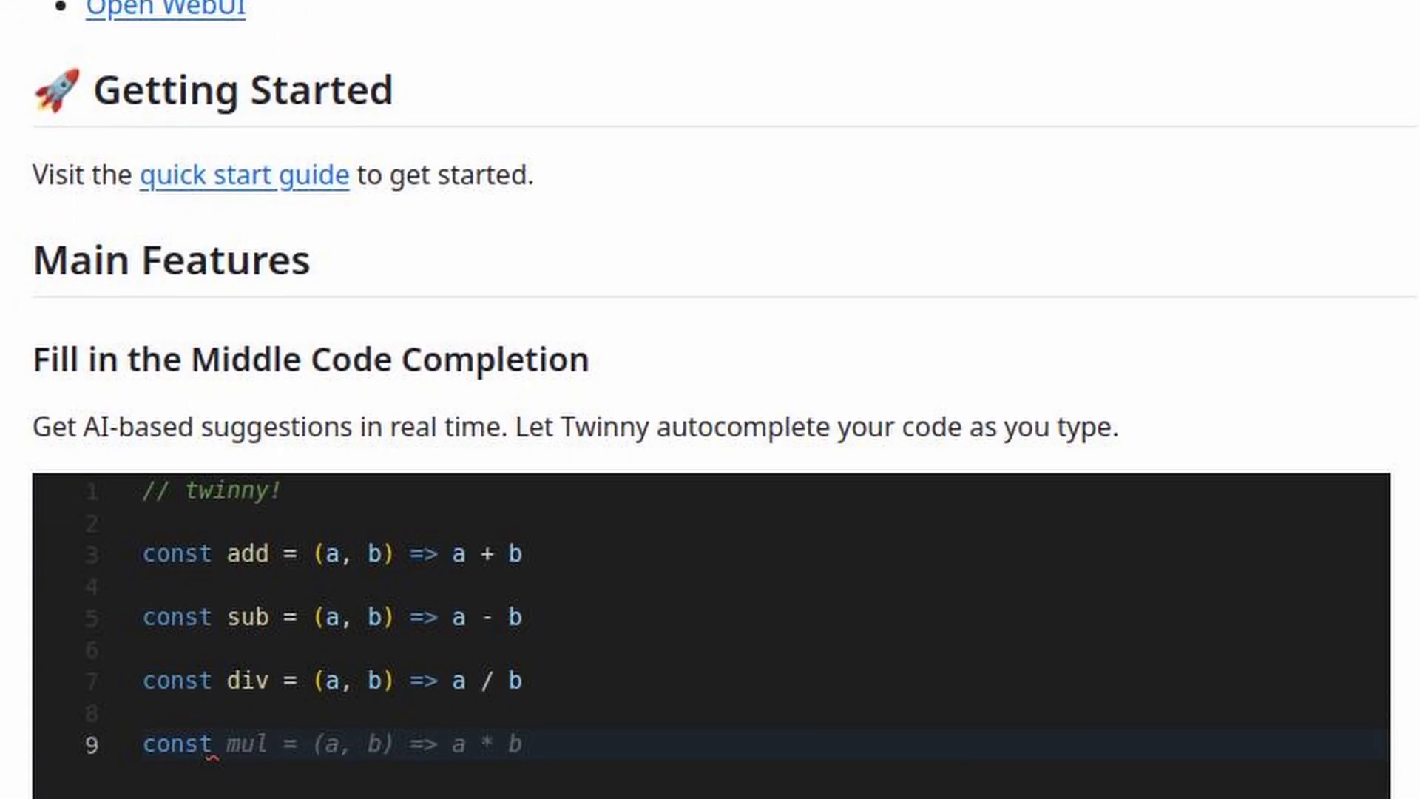
pyautogui.scroll(-3)
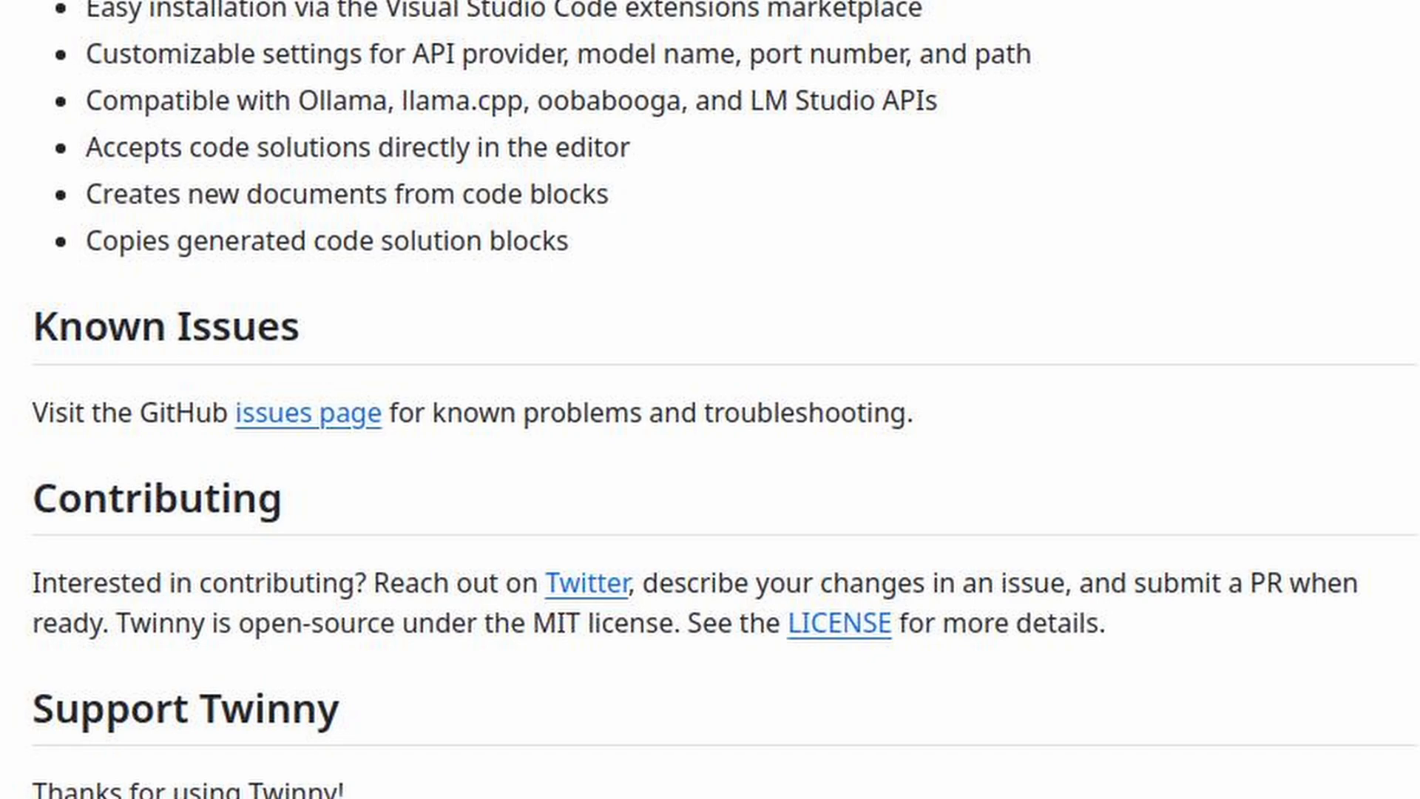
pyautogui.scroll(-3)
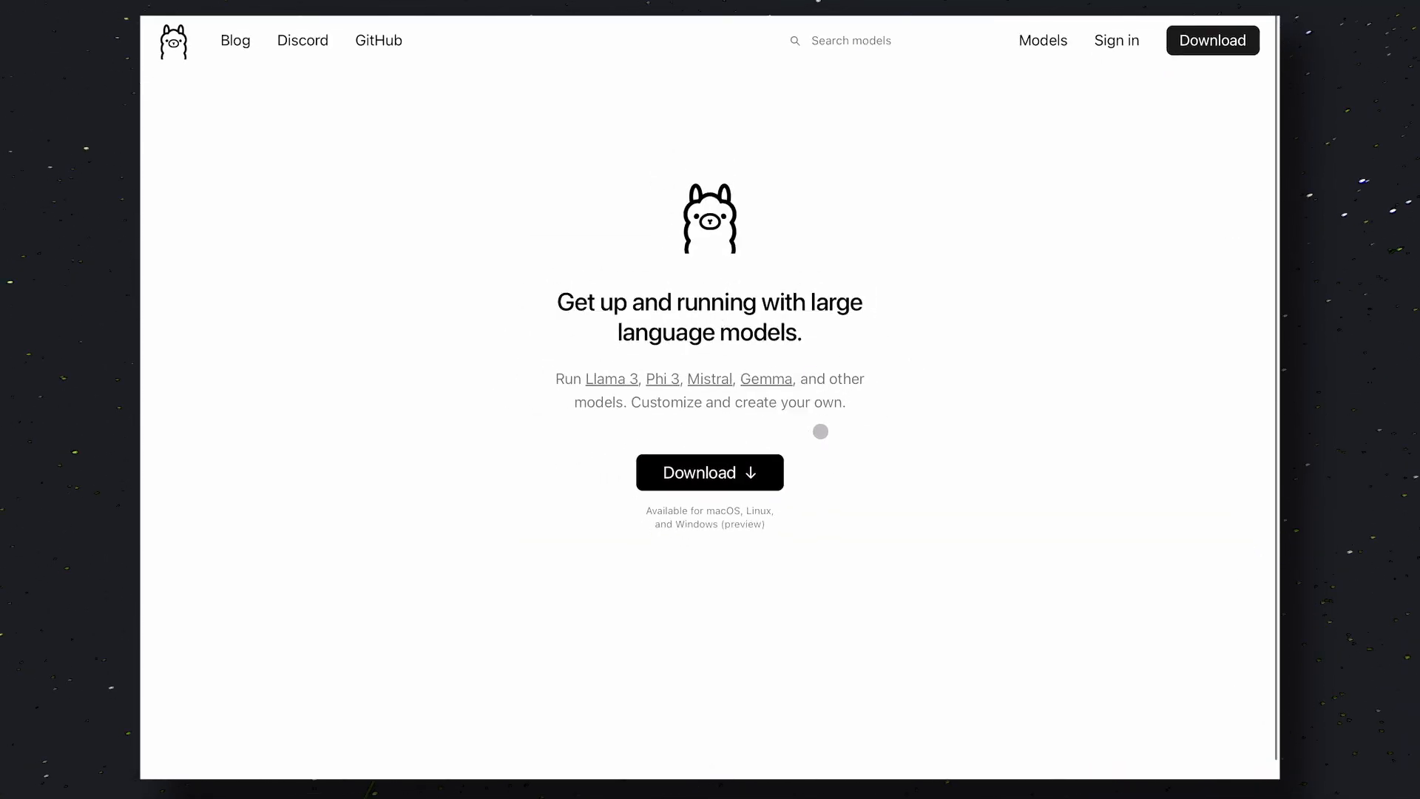
pyautogui.click(710, 472)
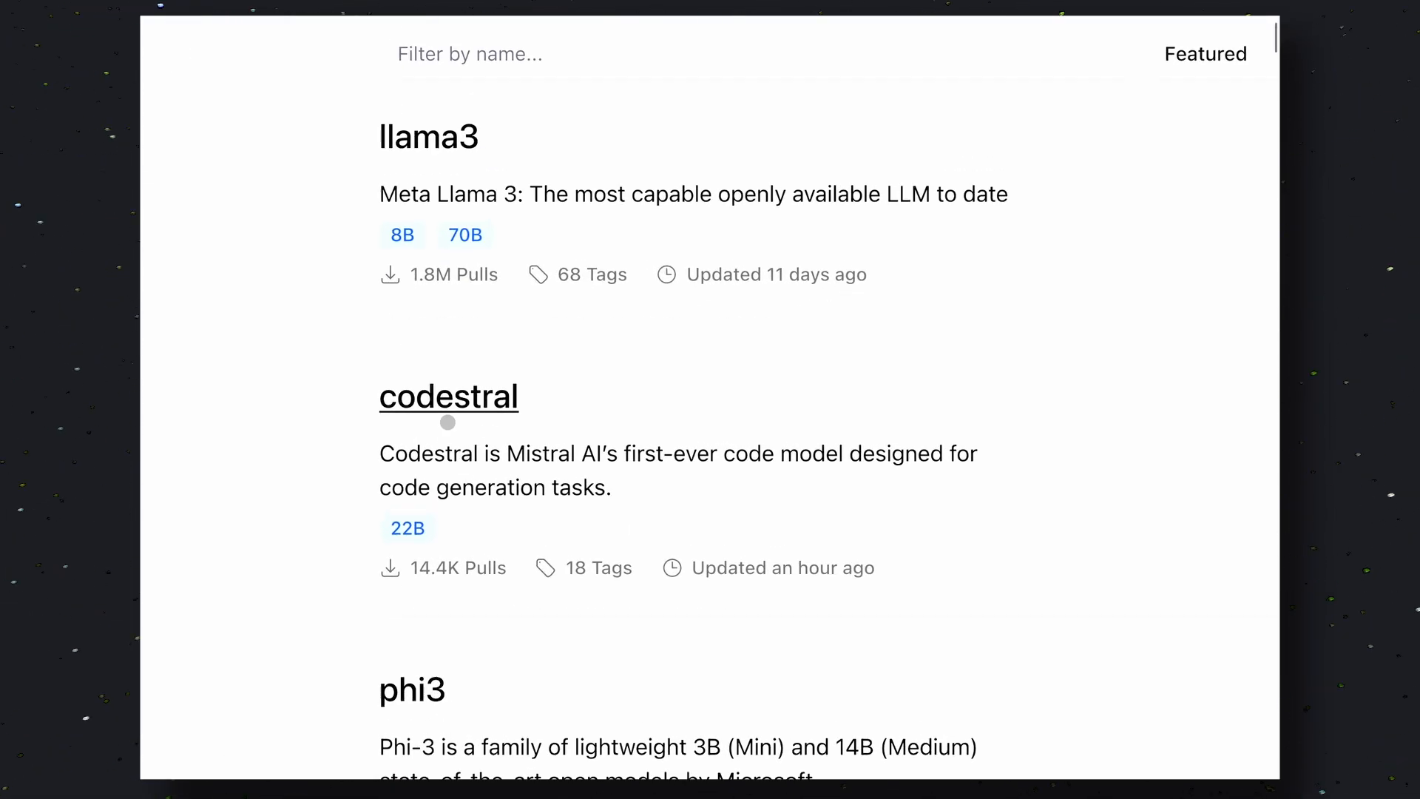
pyautogui.click(448, 396)
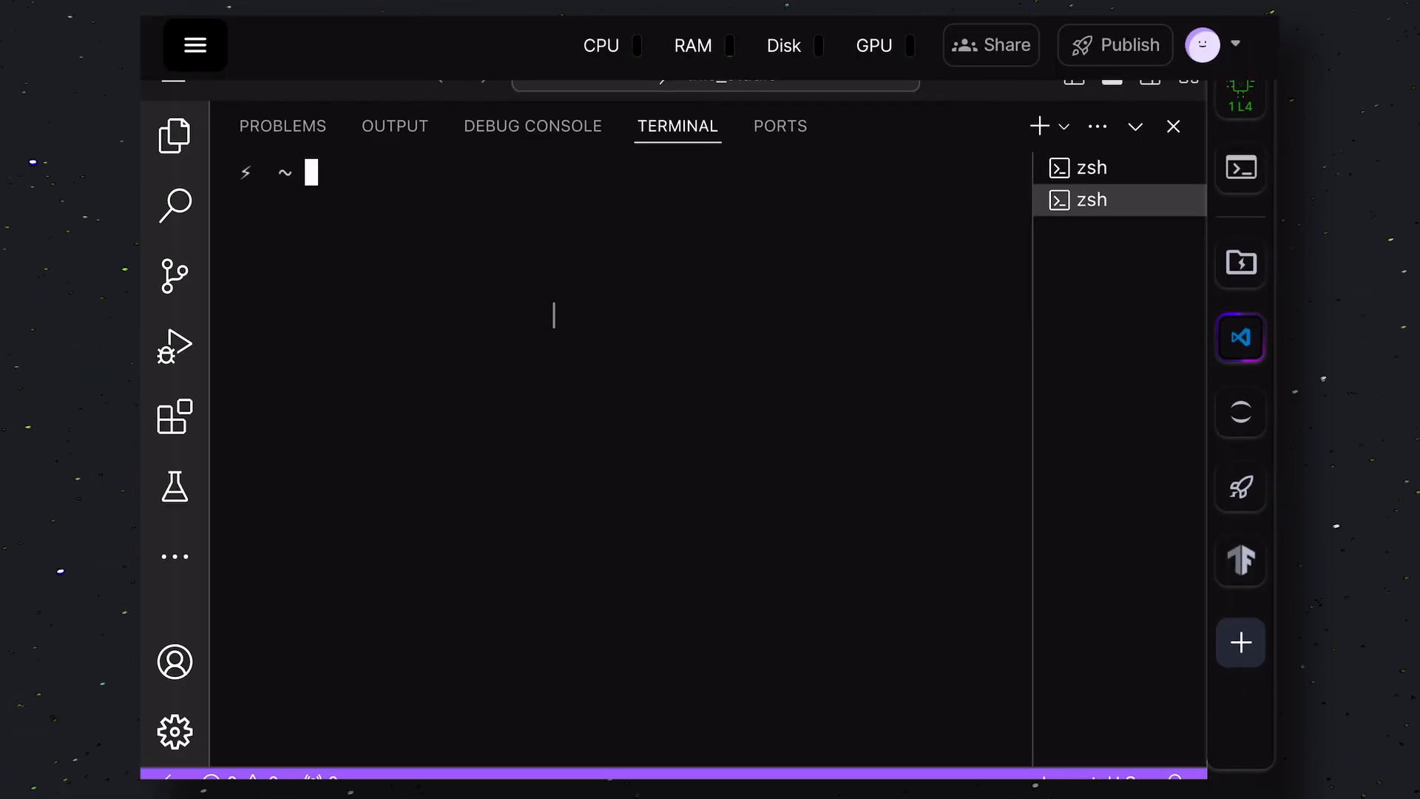
# Run 'ollama run codestral' in the terminal to start the model locally
pyautogui.rightClick(367, 352)
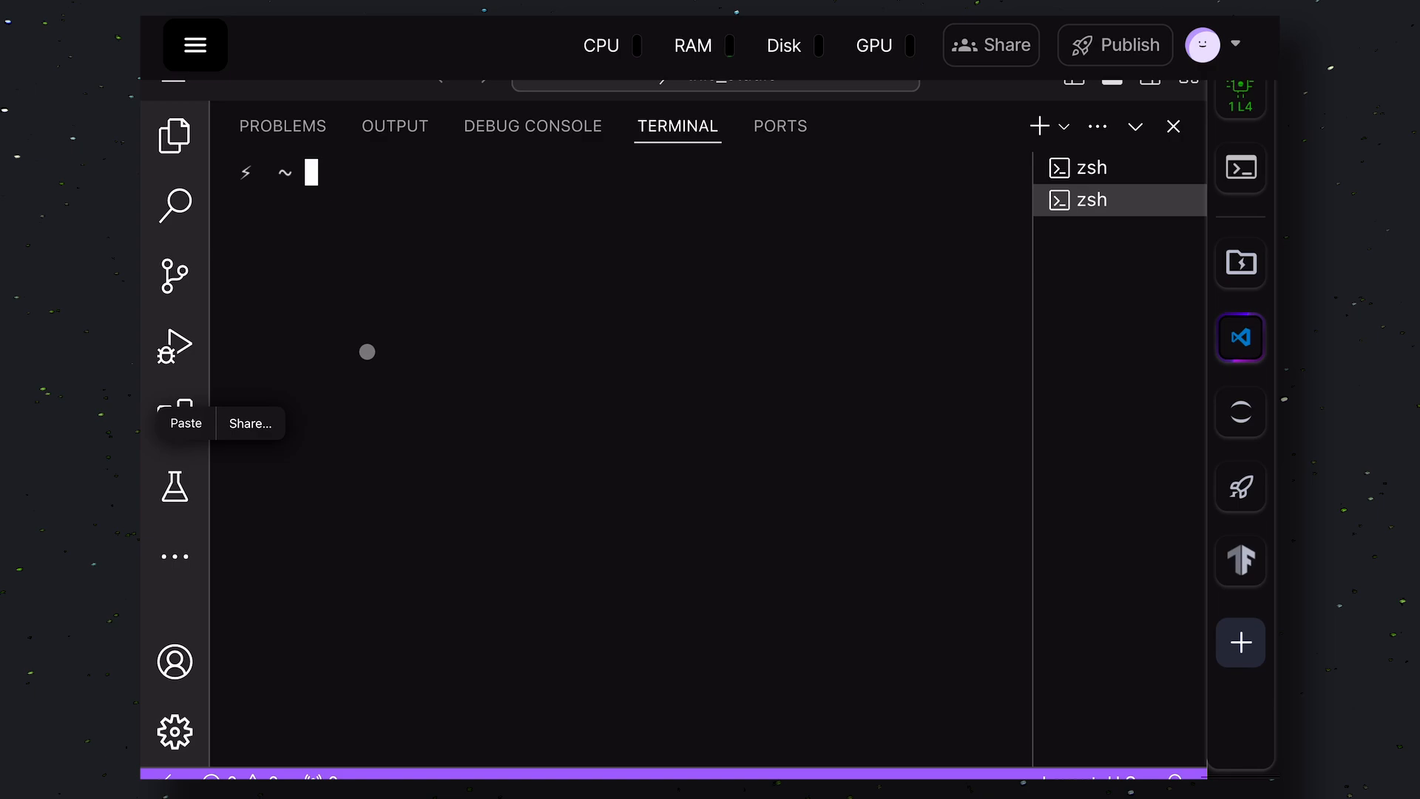
pyautogui.write('ollama run codestral')
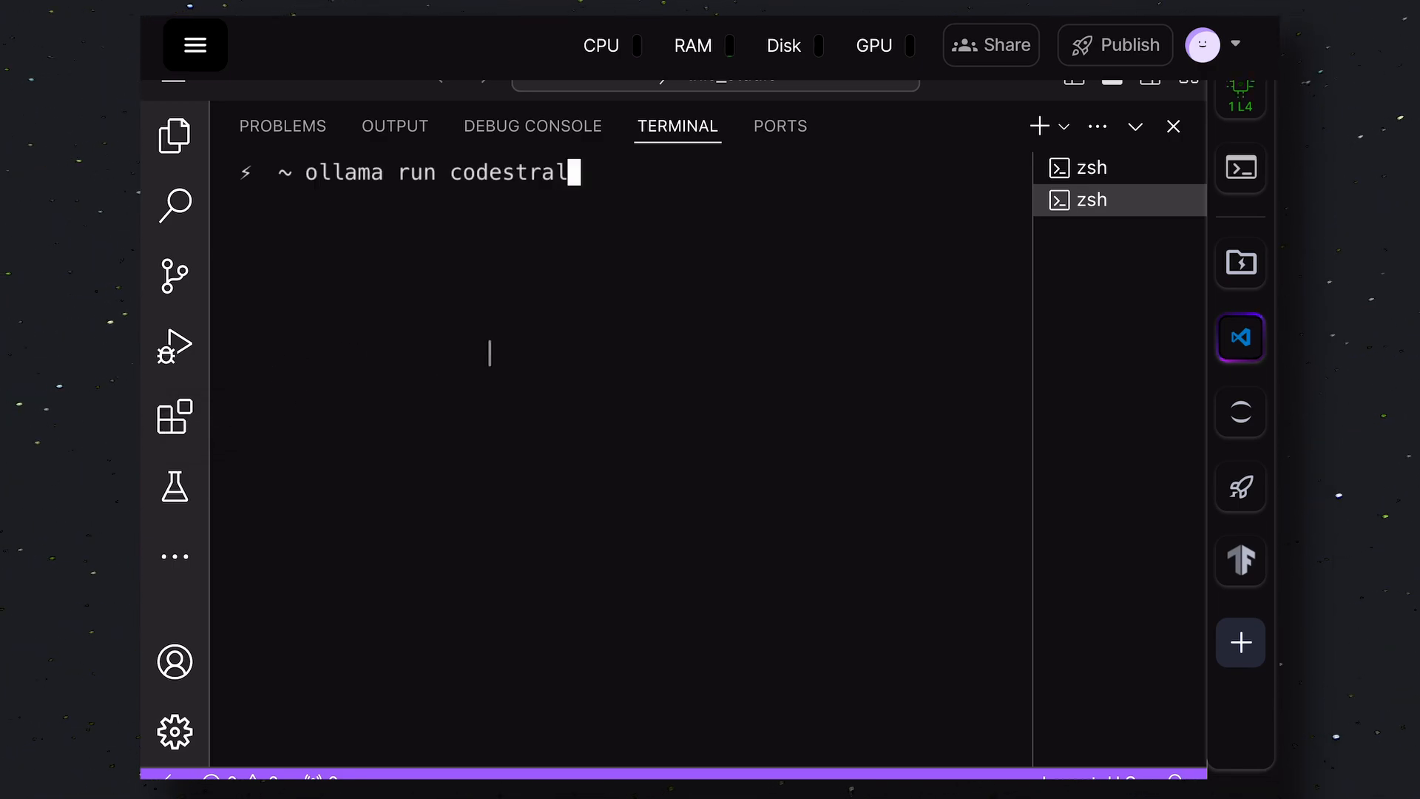
pyautogui.press('Enter')
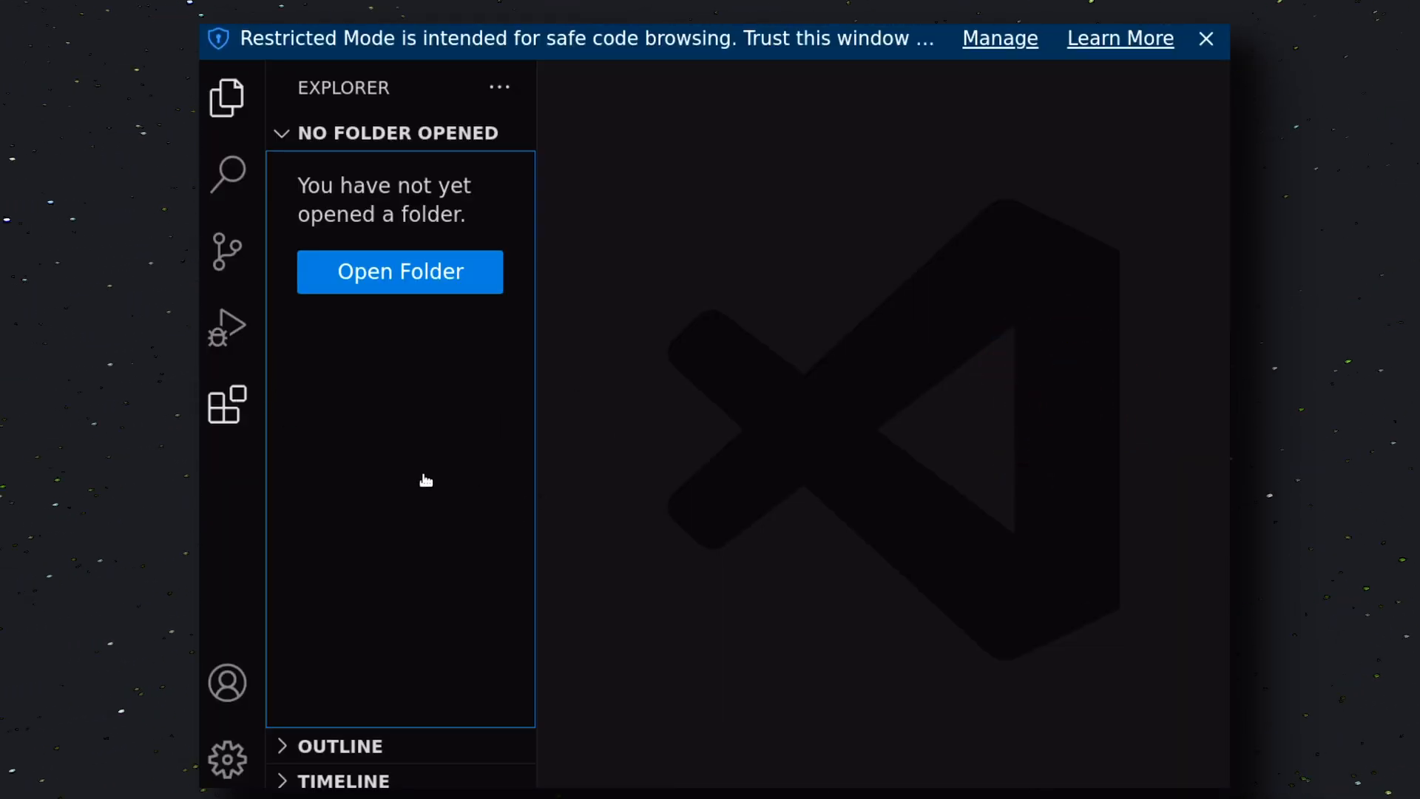
# Search the Extensions marketplace for 'twinny' and bring up the twinny chat sidebar
pyautogui.click(228, 404)
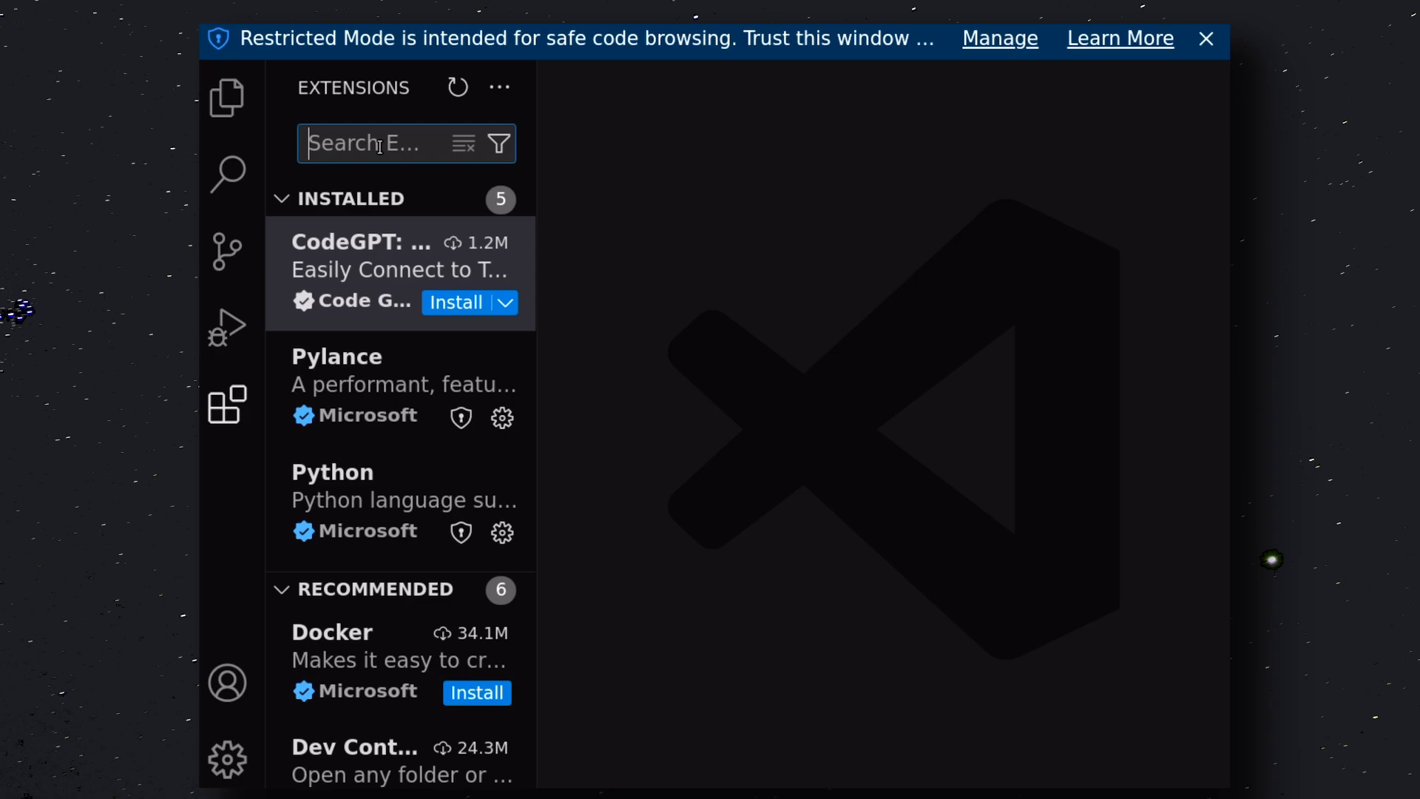
pyautogui.write('twinny')
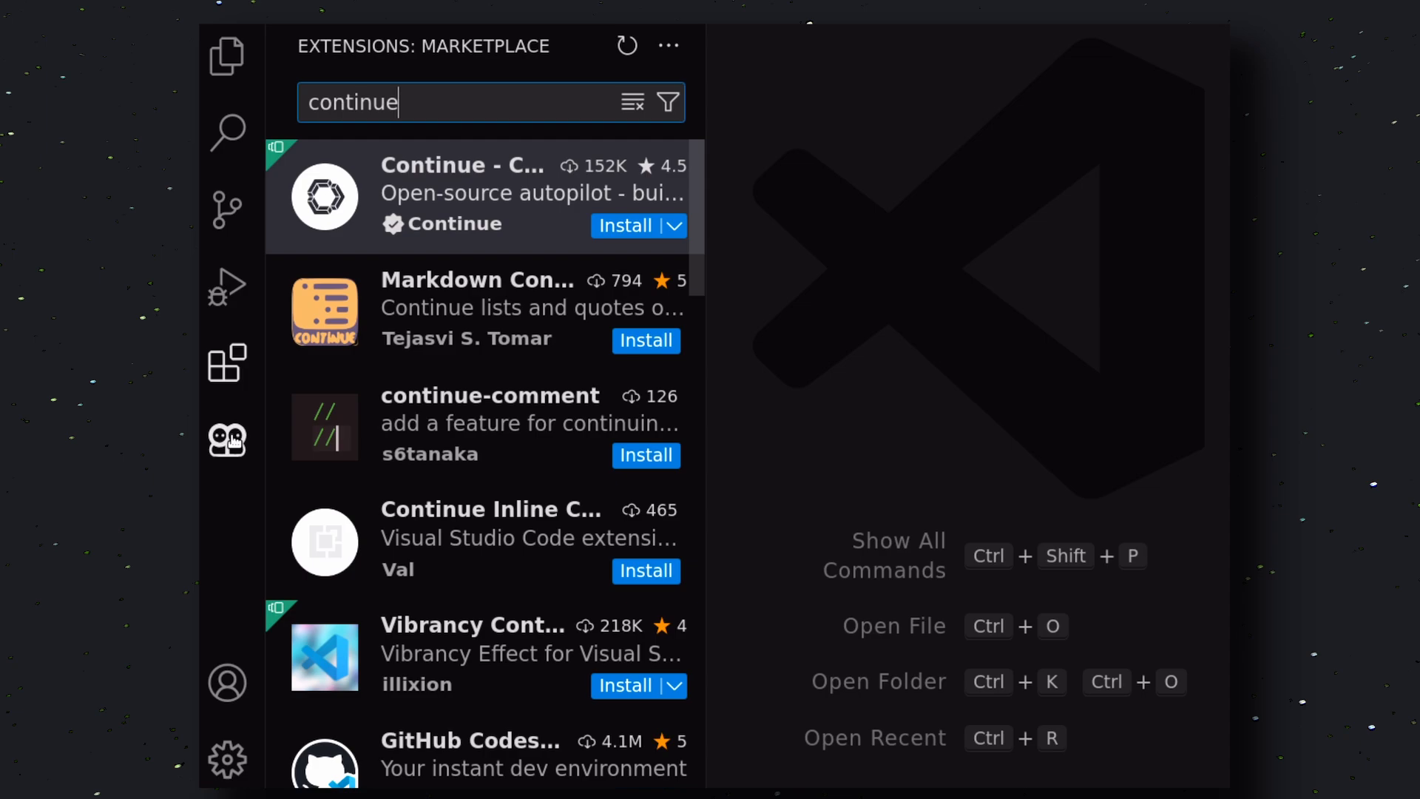
pyautogui.click(228, 439)
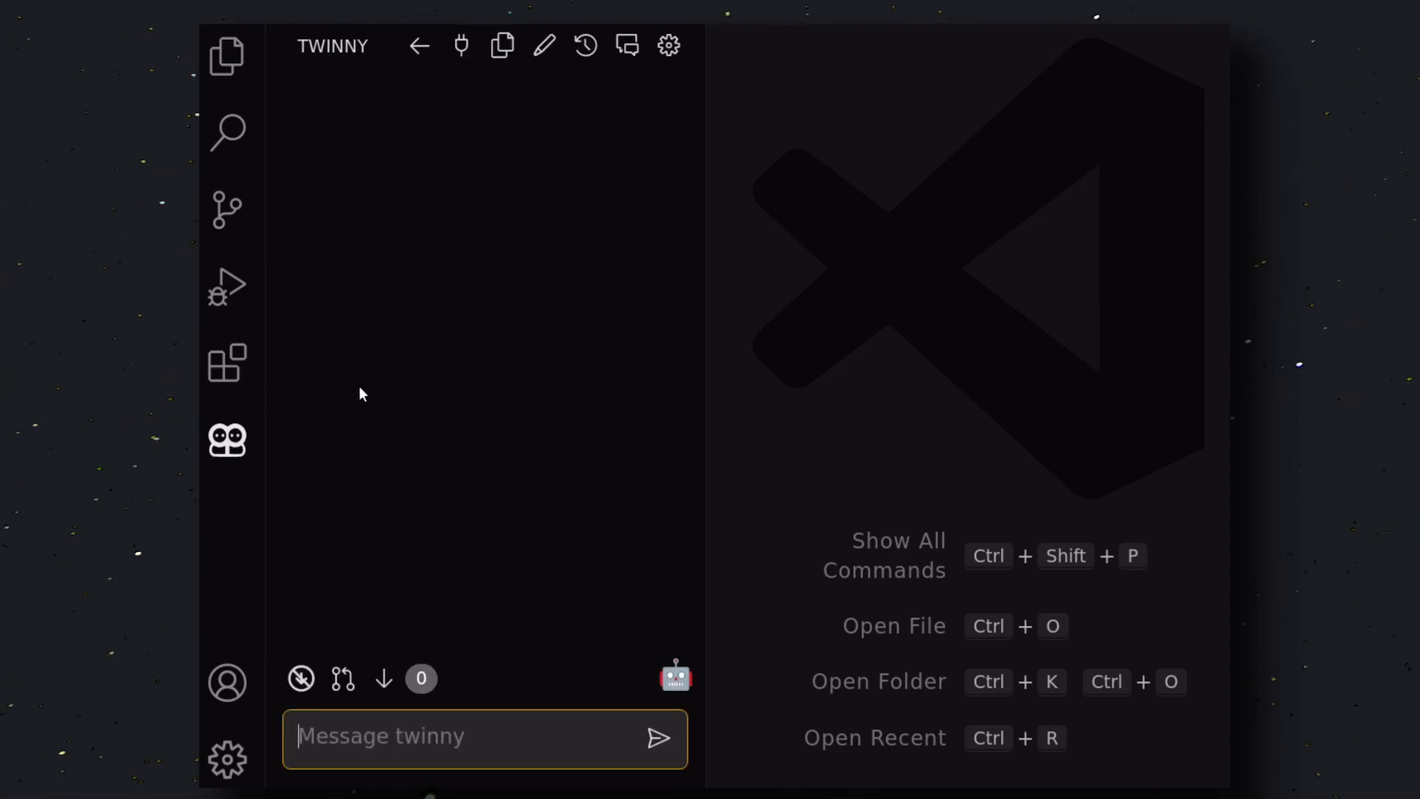
pyautogui.moveTo(473, 372)
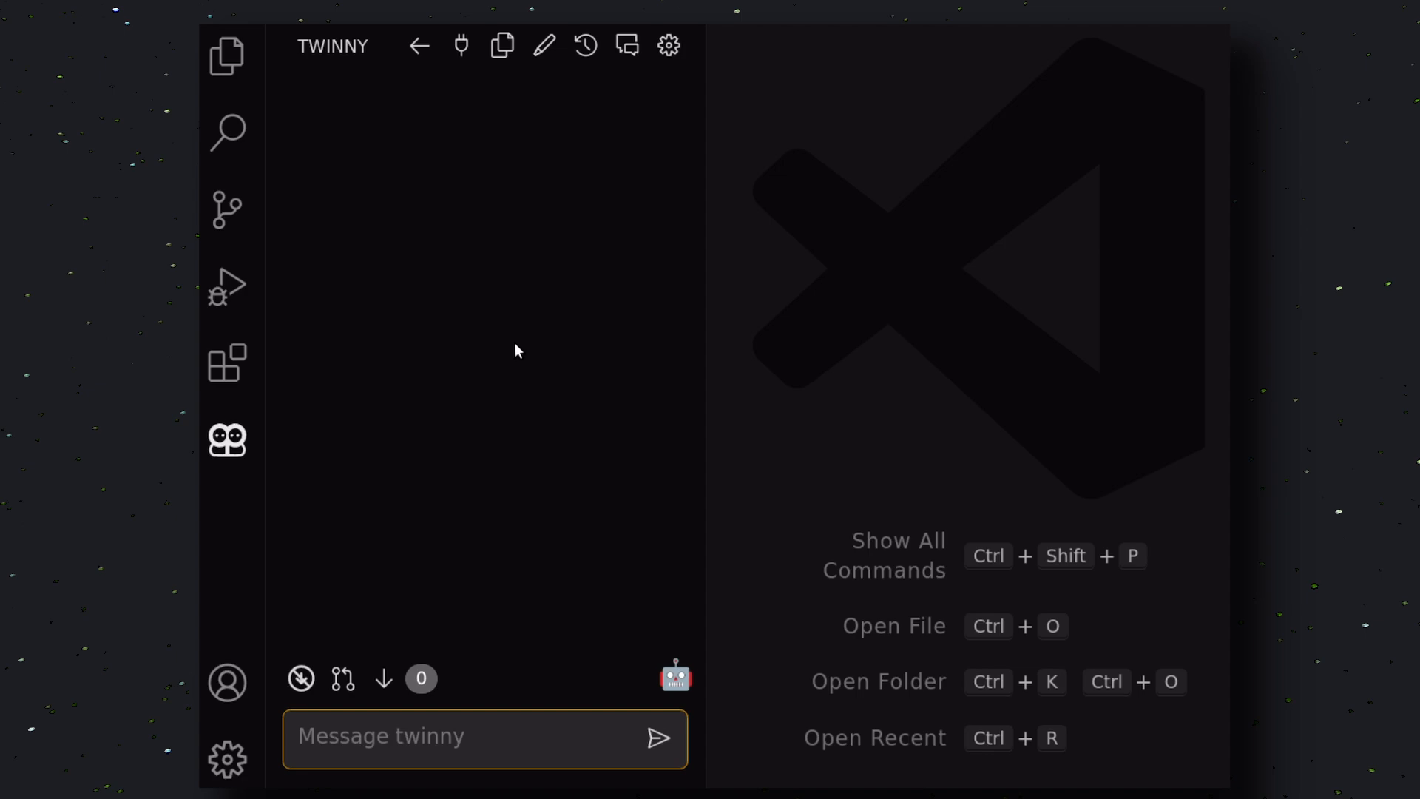
pyautogui.moveTo(394, 344)
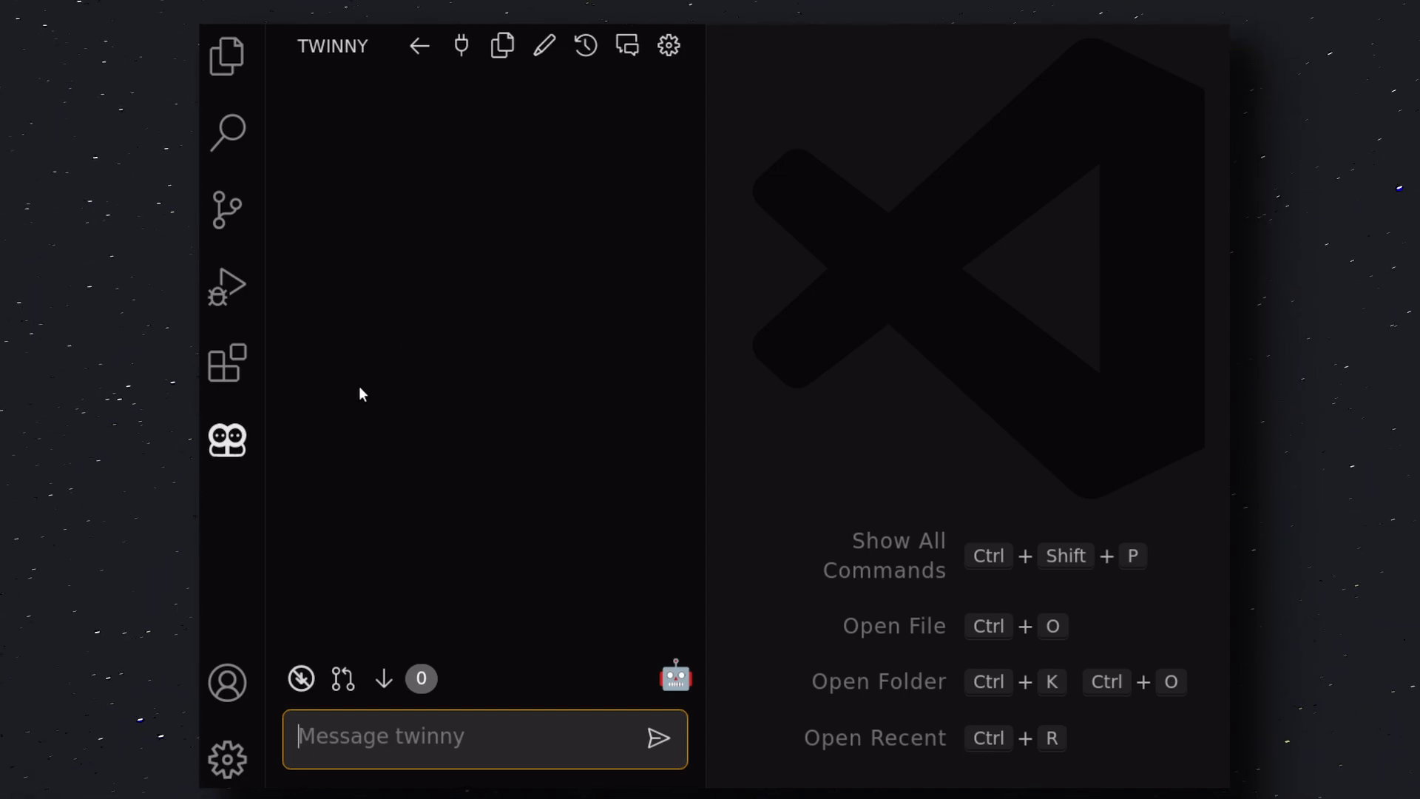
pyautogui.moveTo(475, 373)
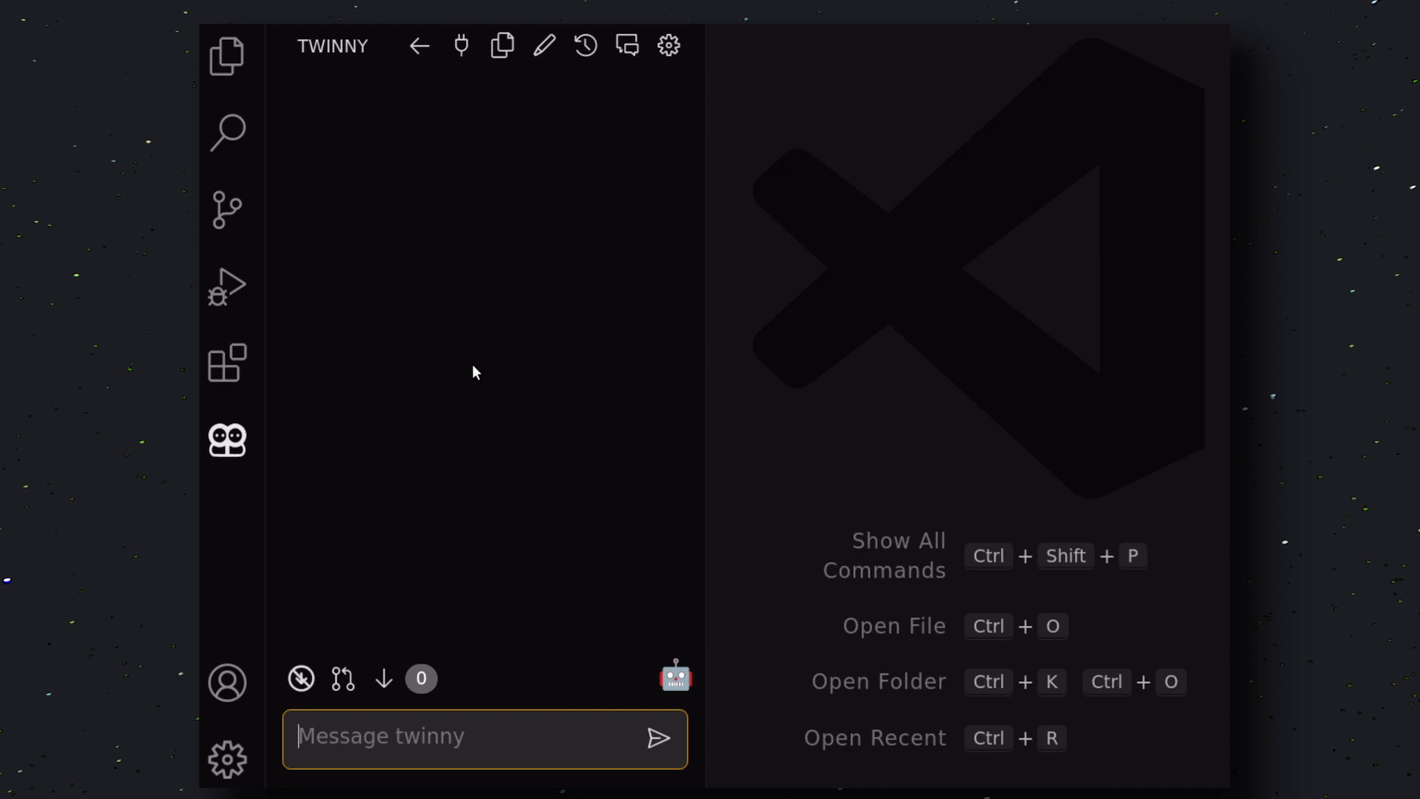
pyautogui.moveTo(516, 349)
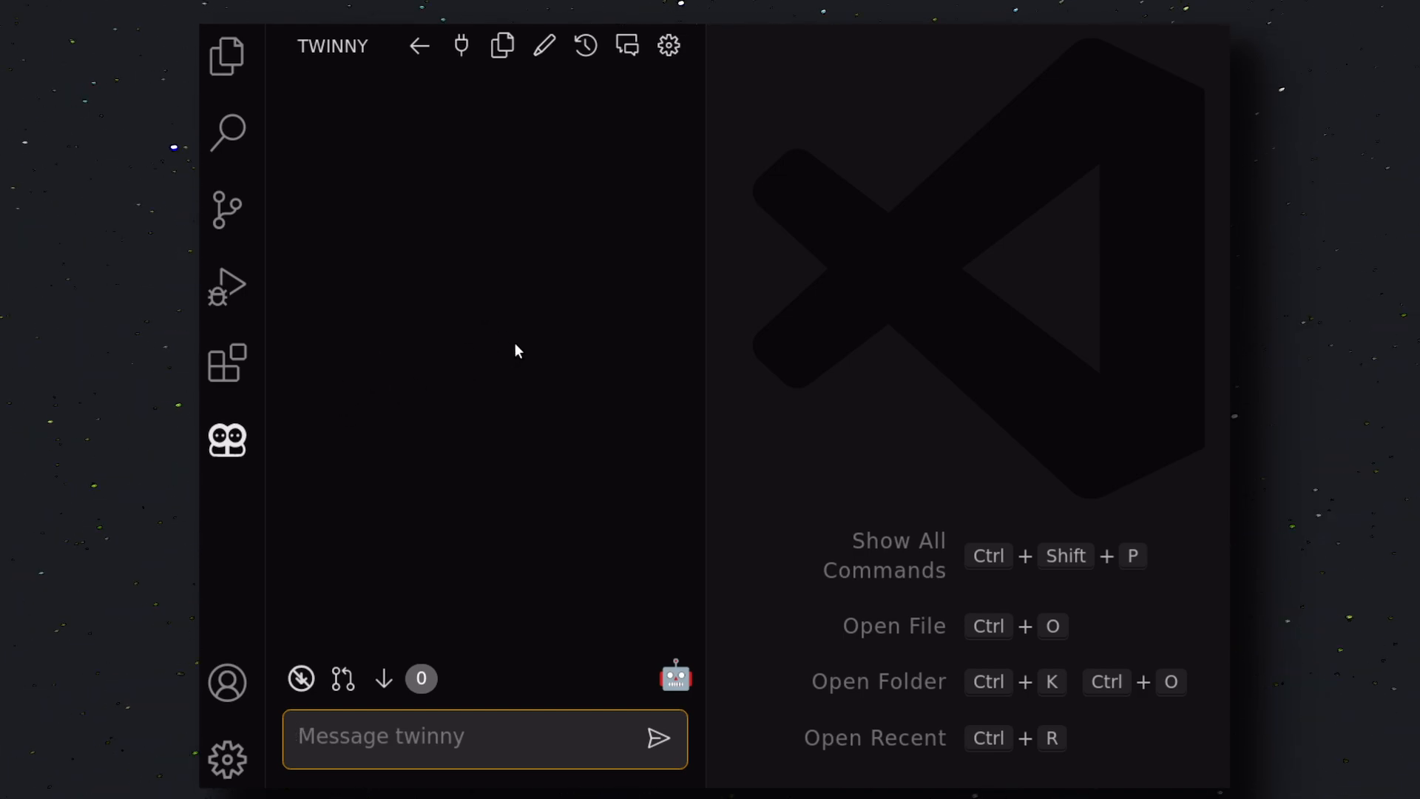
# Set twinny's chat and fill-in-the-middle providers to codestral:latest, then return to chat
pyautogui.click(462, 44)
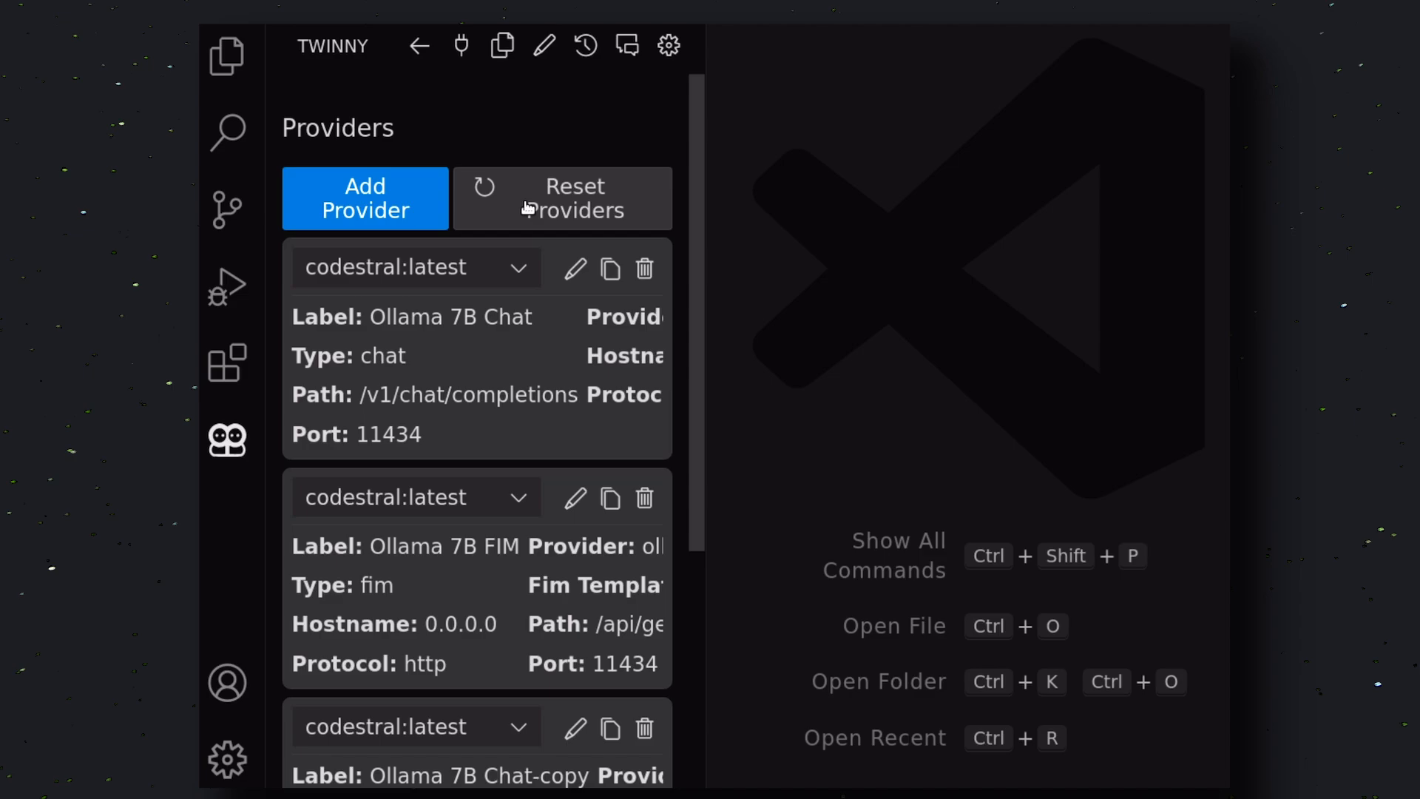
pyautogui.click(418, 268)
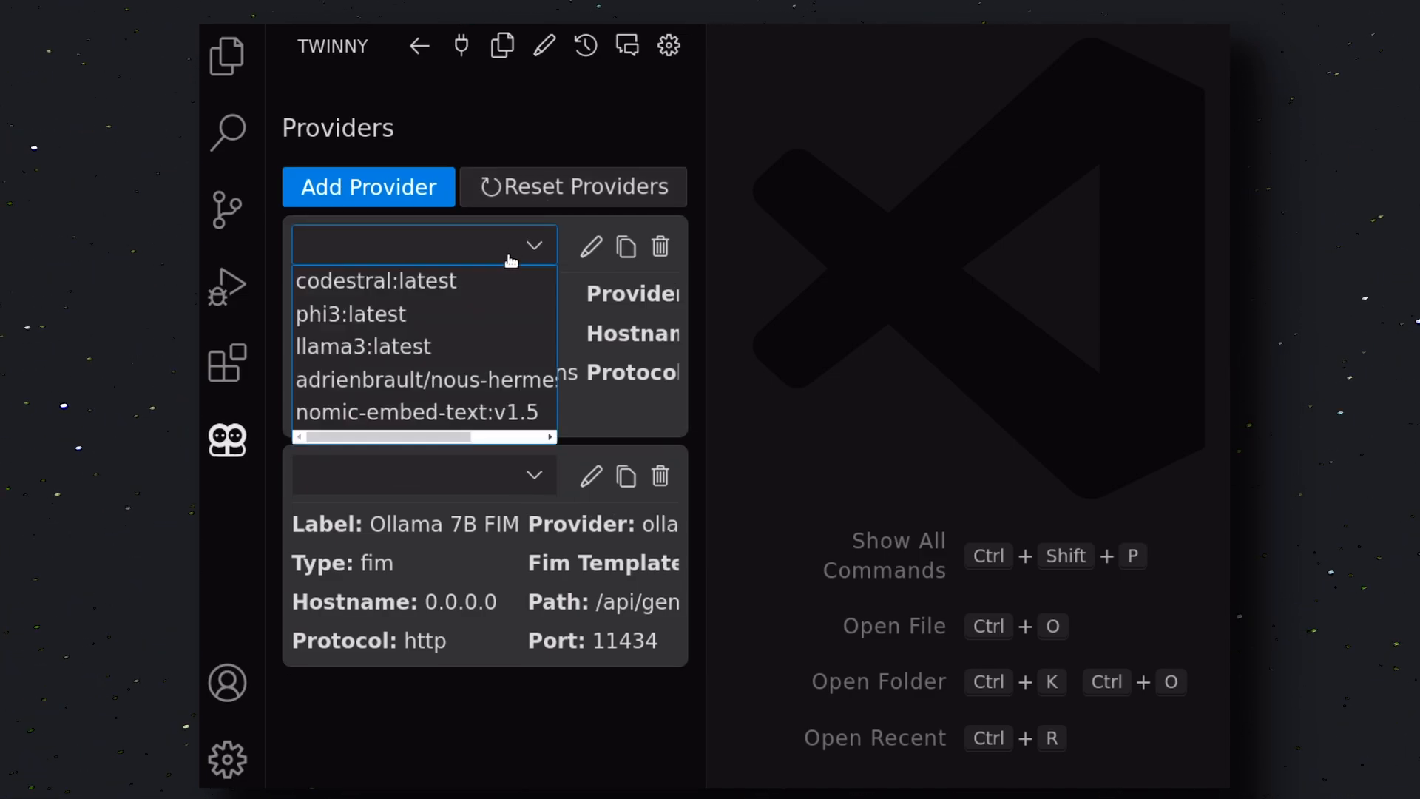
pyautogui.moveTo(499, 290)
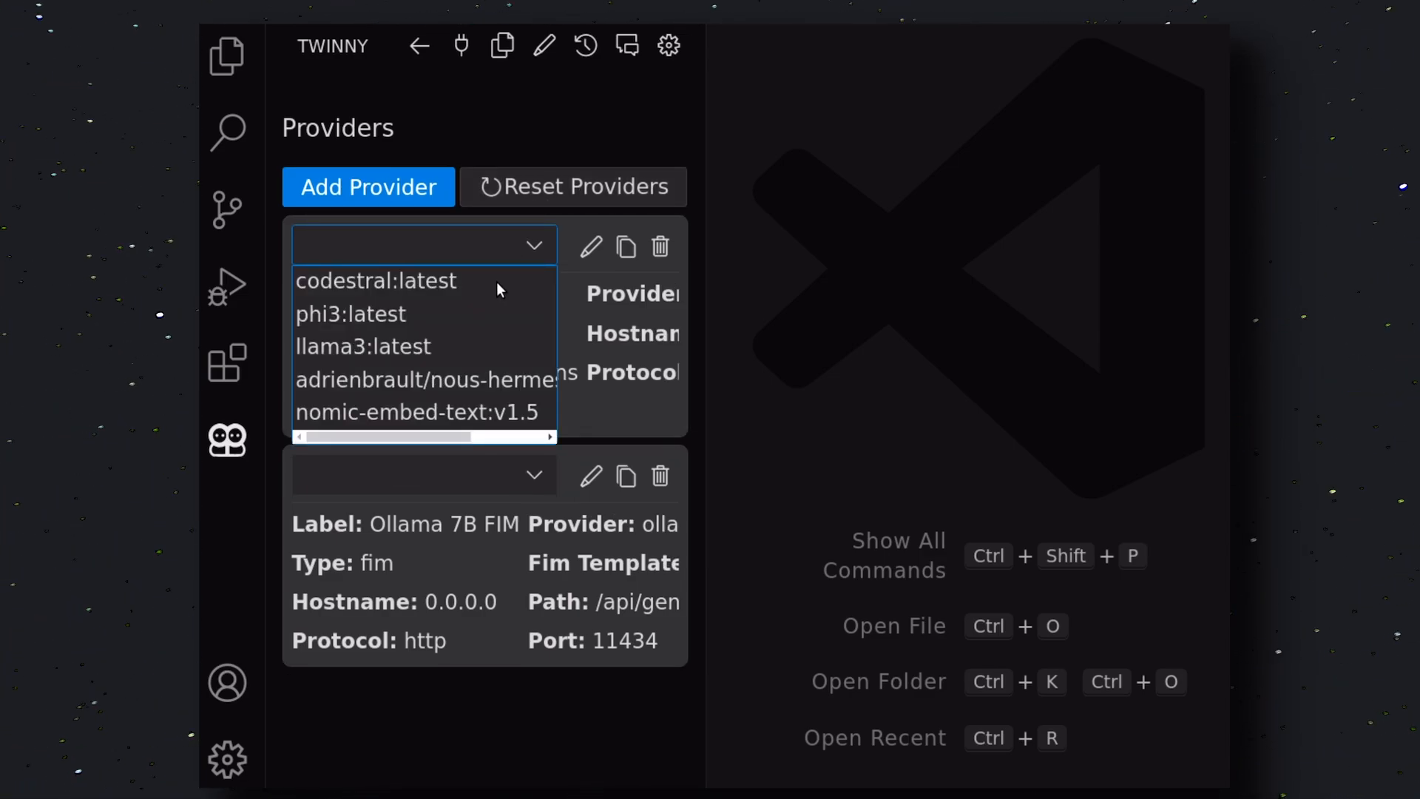
pyautogui.click(376, 281)
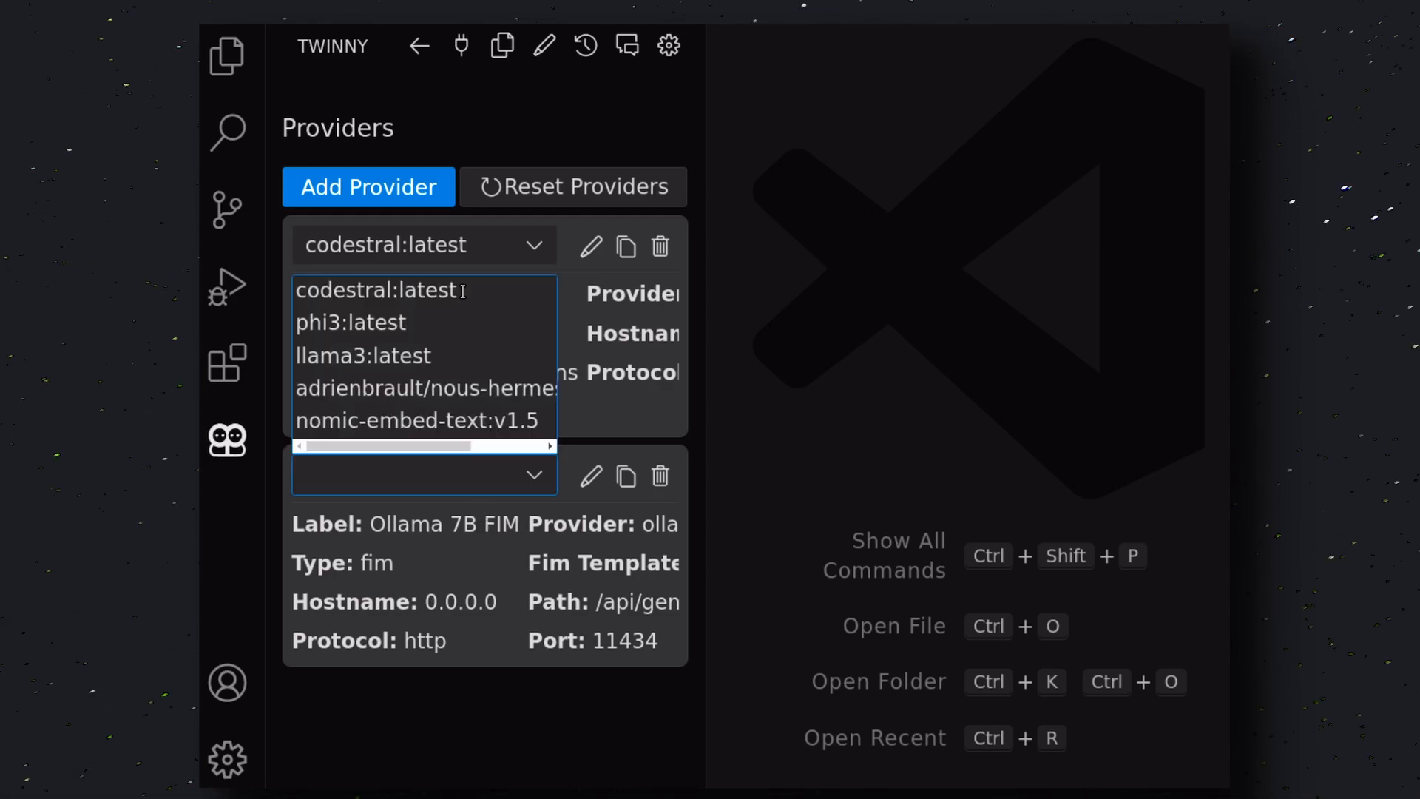
pyautogui.click(377, 290)
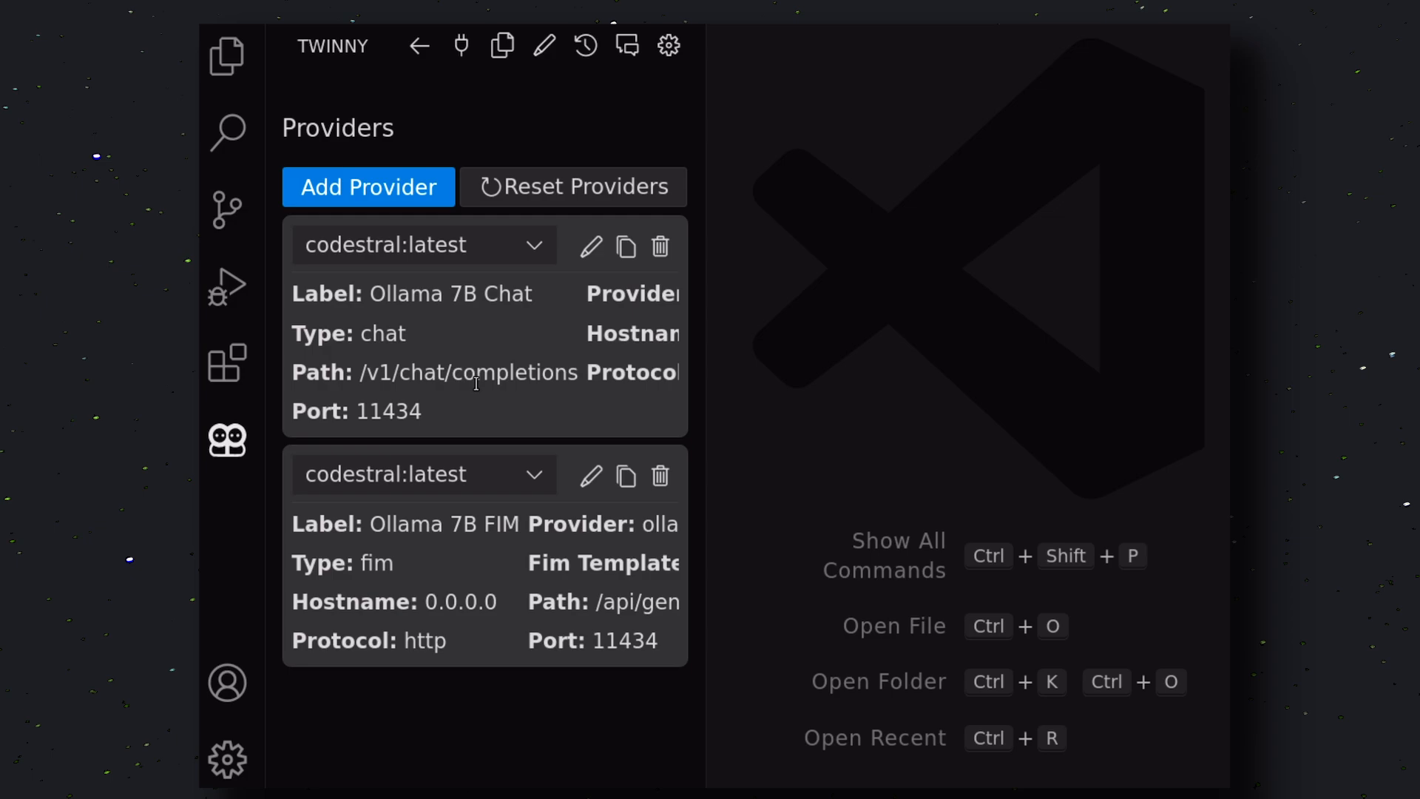
pyautogui.moveTo(419, 45)
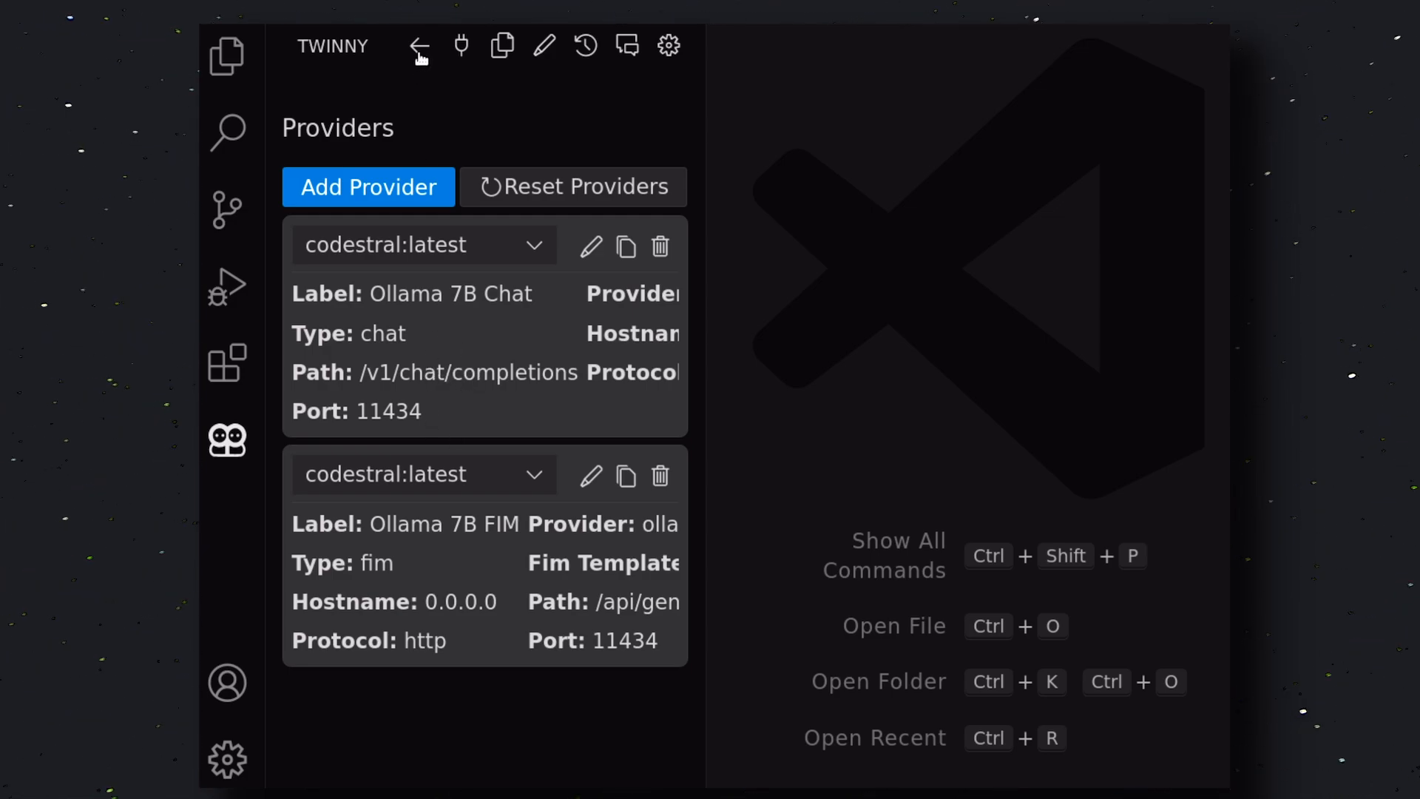
pyautogui.click(417, 46)
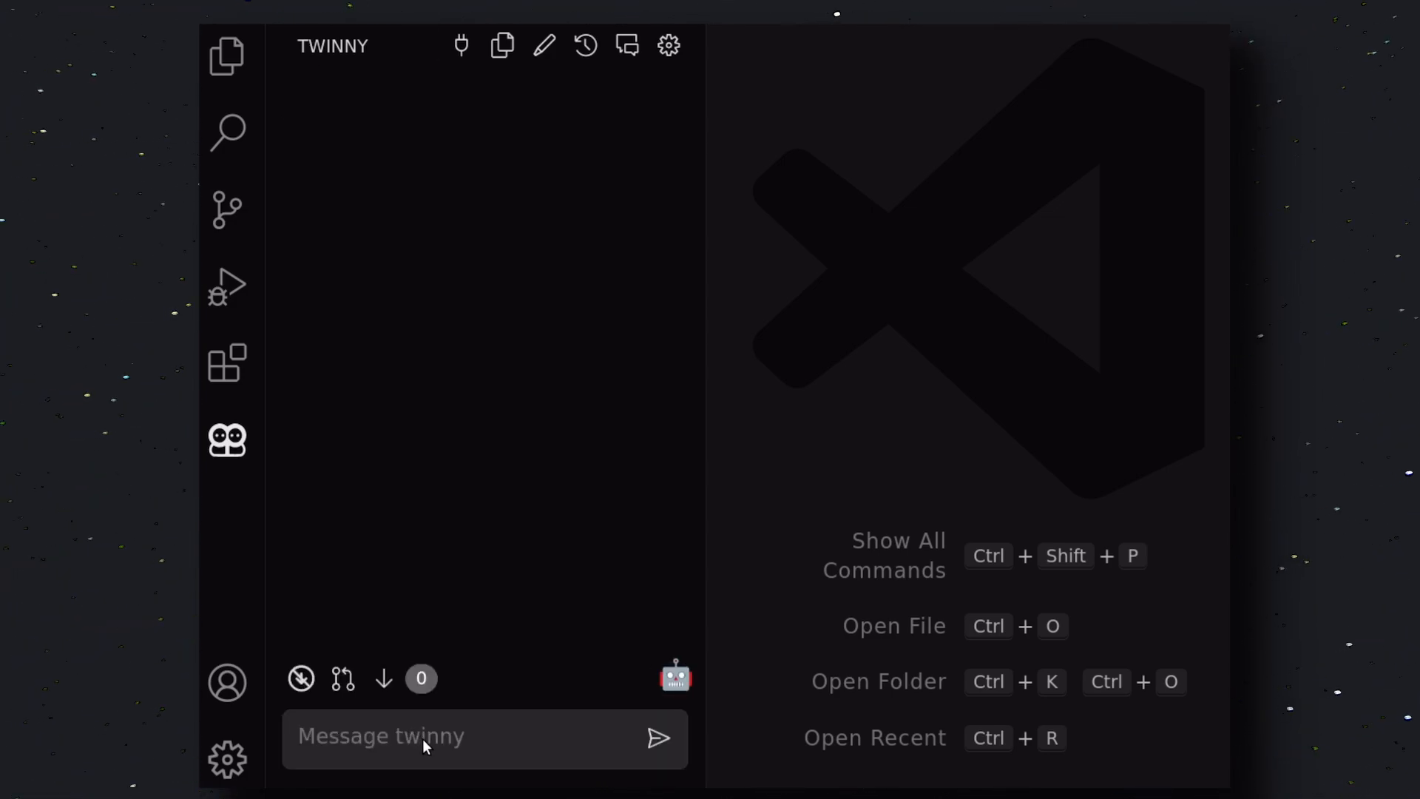
# Show the Chat and Fill-in-middle model dropdowns via the robot icon above the message box
pyautogui.click(674, 678)
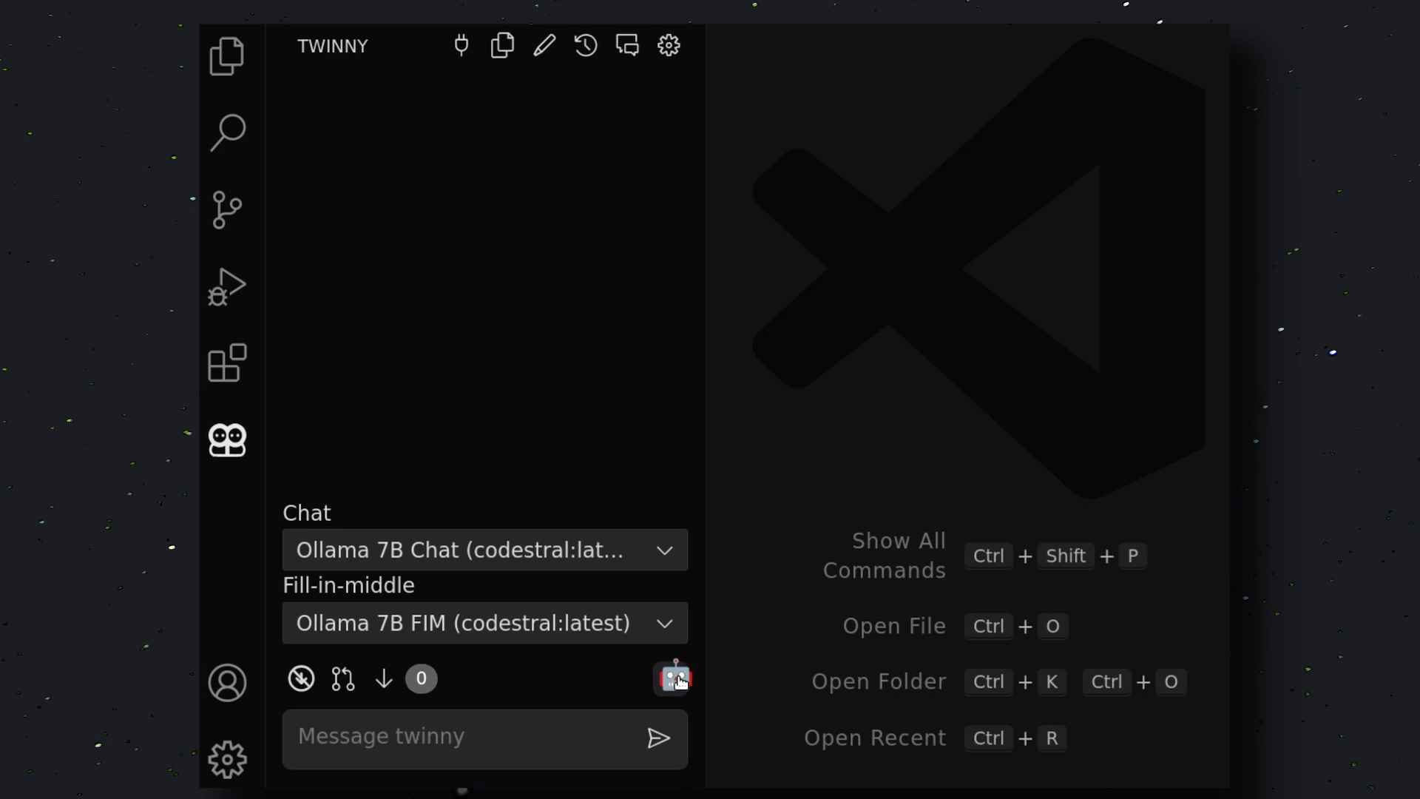
pyautogui.click(485, 737)
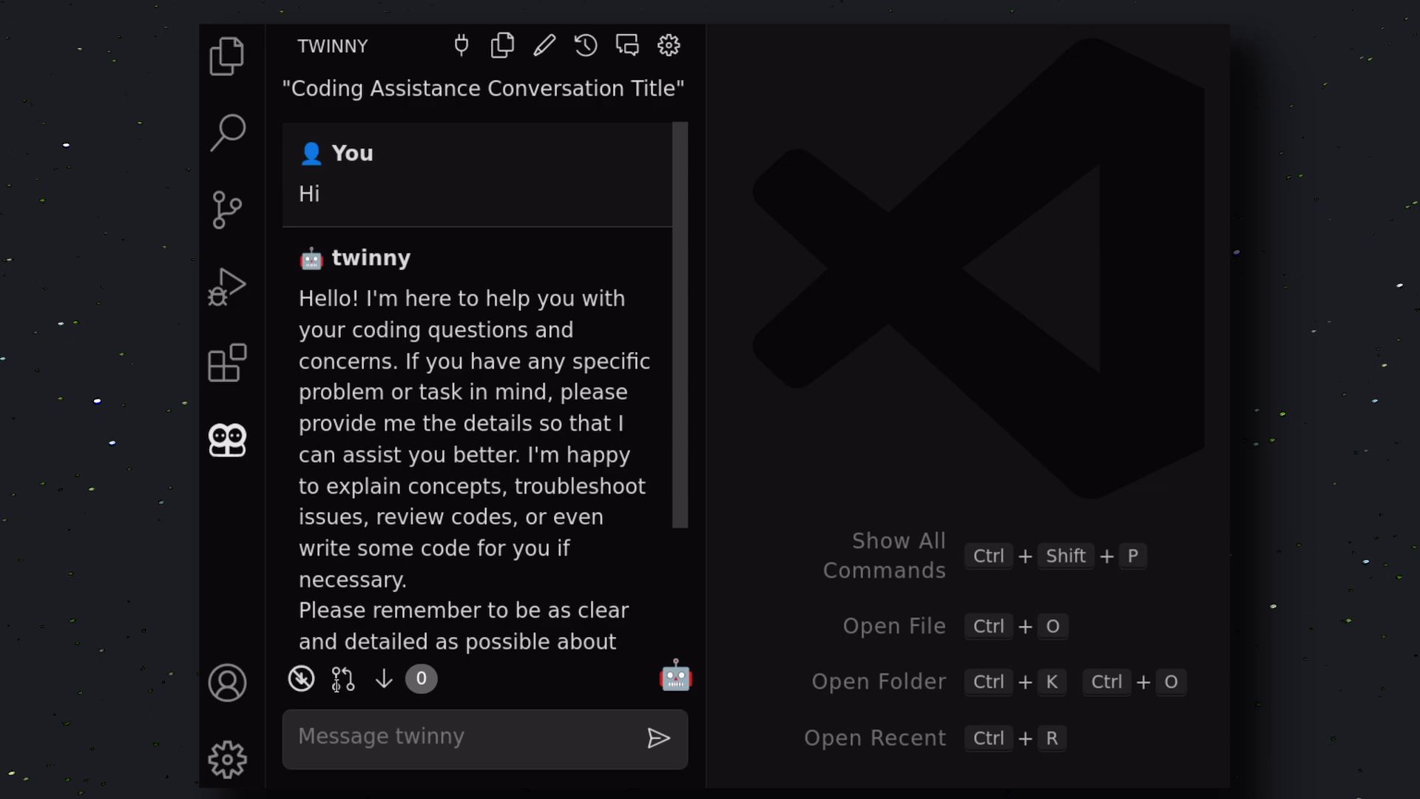
pyautogui.moveTo(302, 679)
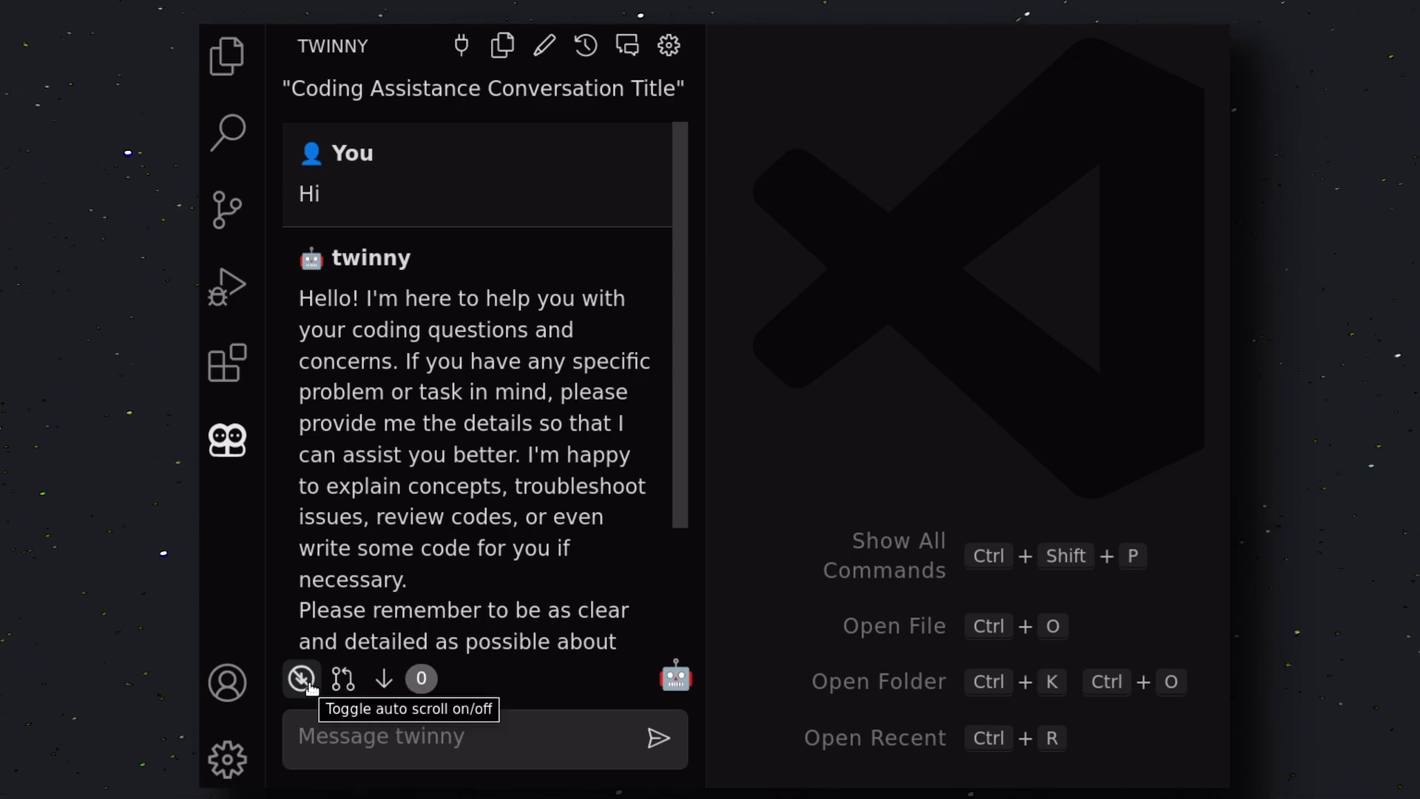
pyautogui.moveTo(344, 686)
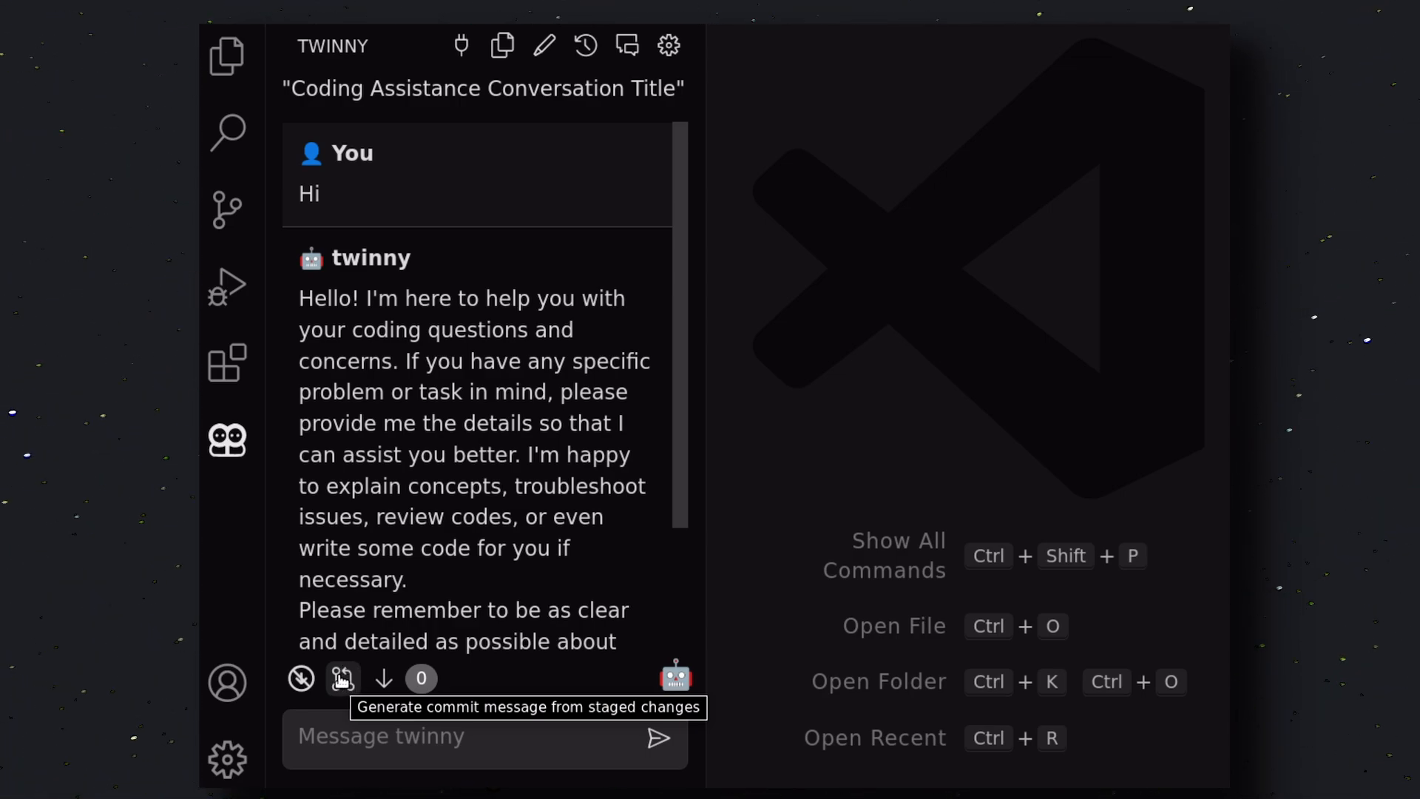
pyautogui.moveTo(343, 688)
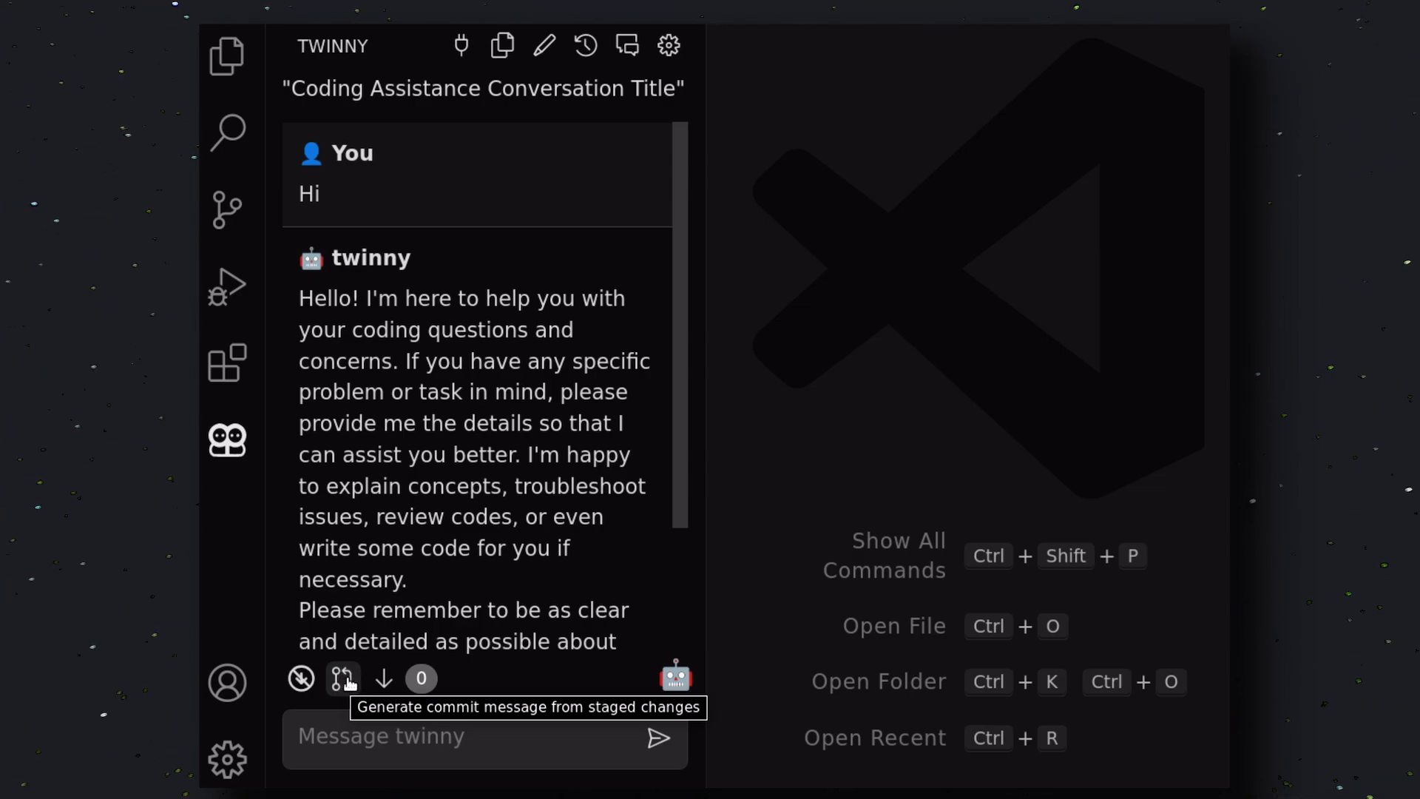
pyautogui.moveTo(382, 680)
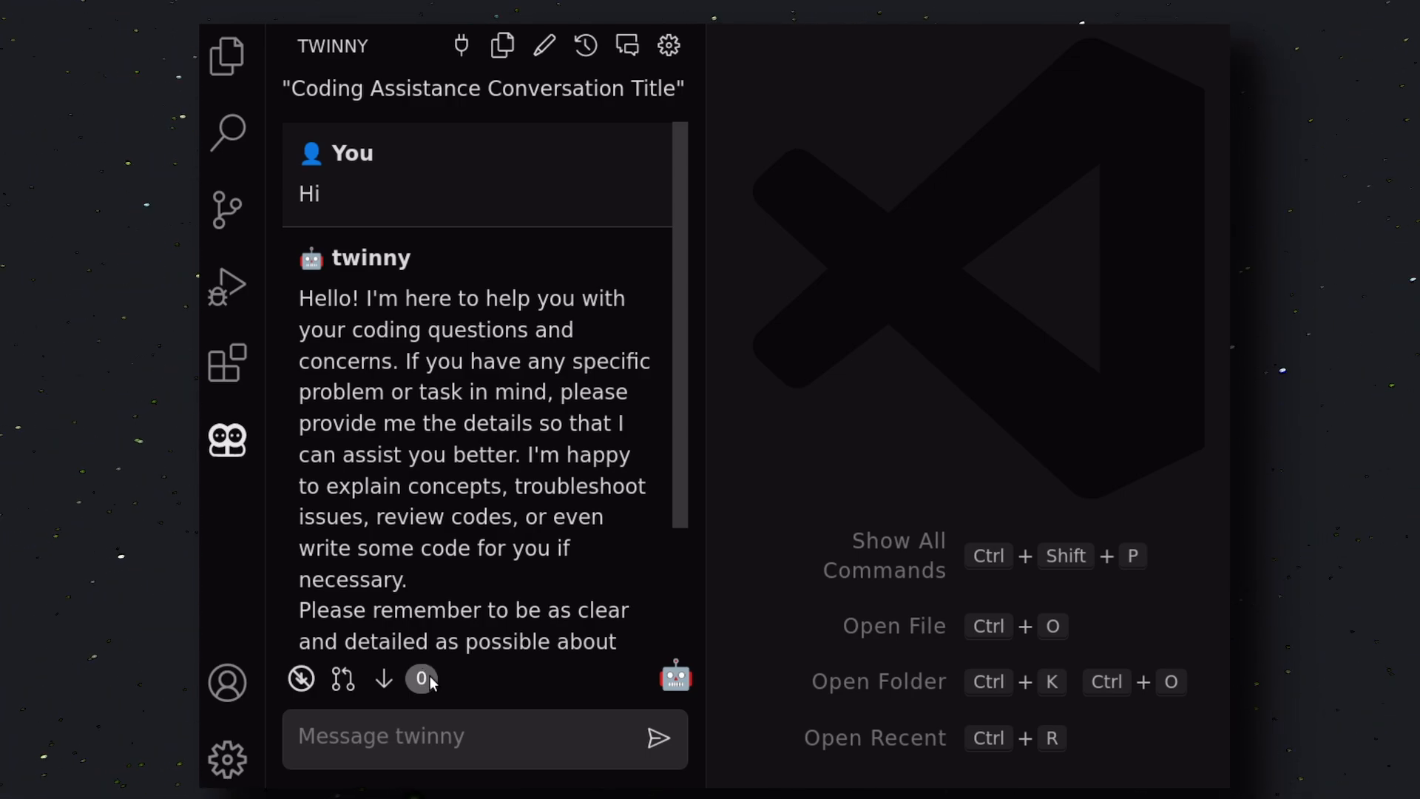
pyautogui.moveTo(370, 303)
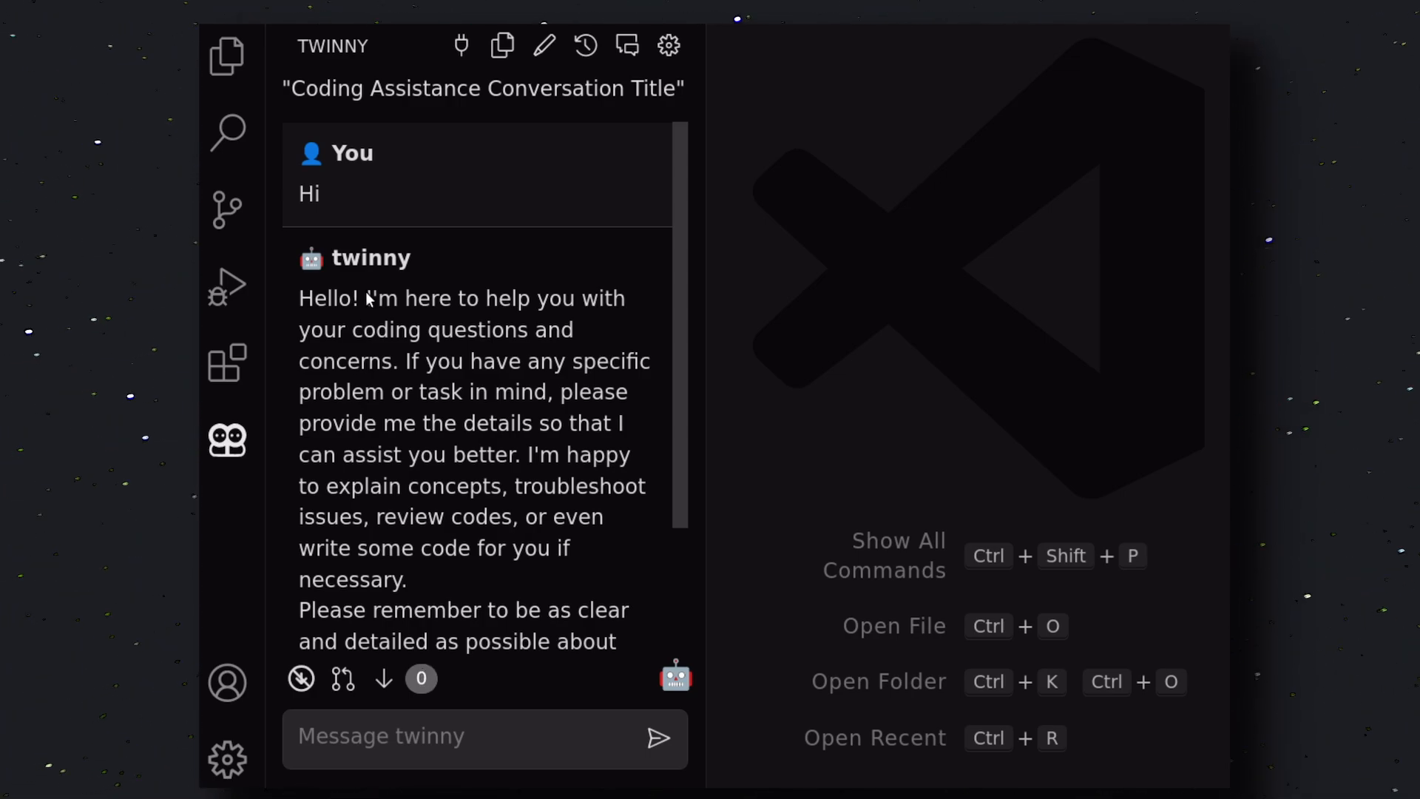
pyautogui.moveTo(462, 46)
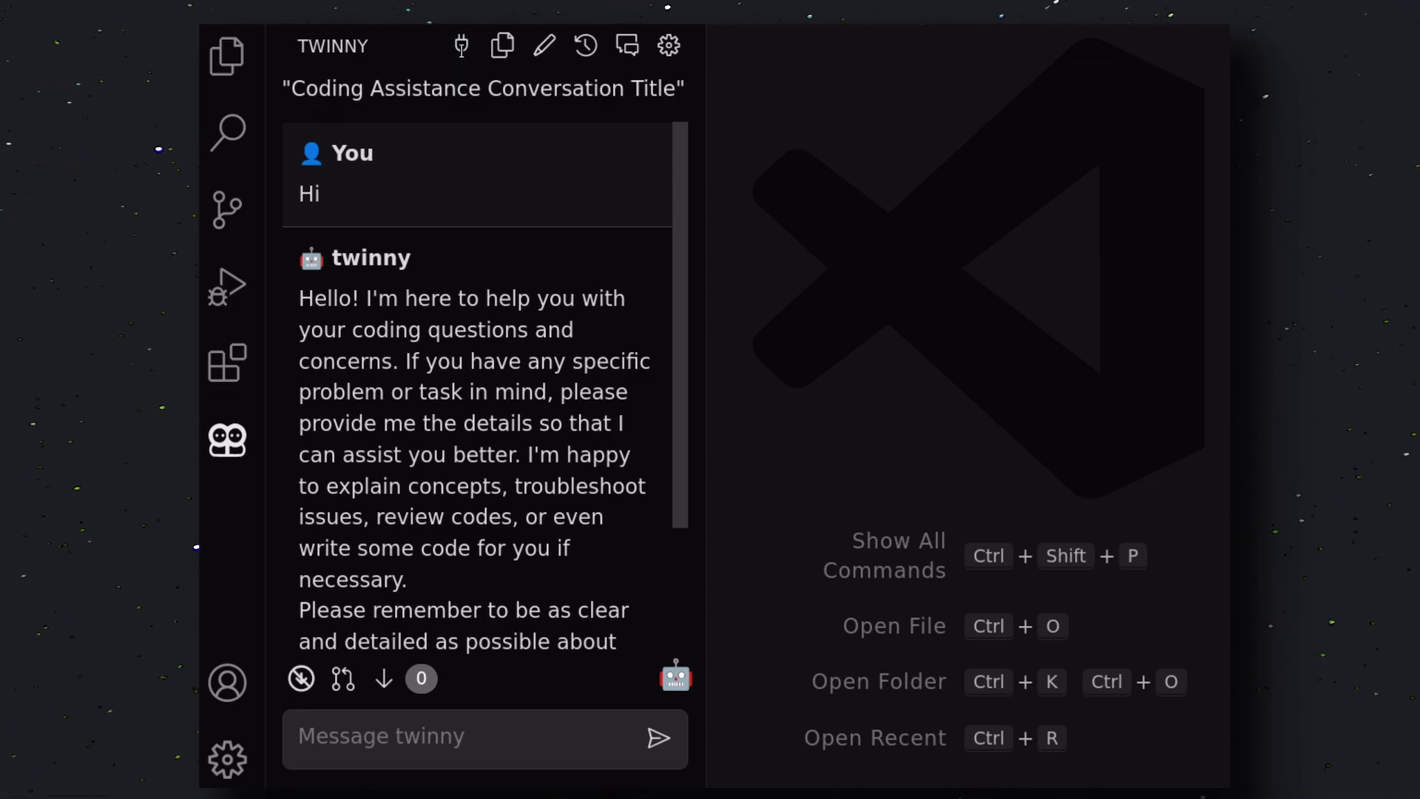
pyautogui.moveTo(462, 46)
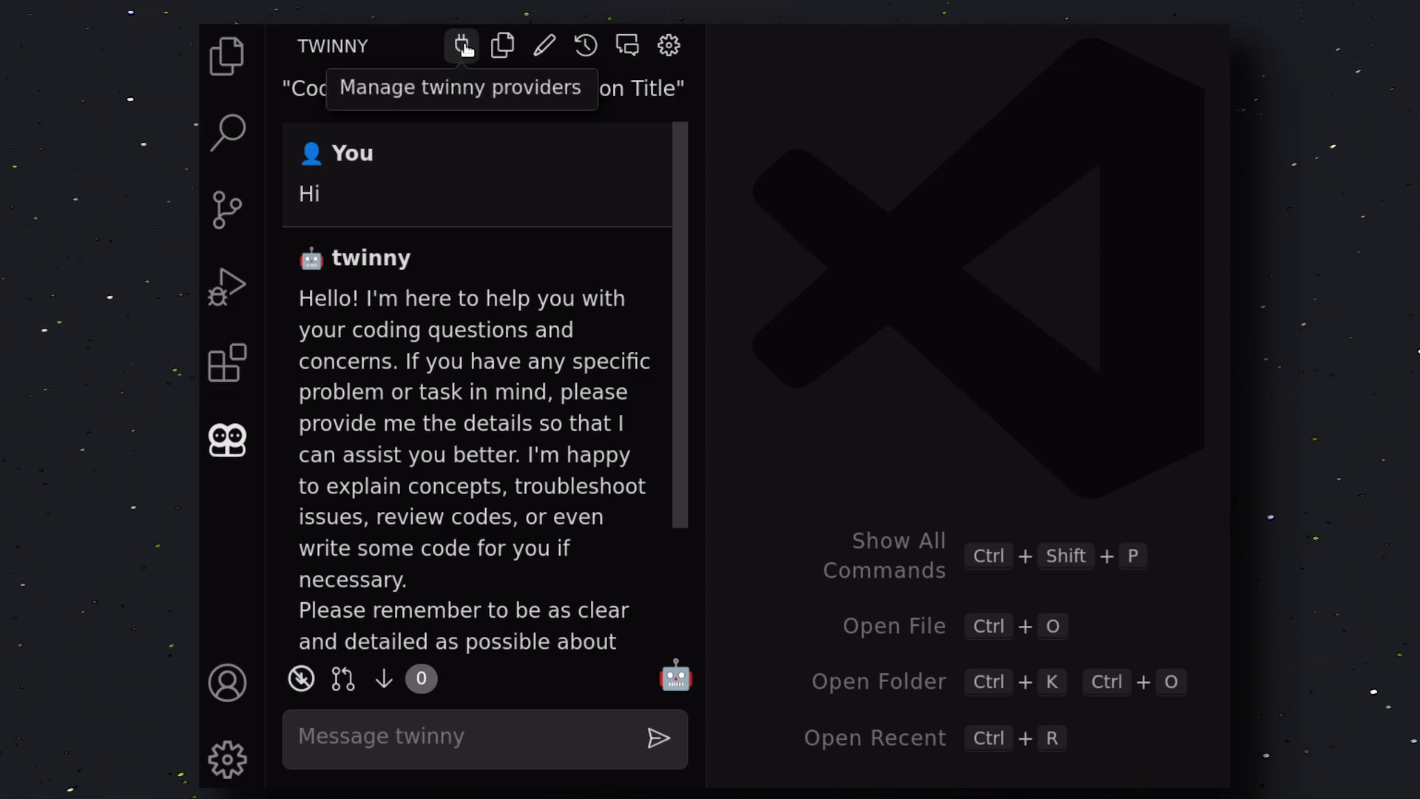
pyautogui.moveTo(504, 46)
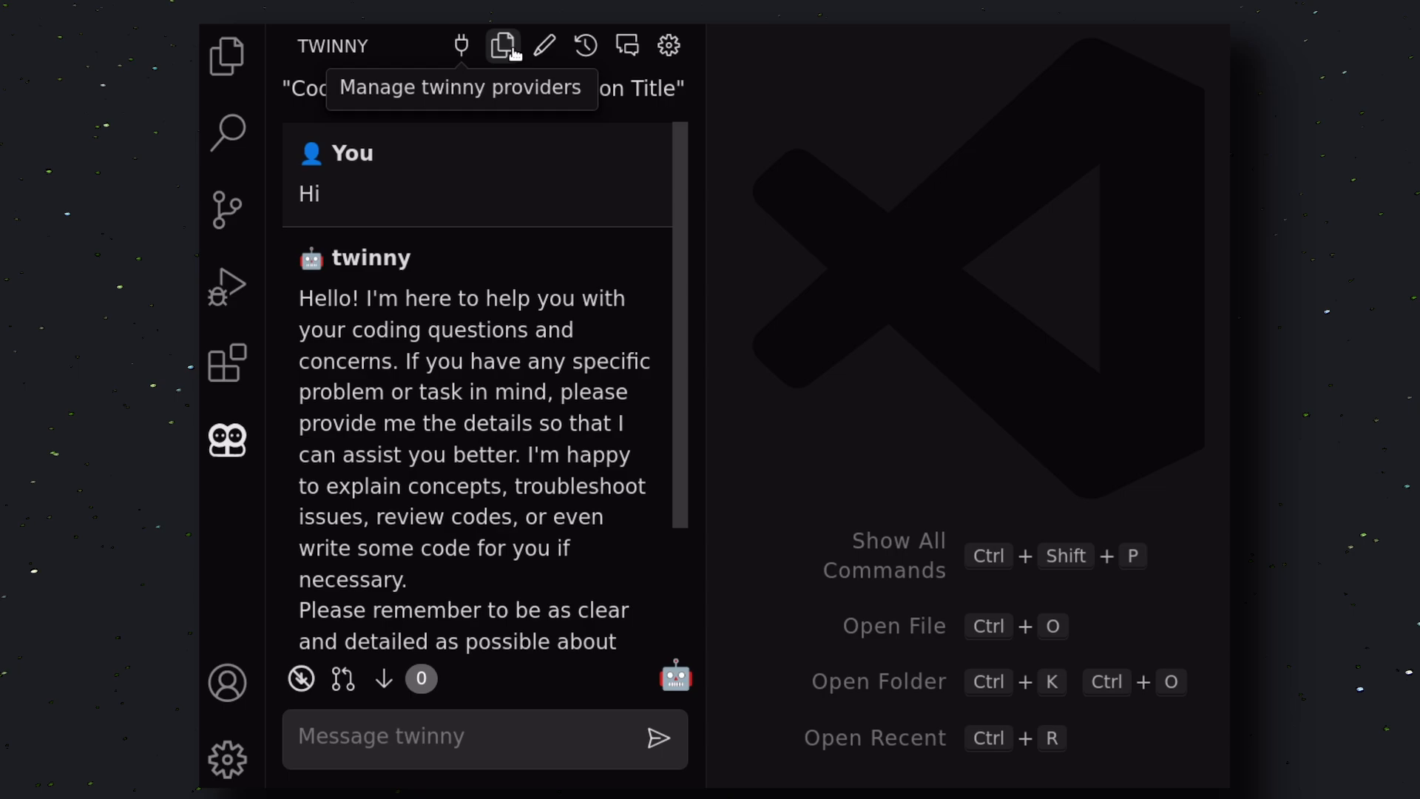
pyautogui.moveTo(500, 46)
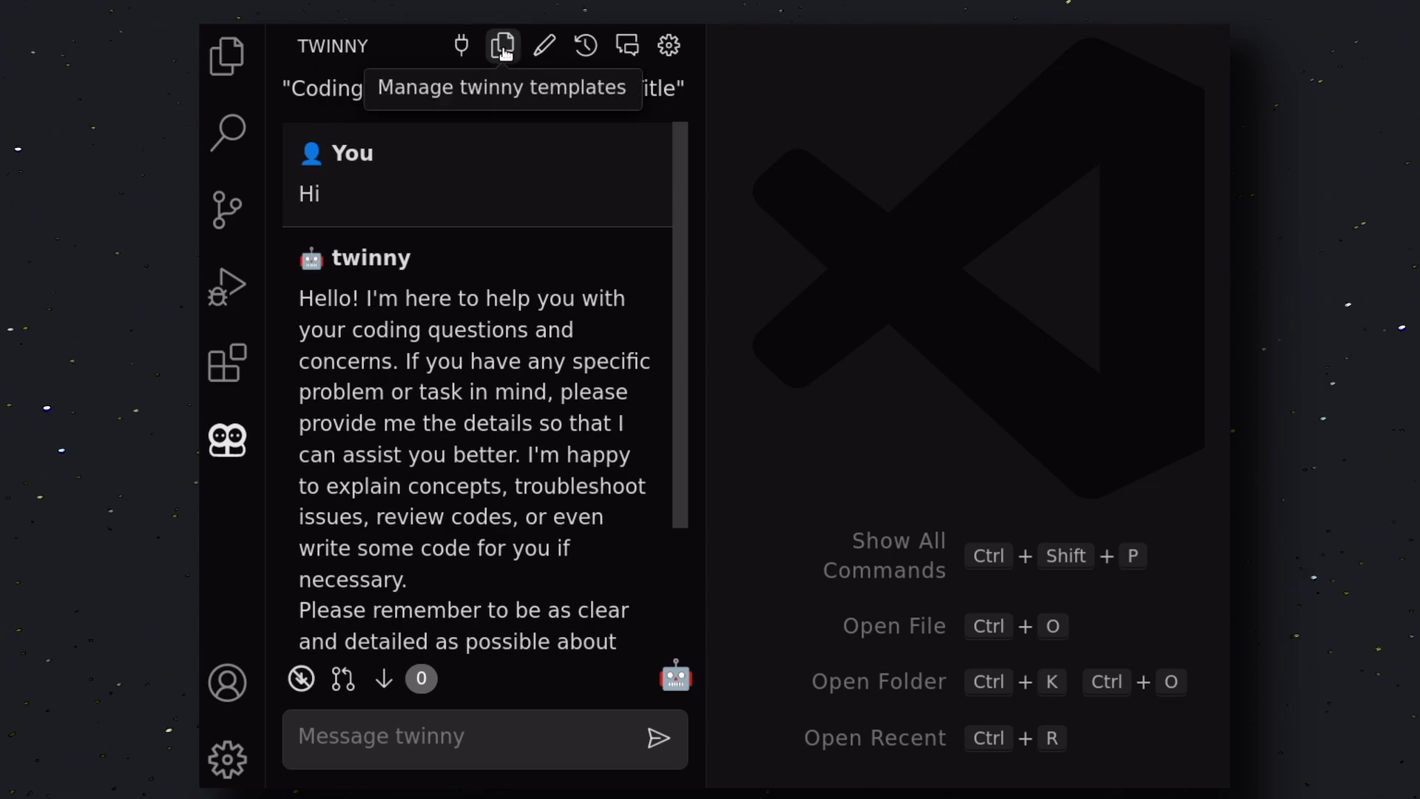
# Bring up twinny's chat template list (Add tests, Explain, Fix code, Refactor) from the sidebar header
pyautogui.click(501, 46)
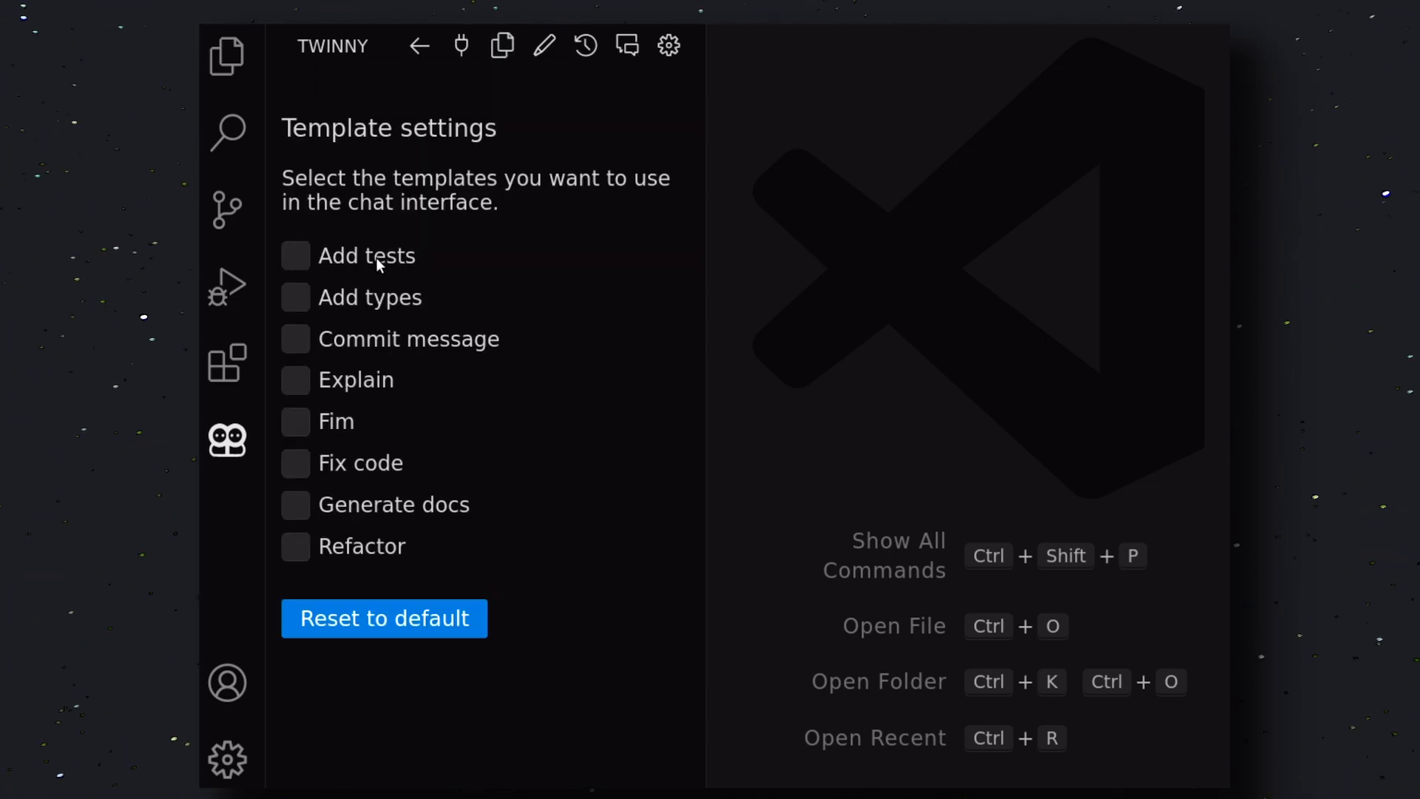
pyautogui.moveTo(415, 352)
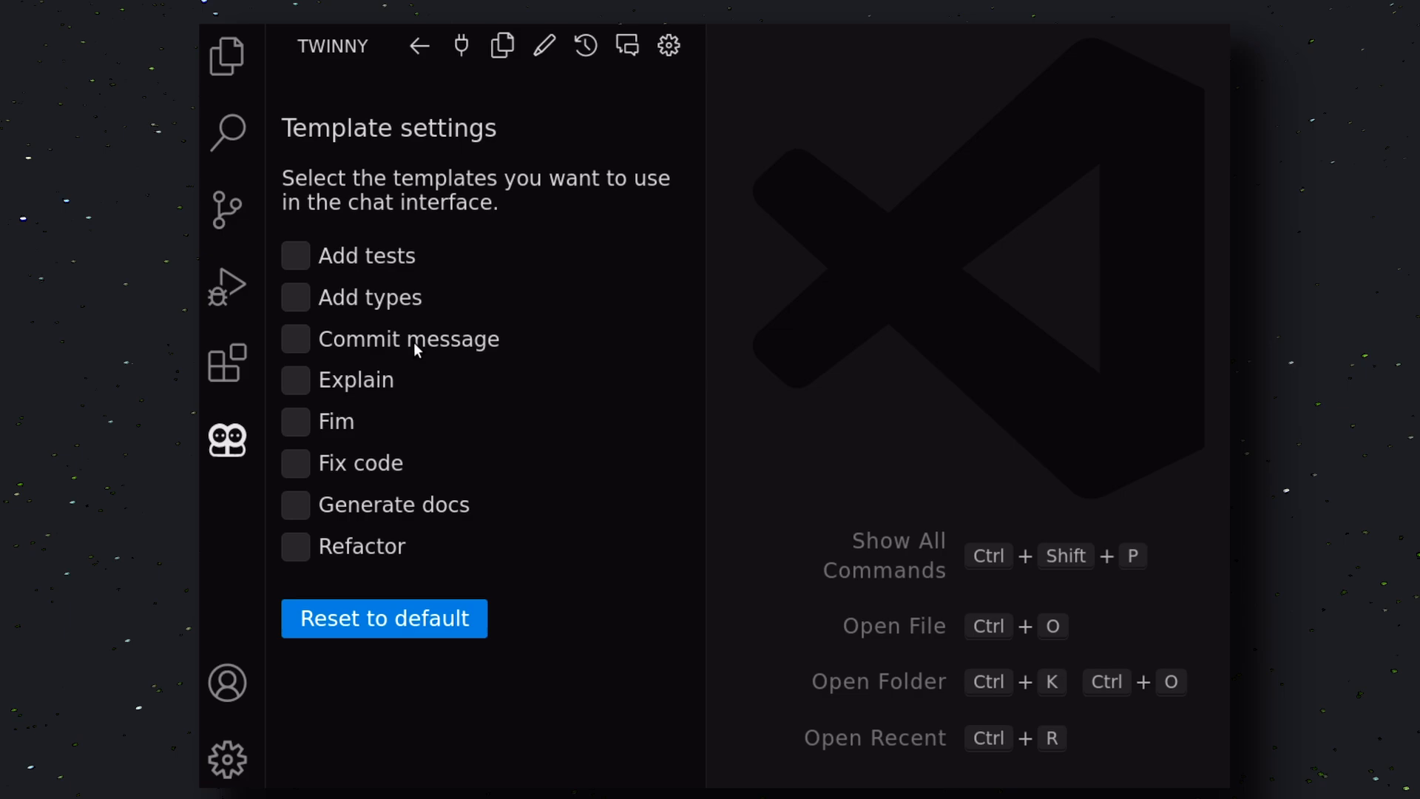
pyautogui.moveTo(355, 493)
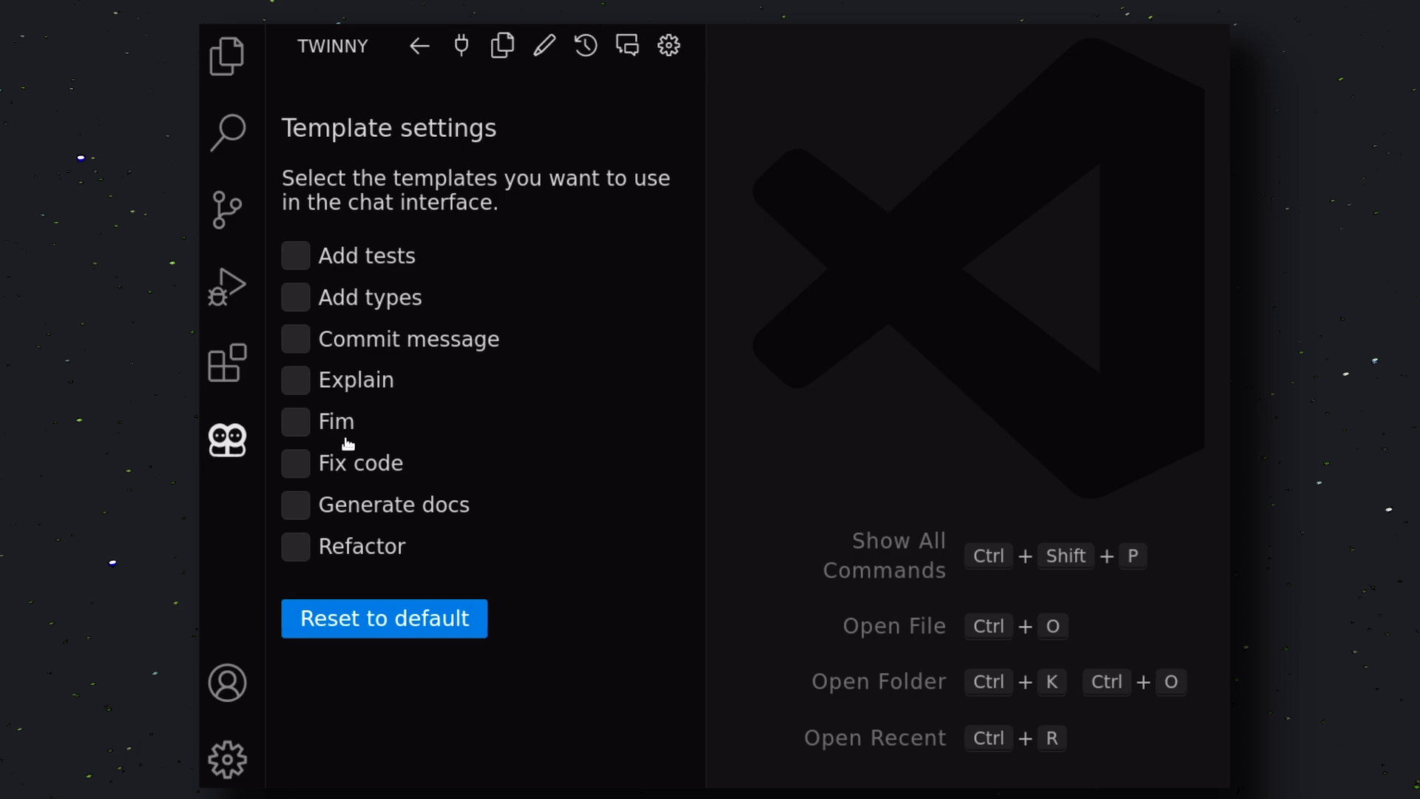
pyautogui.moveTo(583, 46)
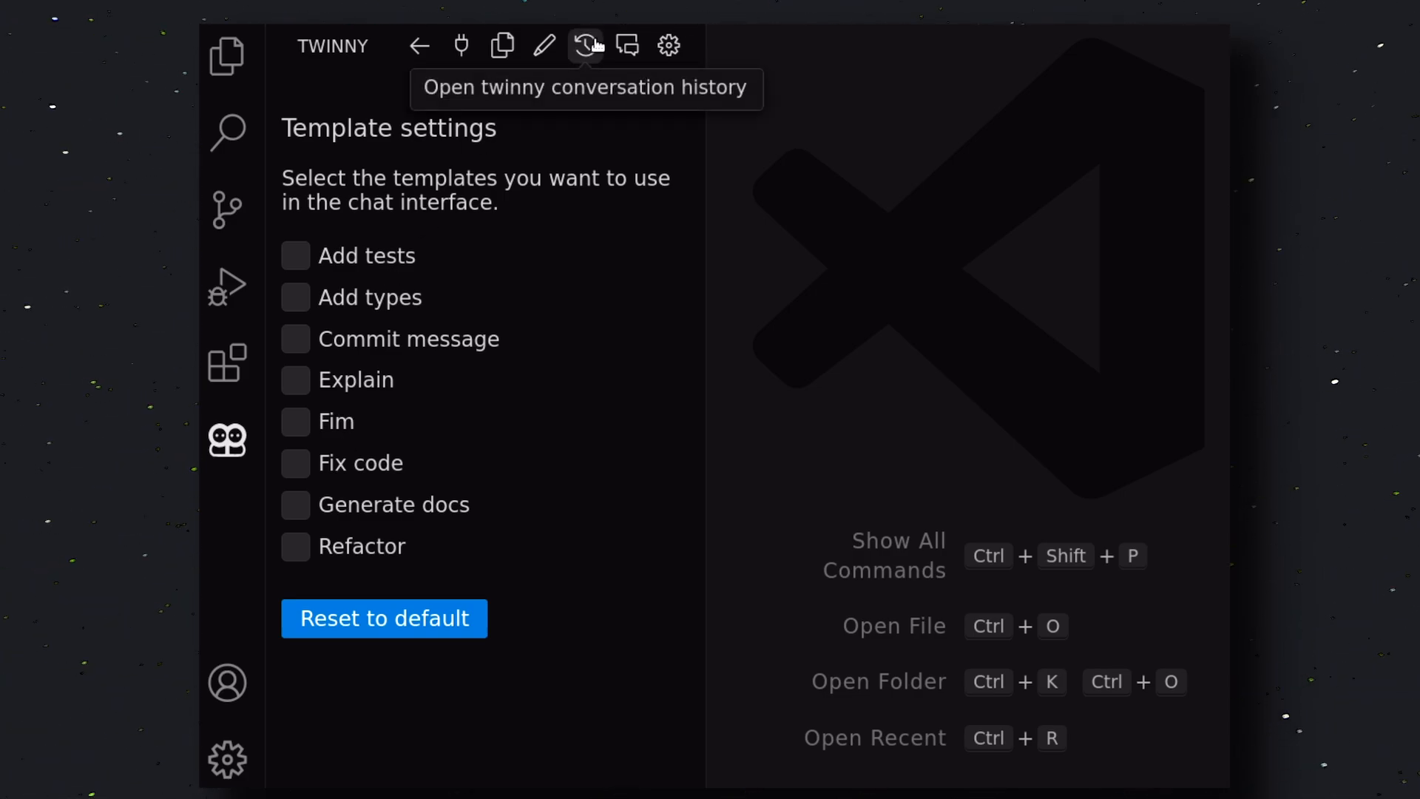
# Show twinny's saved conversations via the history clock icon in the sidebar header
pyautogui.click(586, 44)
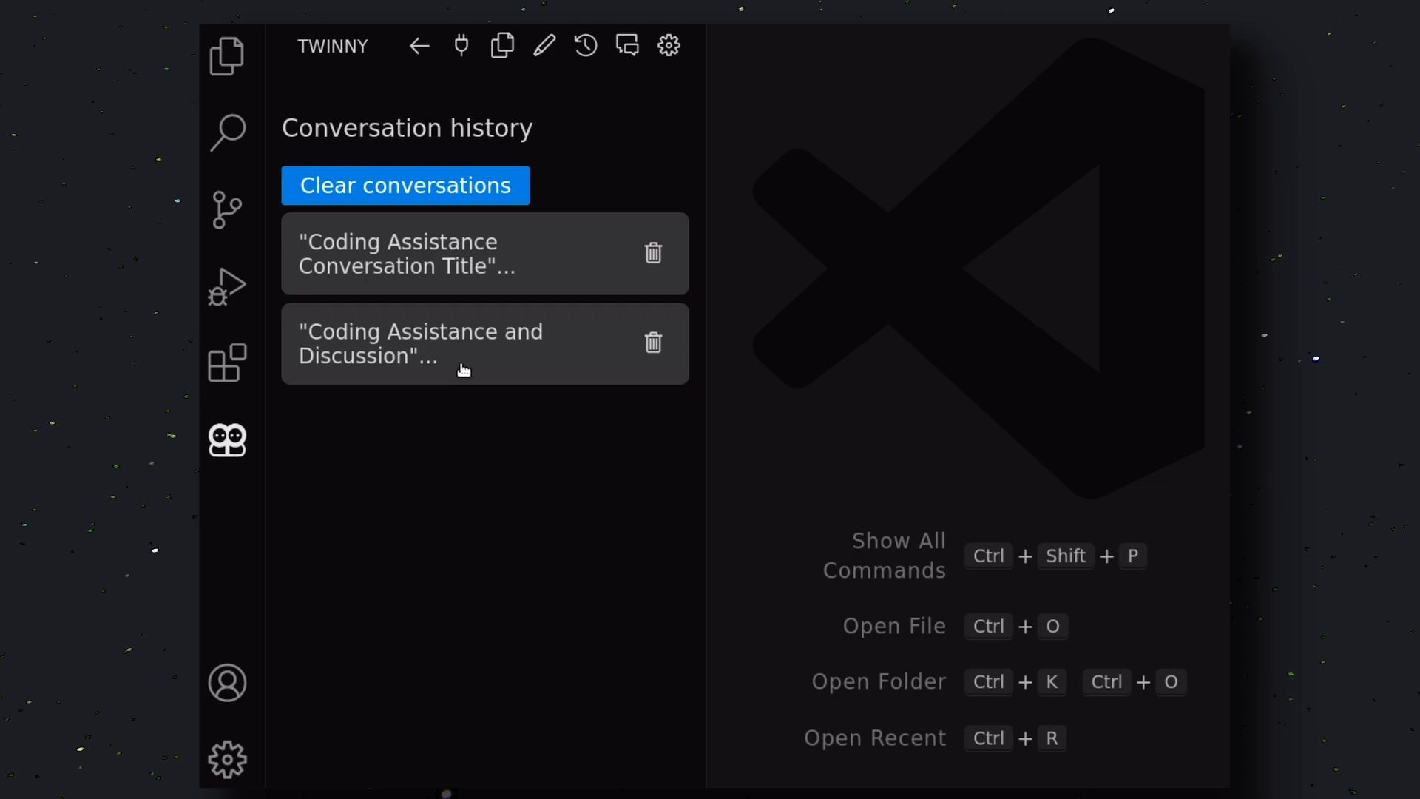
pyautogui.moveTo(429, 352)
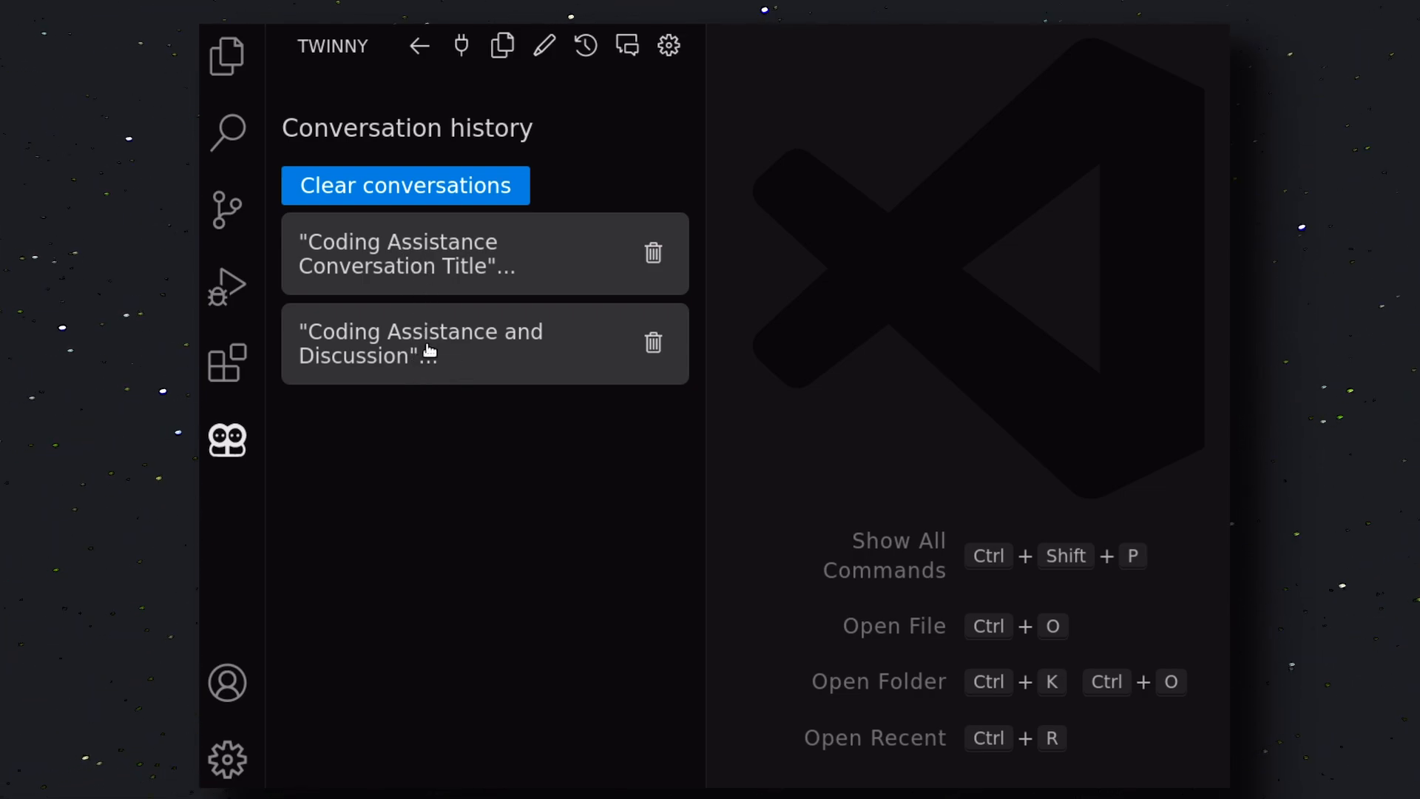
pyautogui.moveTo(423, 272)
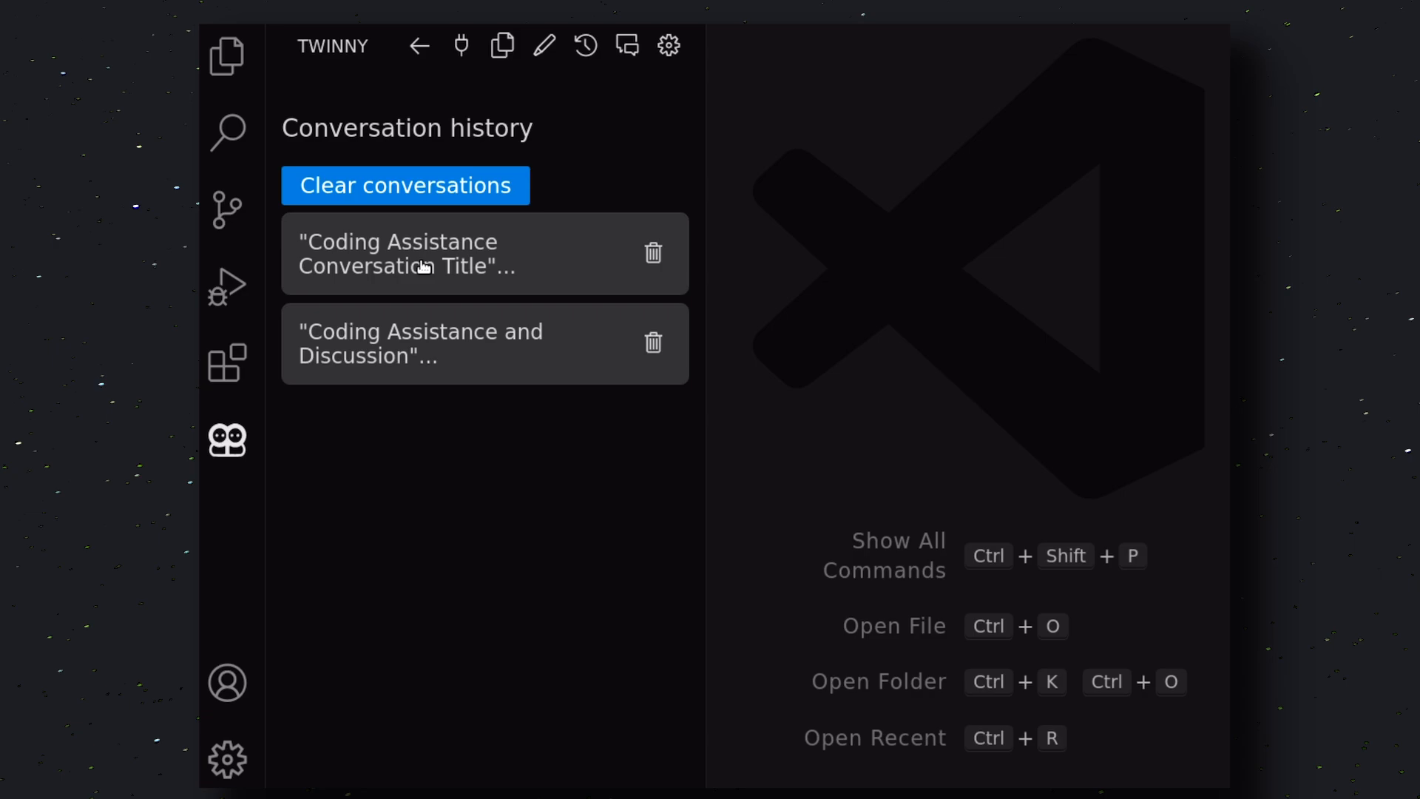
pyautogui.moveTo(626, 46)
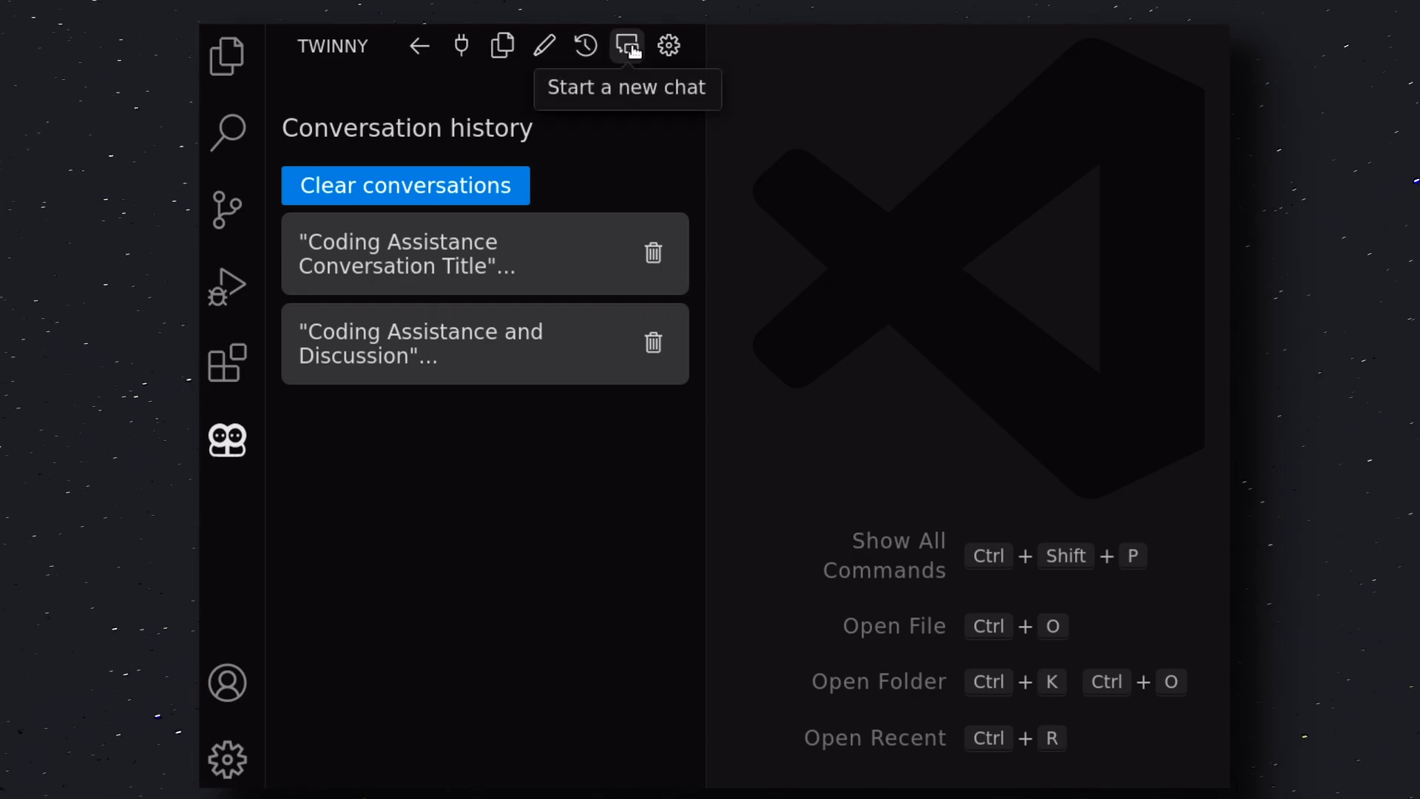
pyautogui.moveTo(669, 46)
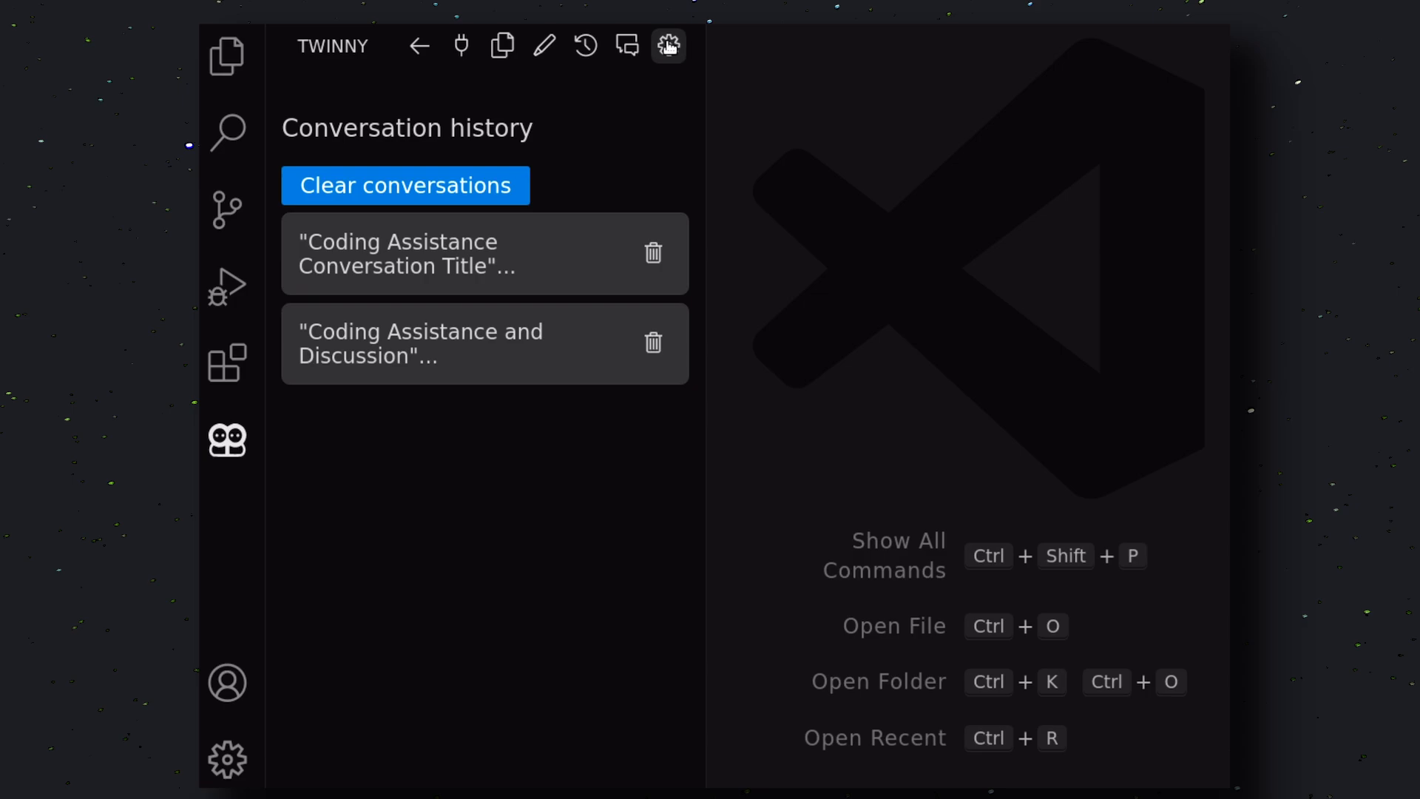
pyautogui.click(667, 46)
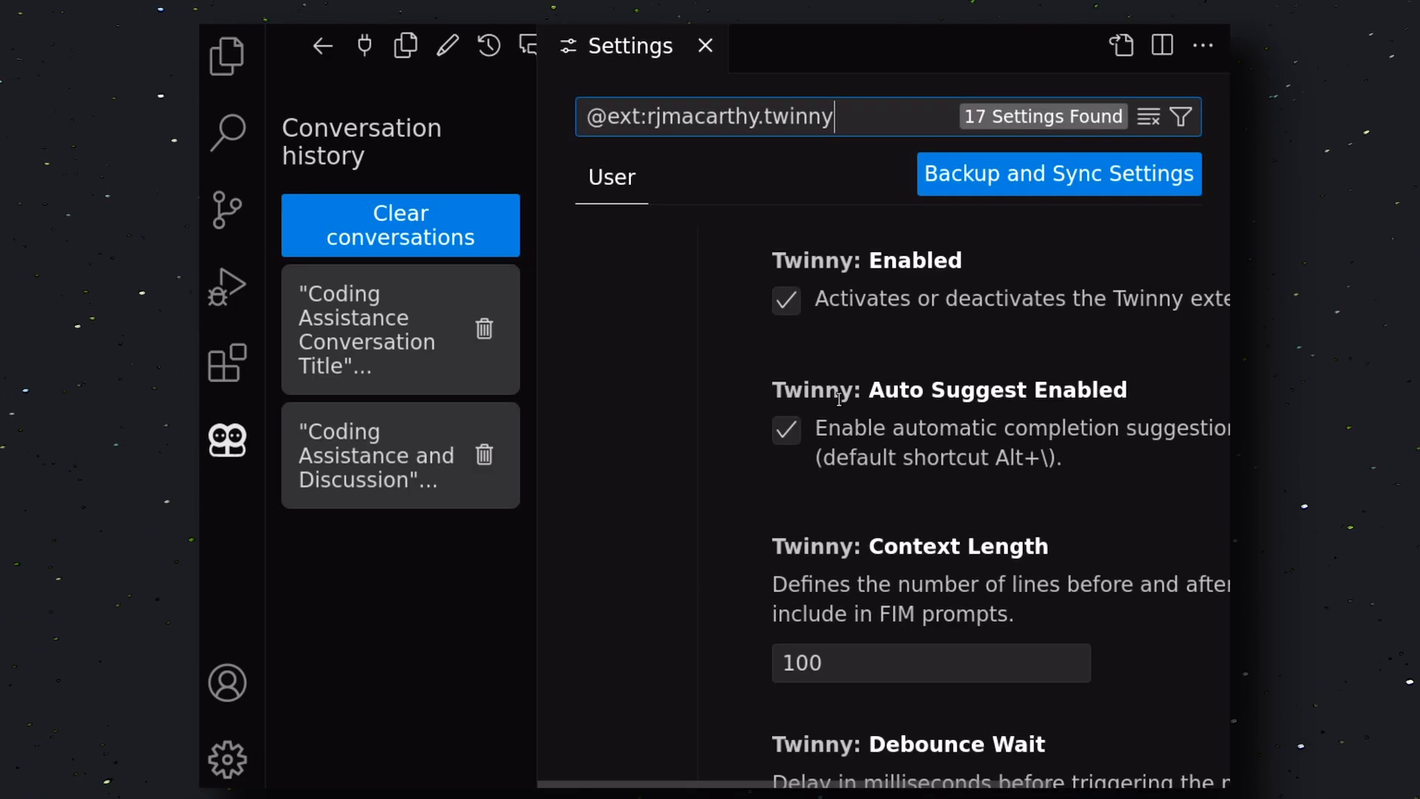
pyautogui.scroll(-3)
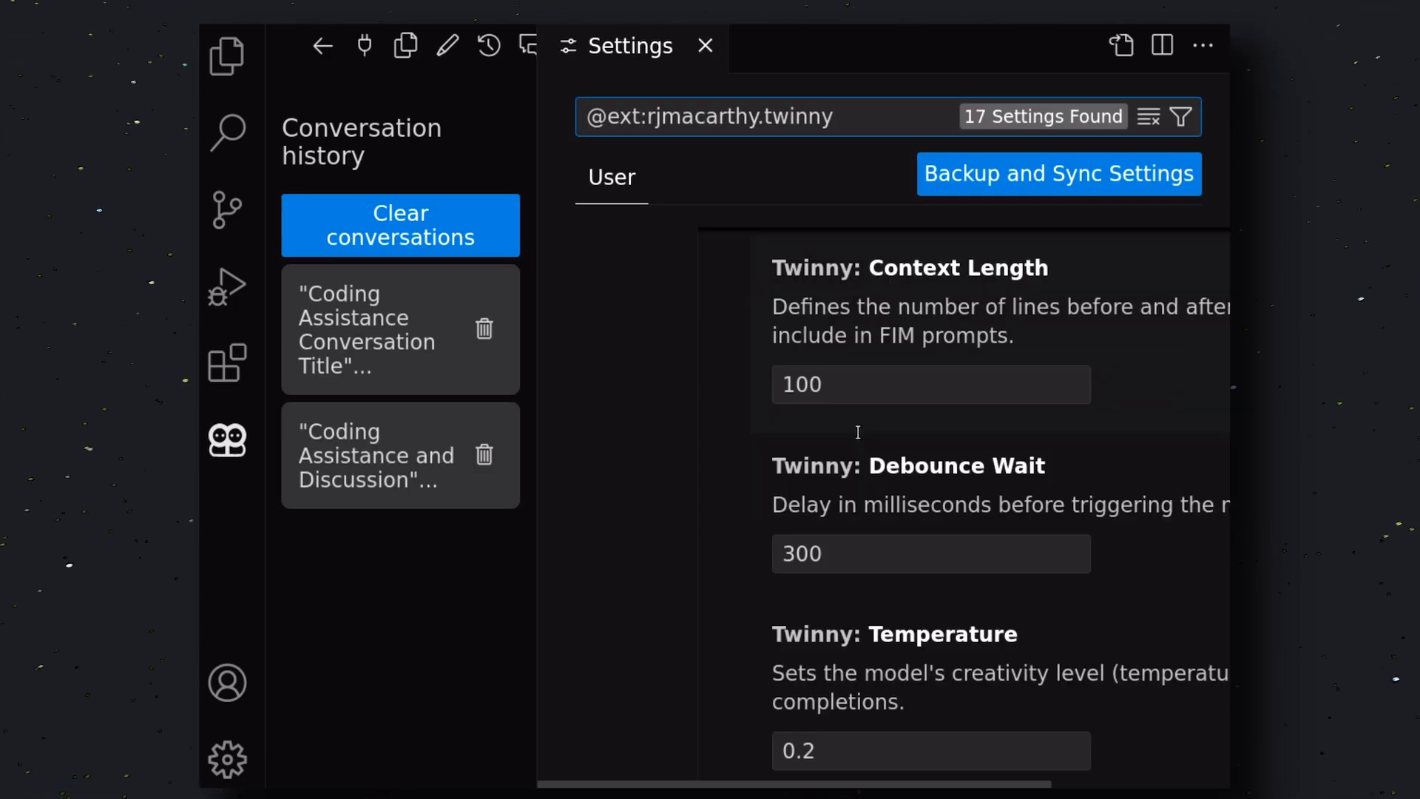
pyautogui.scroll(-3)
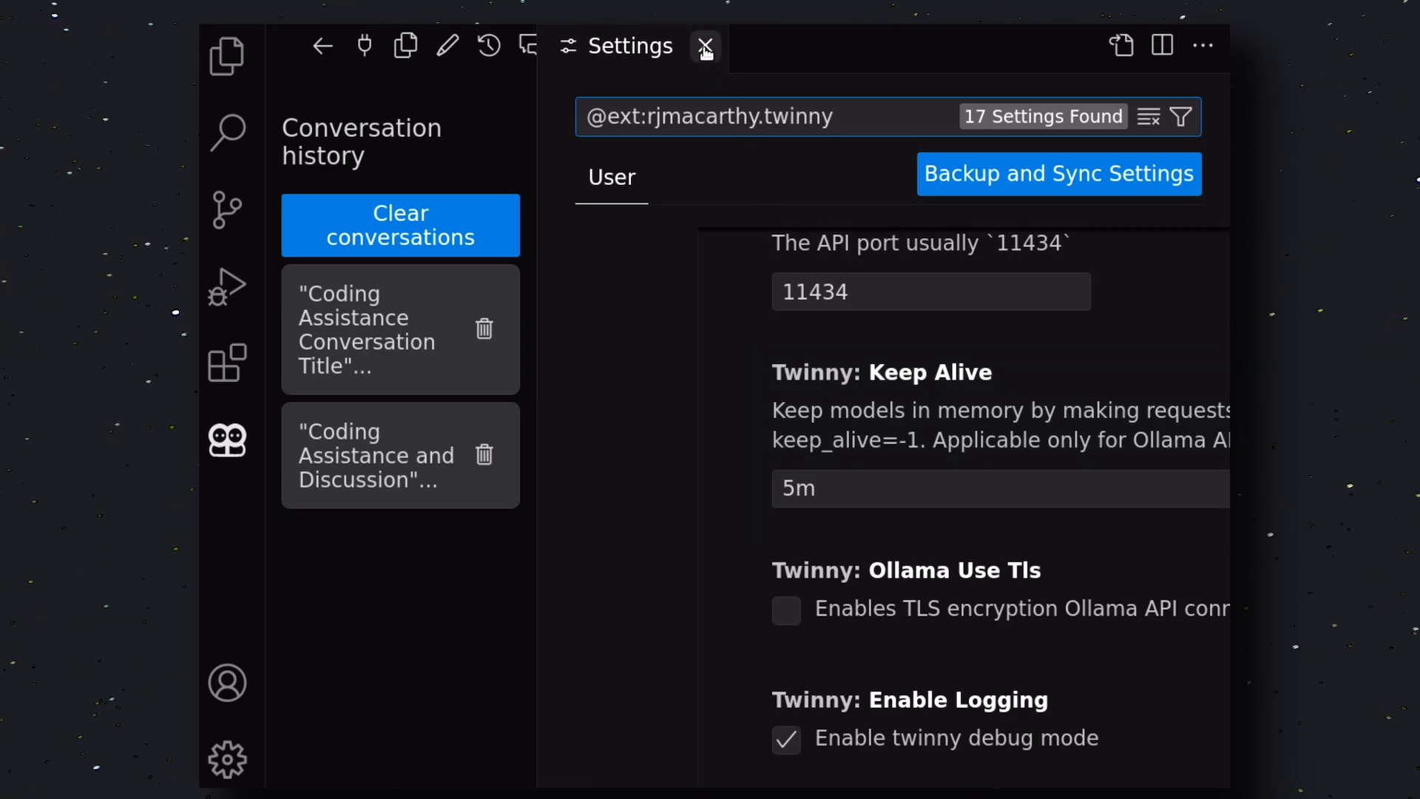
pyautogui.click(704, 46)
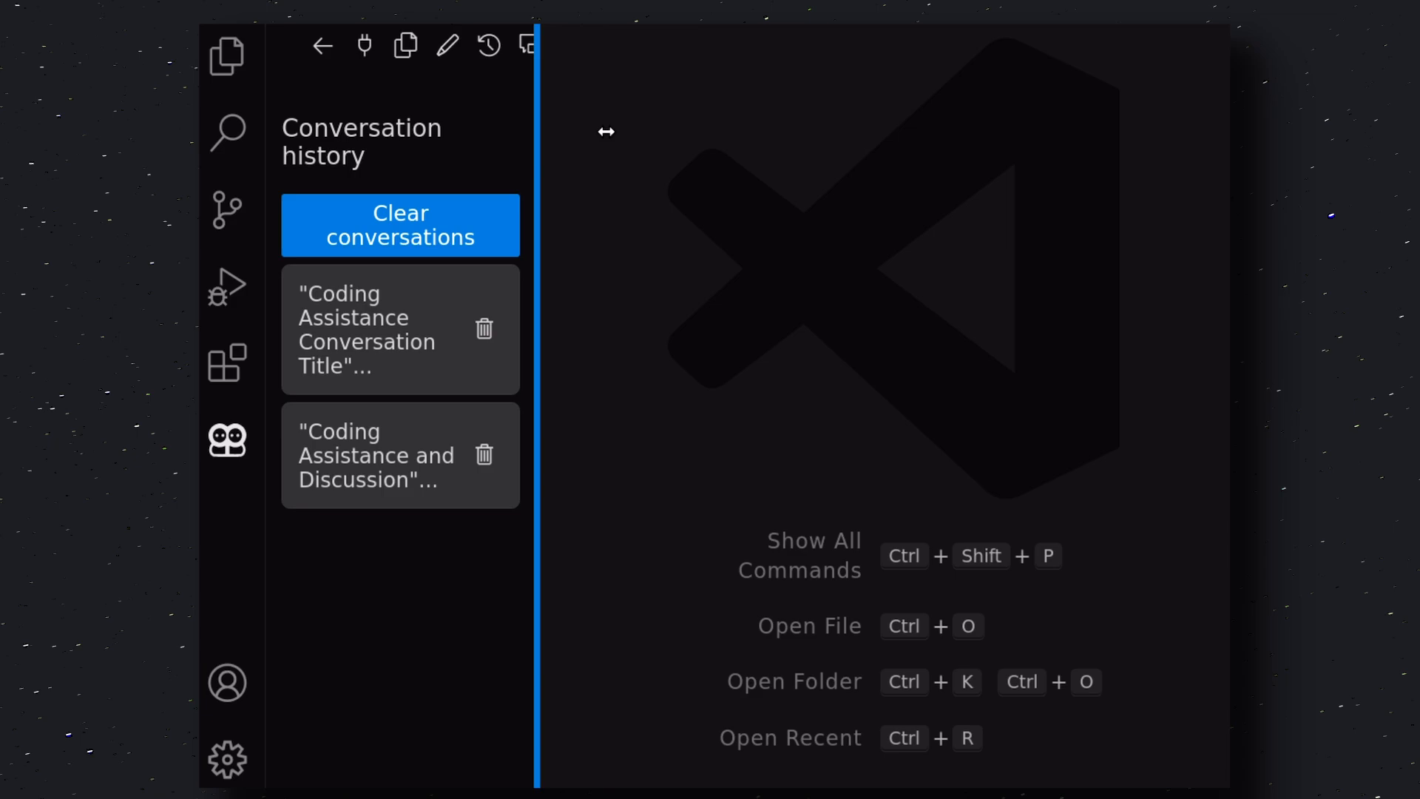
# In a fresh chat ask 'Generate python code that adds two' and accept the add_two_numbers code into a new document
pyautogui.click(381, 328)
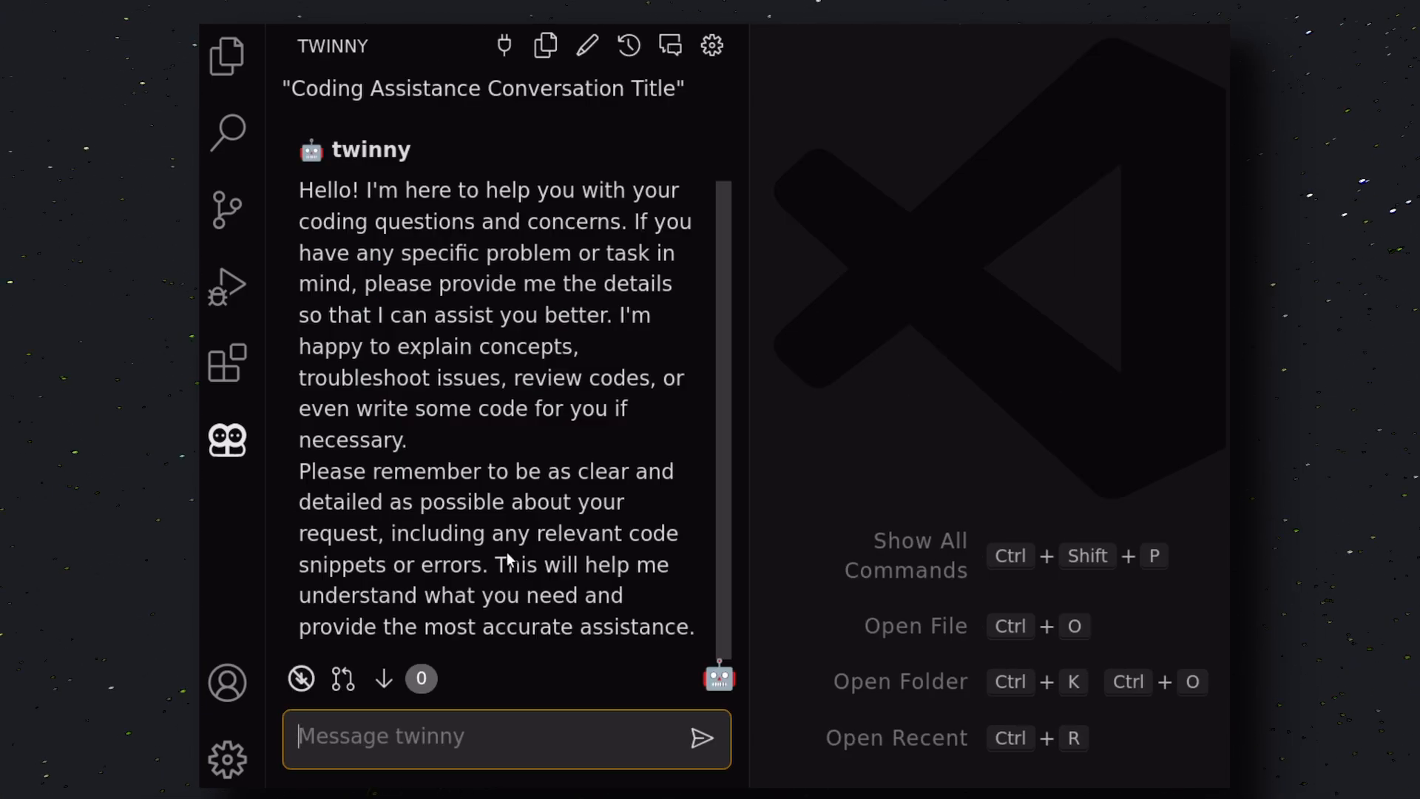
pyautogui.click(671, 46)
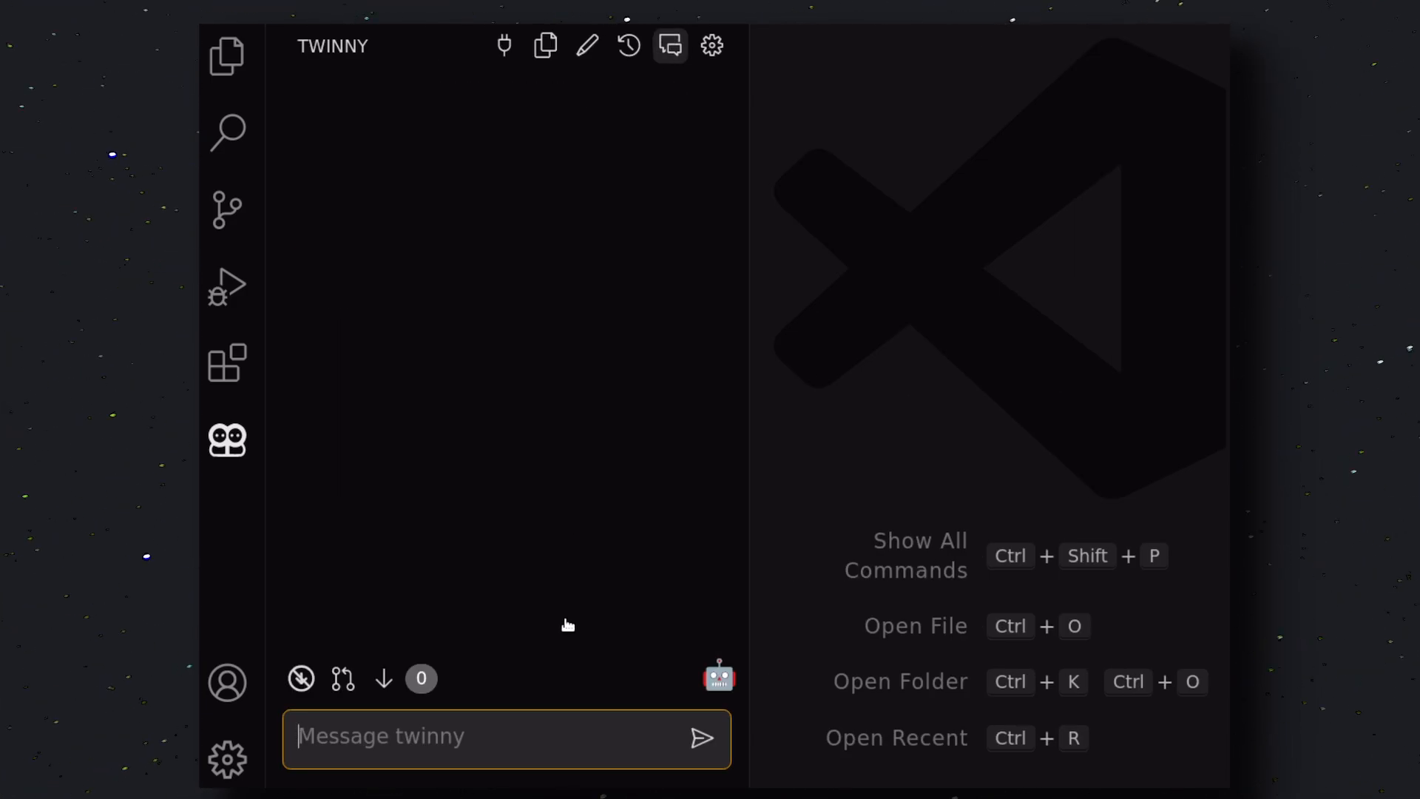
pyautogui.write('Generate python code that adds two')
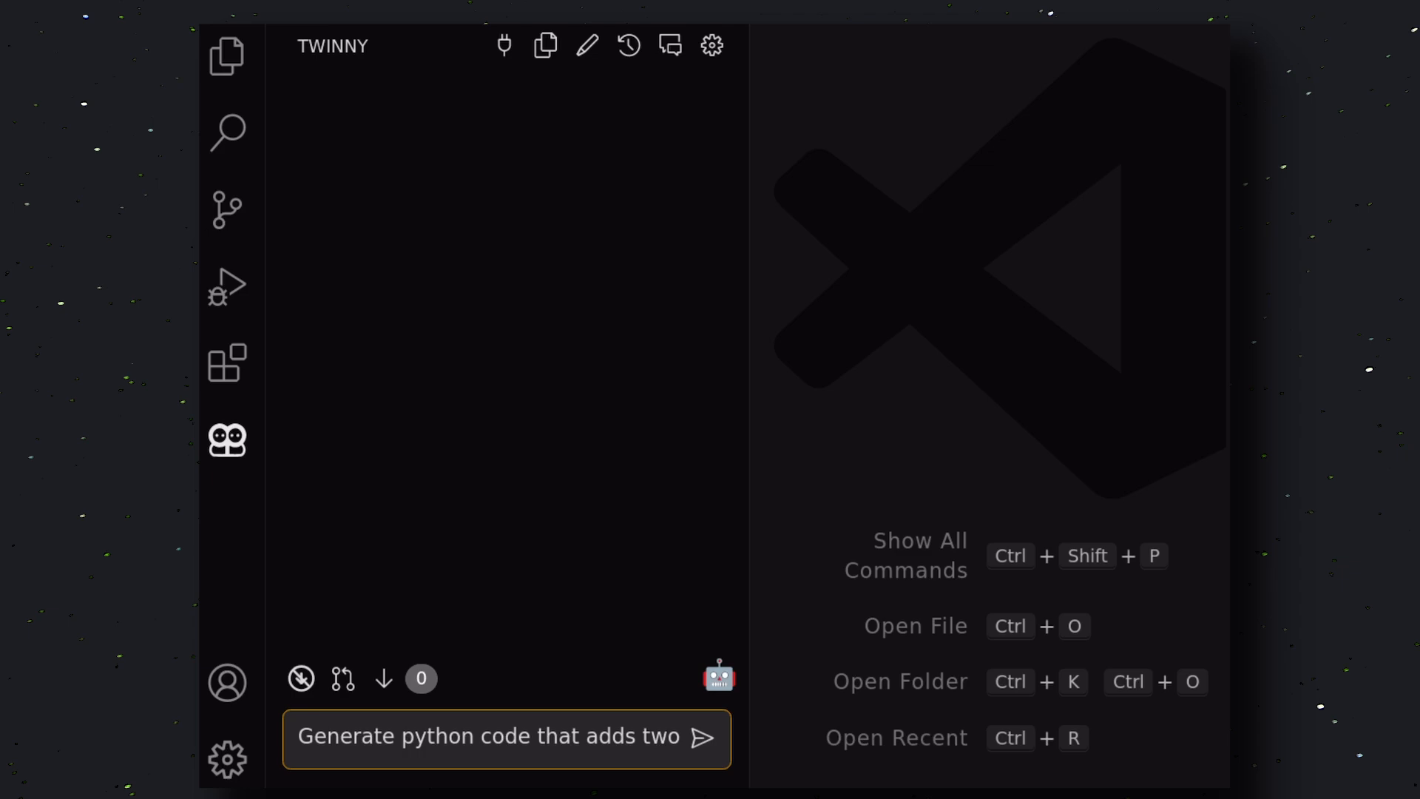
pyautogui.click(700, 737)
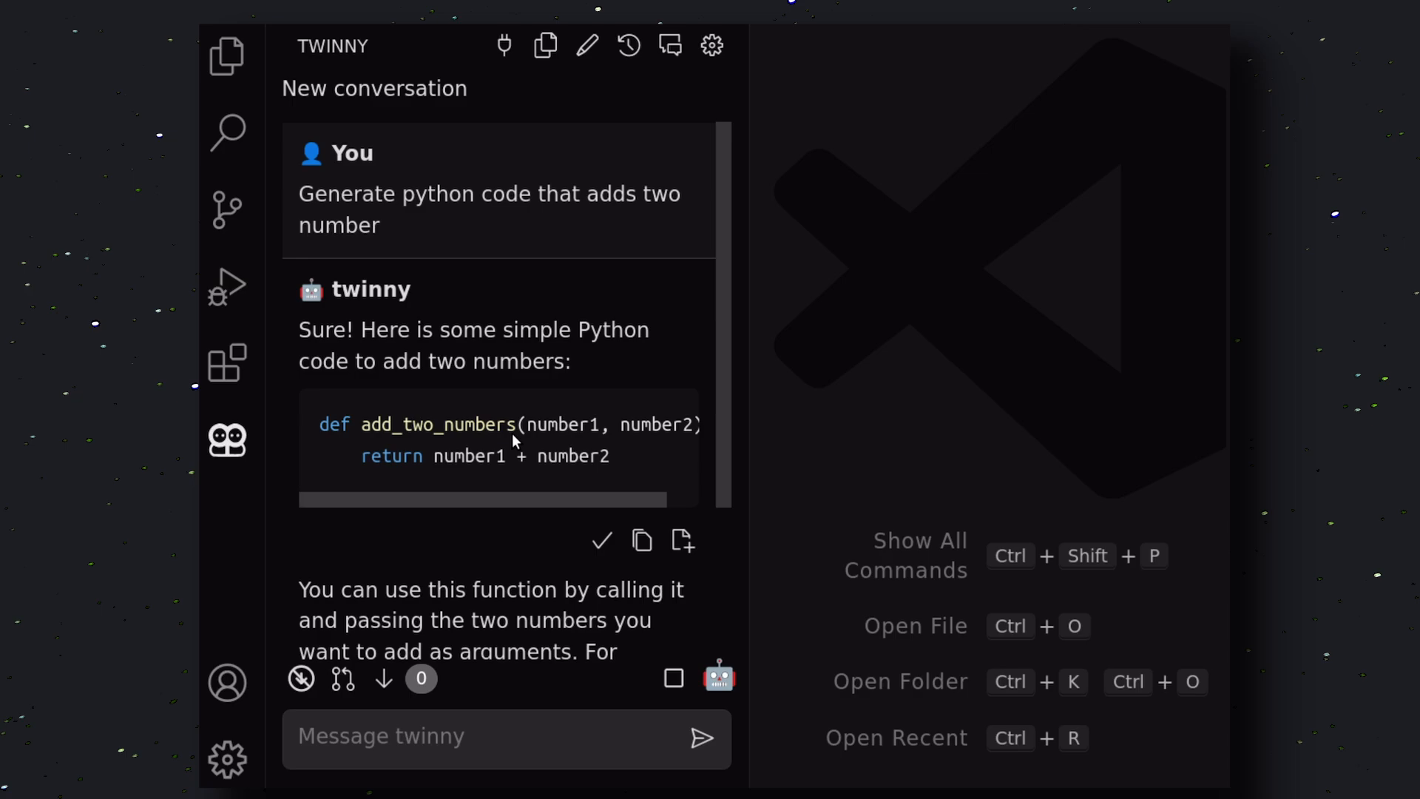
pyautogui.click(482, 737)
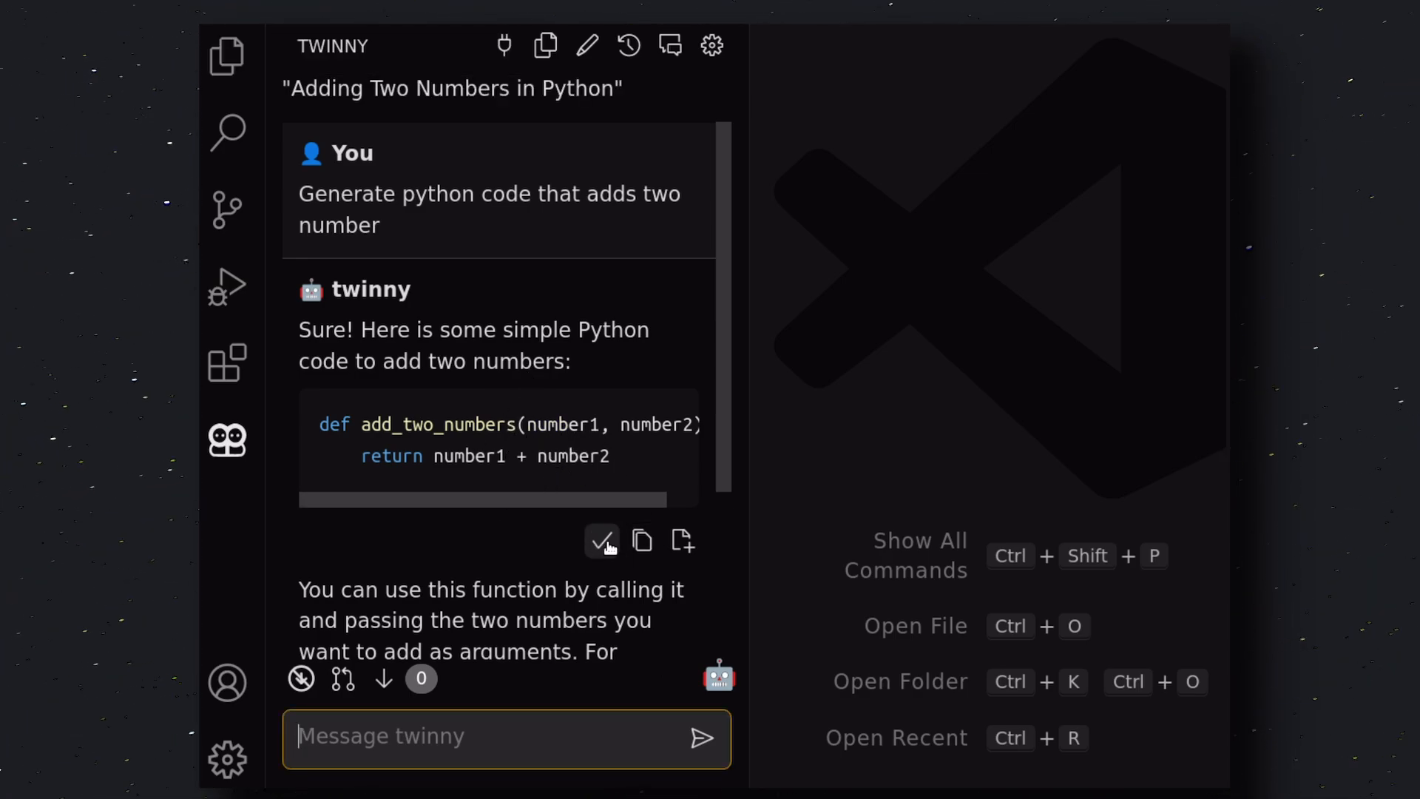
pyautogui.moveTo(603, 541)
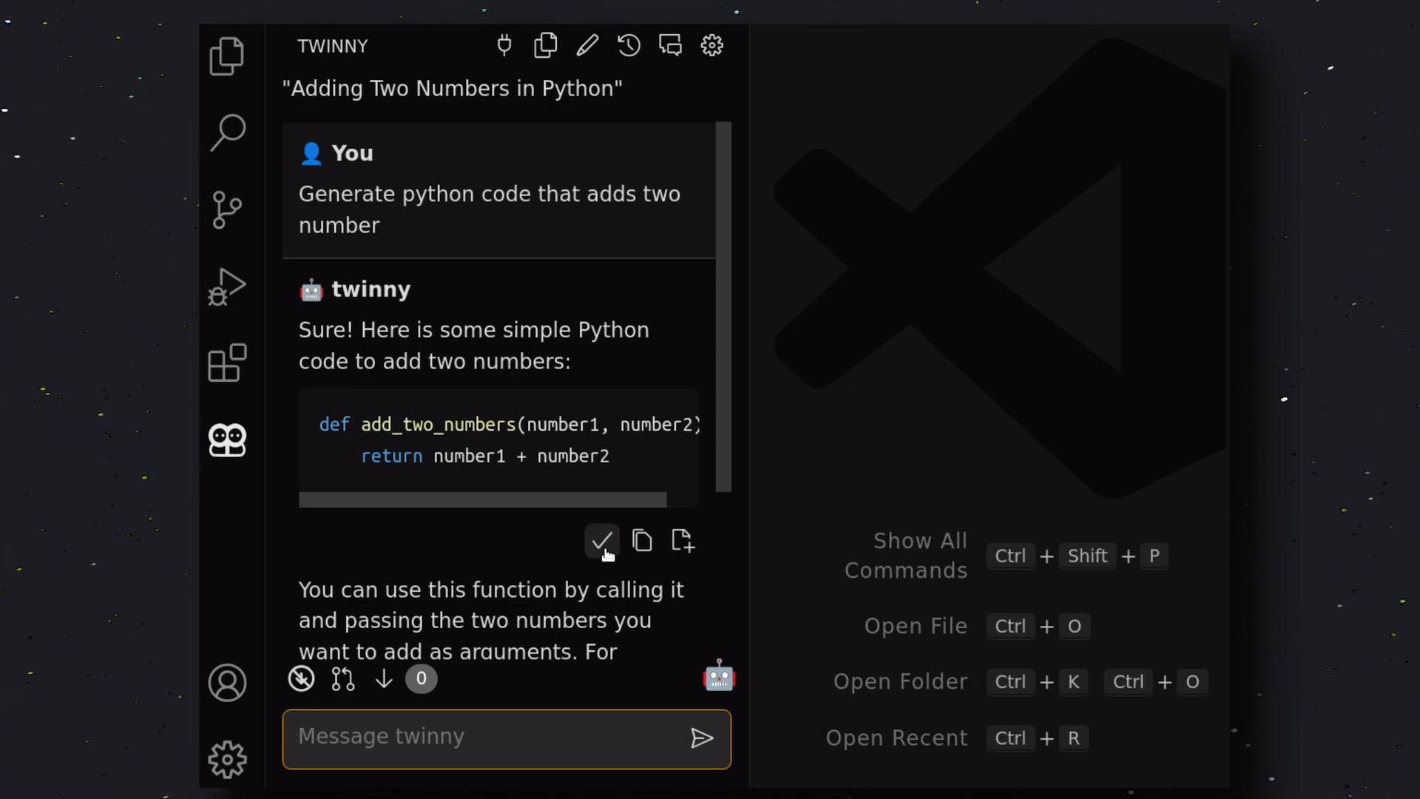
pyautogui.moveTo(602, 545)
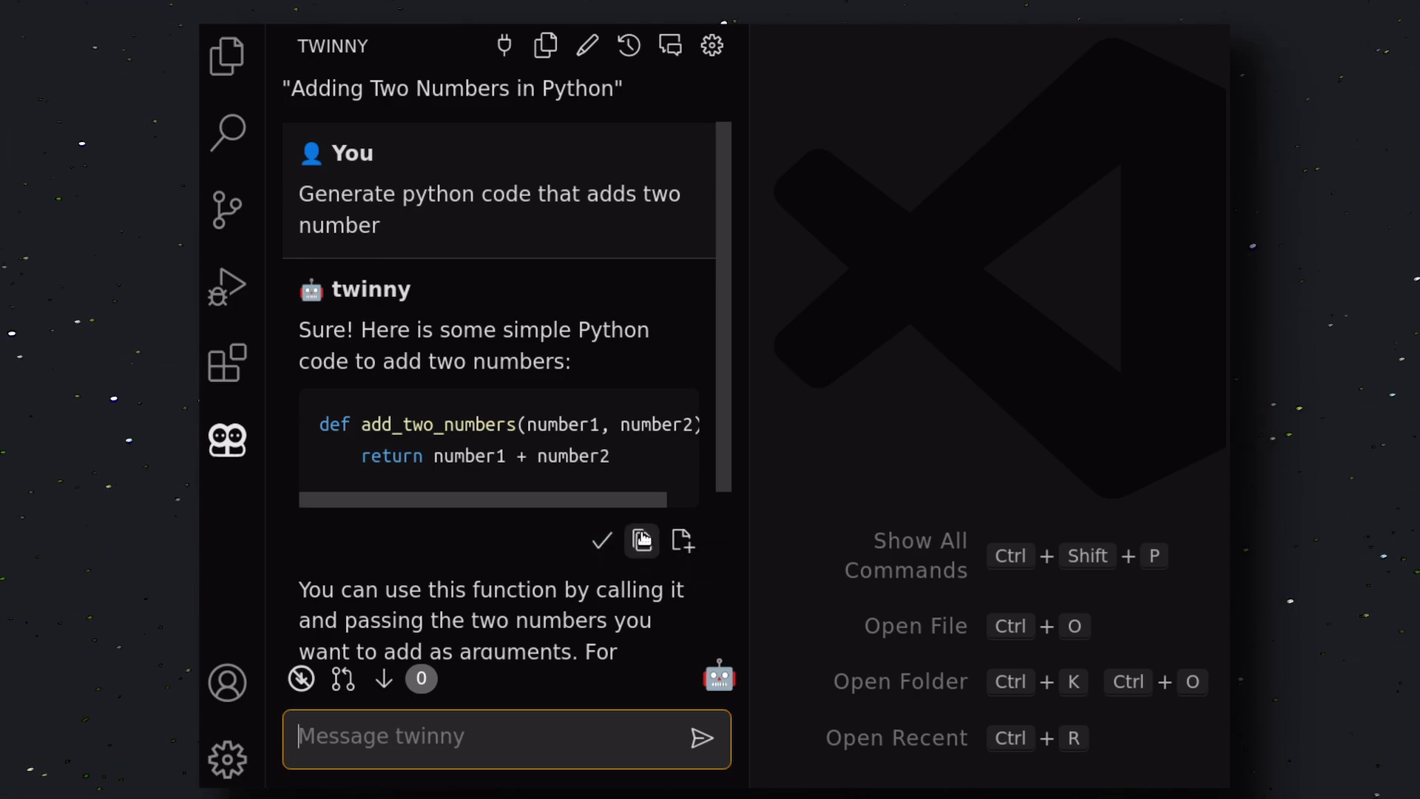
pyautogui.moveTo(642, 541)
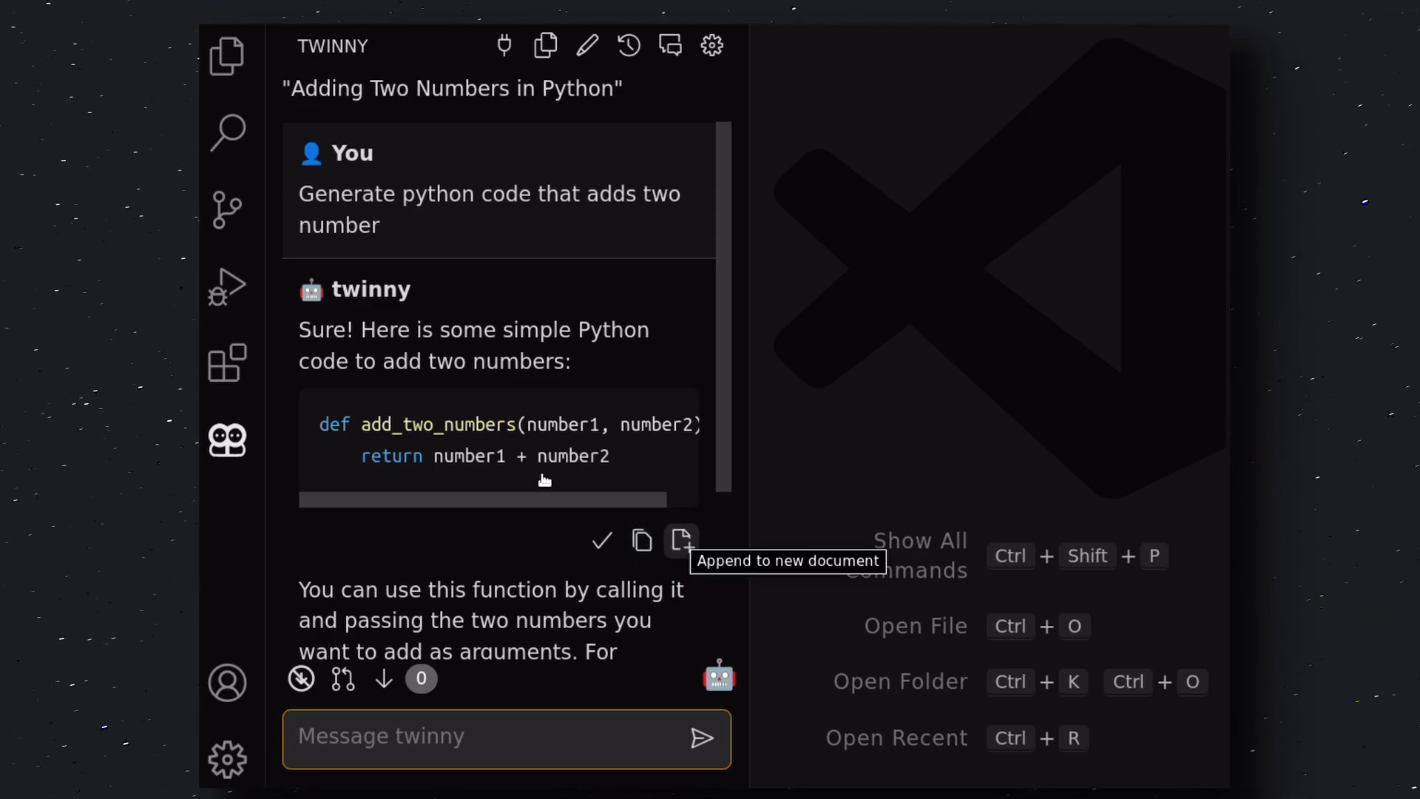
pyautogui.click(680, 541)
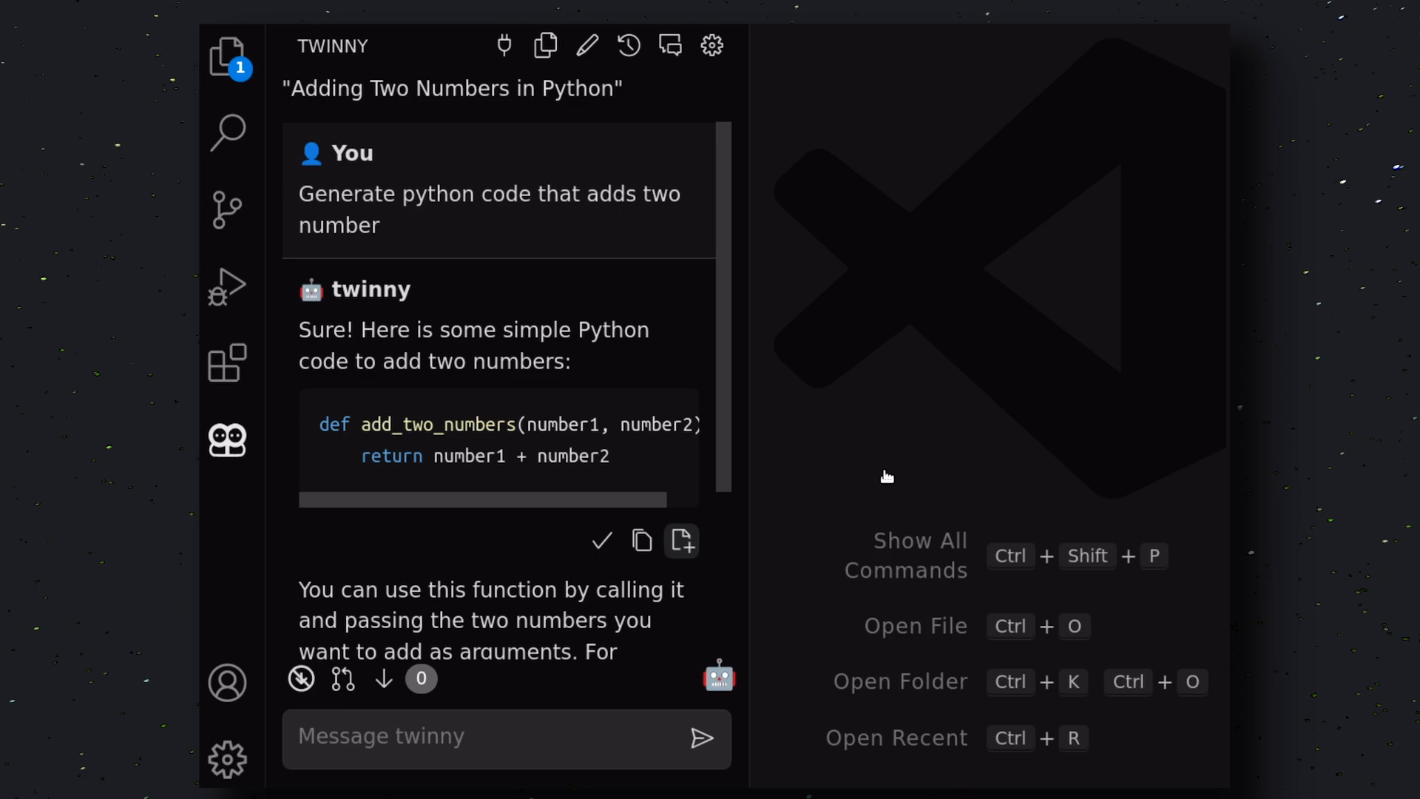
# Append the generated add_two_numbers function to a new untitled editor document
pyautogui.click(682, 541)
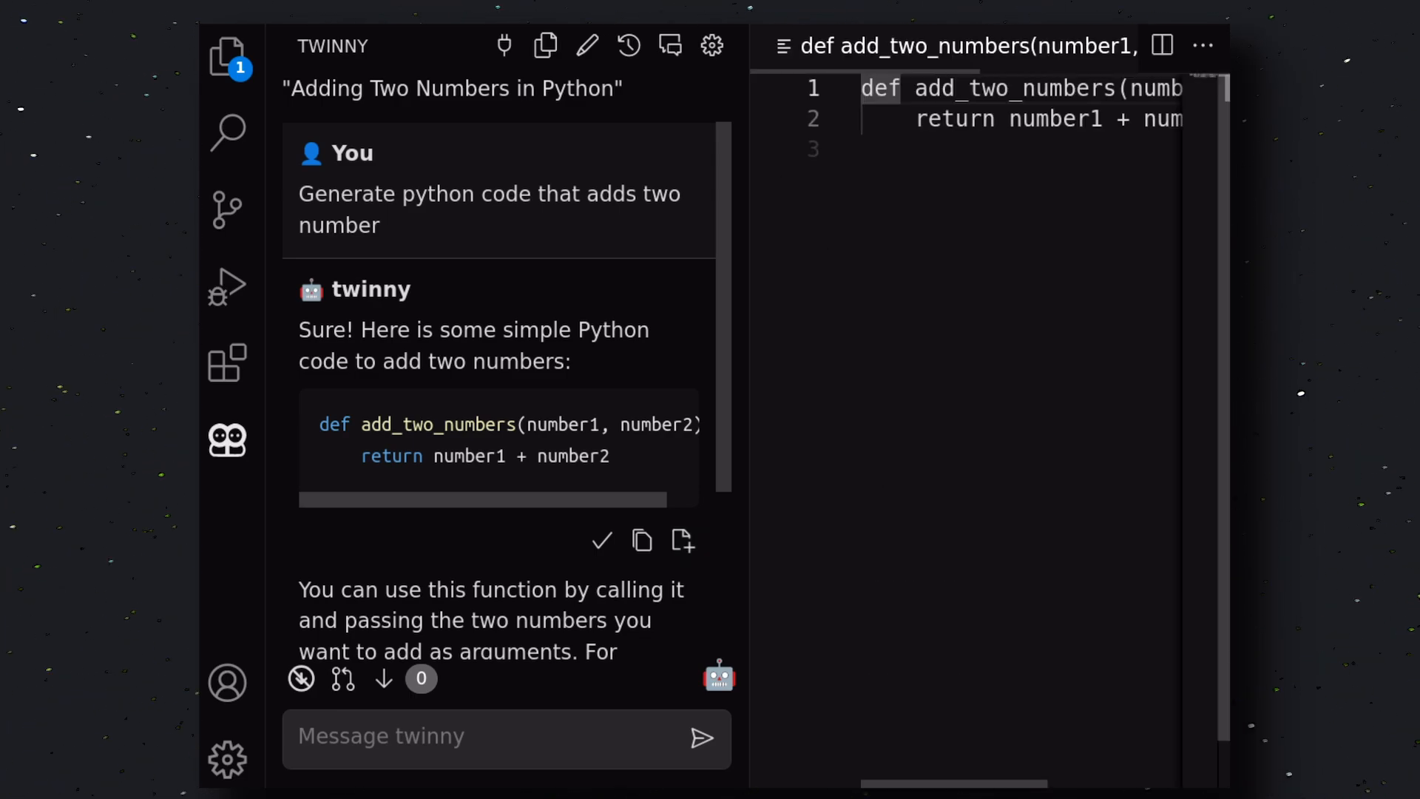
pyautogui.moveTo(896, 753)
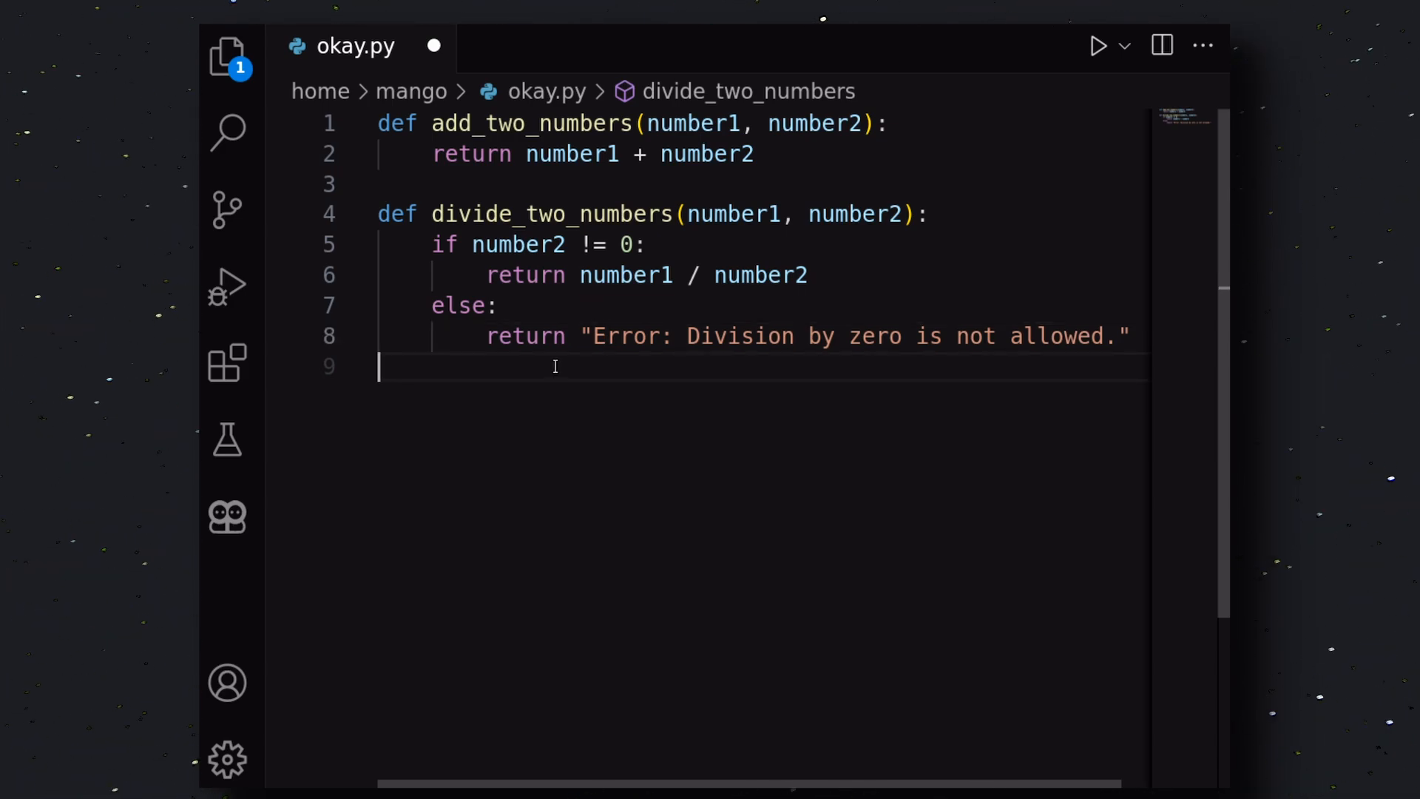
# Write multiply_two_numbers via completion, then select the whole divide_two_numbers function
pyautogui.write('def muli')
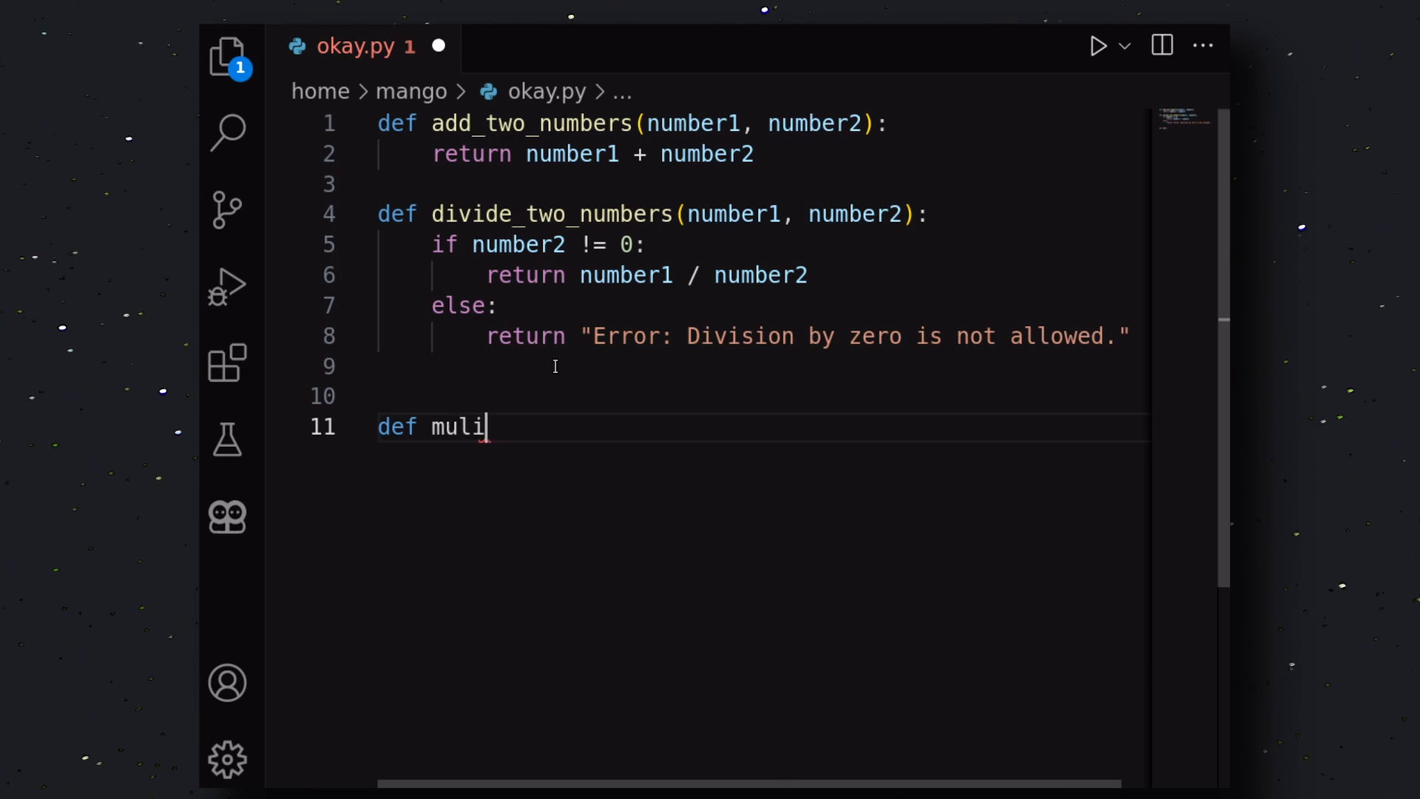
pyautogui.write('tiply_two_numbers(number1, number2):')
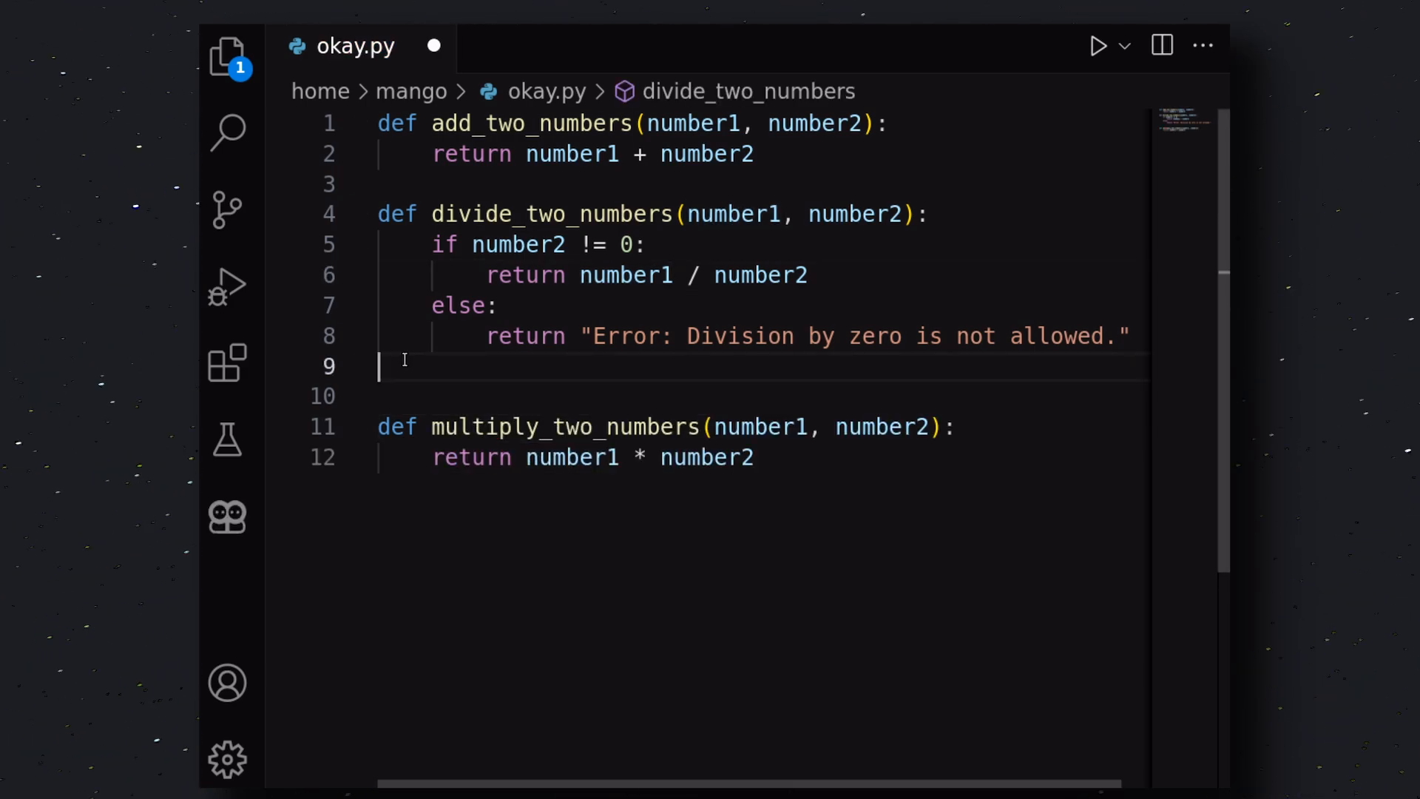
pyautogui.moveTo(432, 244); pyautogui.dragTo(1132, 336)
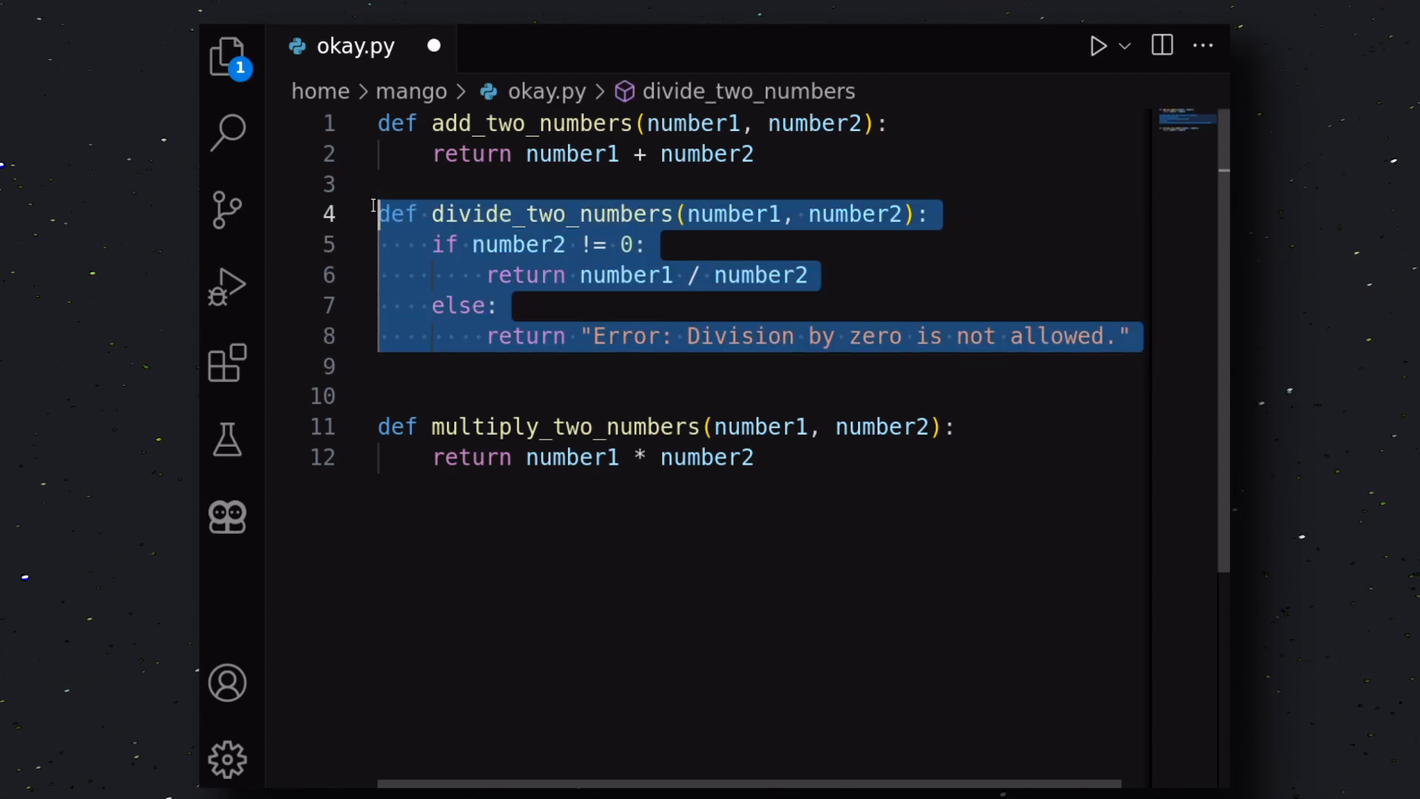
# Run 'Twinny - Explain' on the selected divide_two_numbers function from the context menu
pyautogui.rightClick(423, 214)
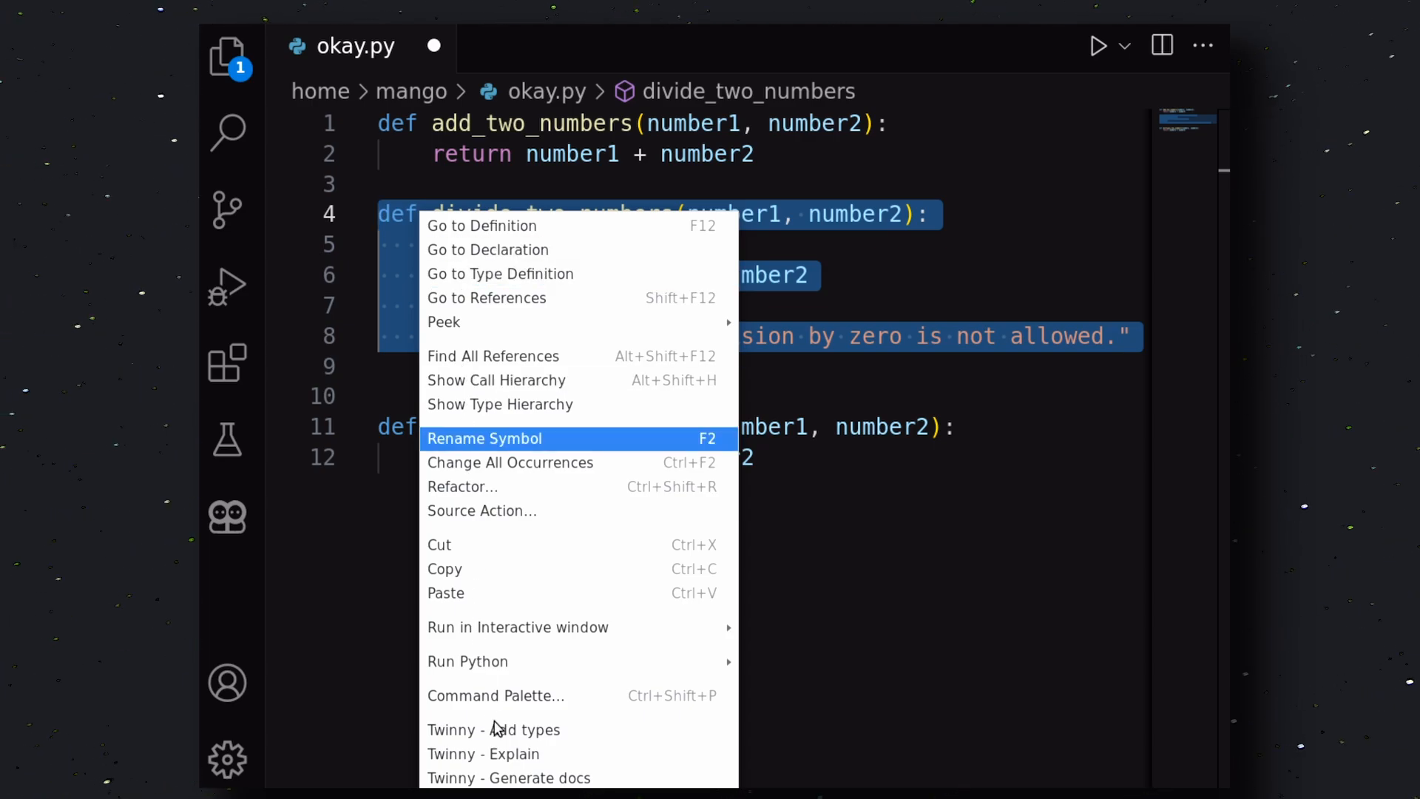
pyautogui.moveTo(523, 739)
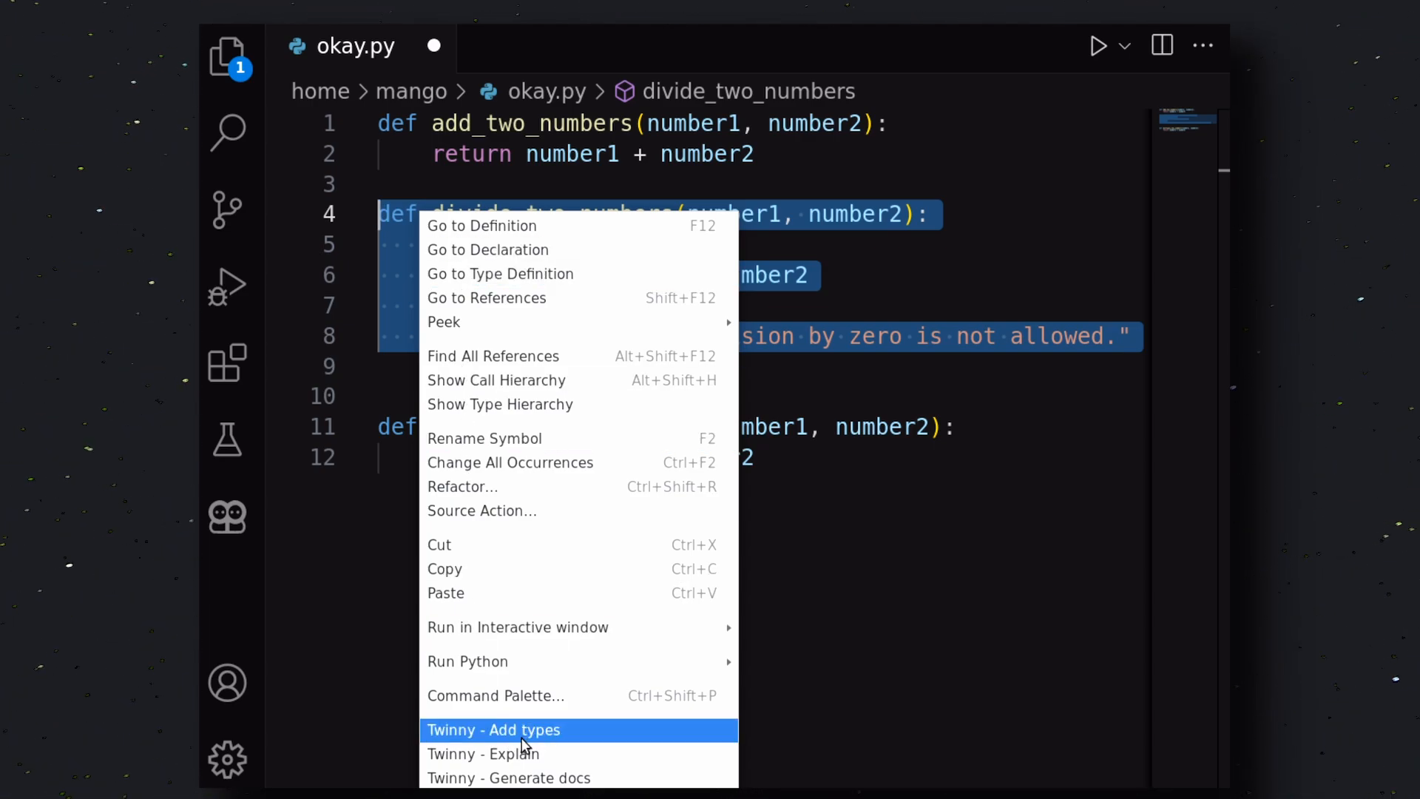
pyautogui.moveTo(830, 332)
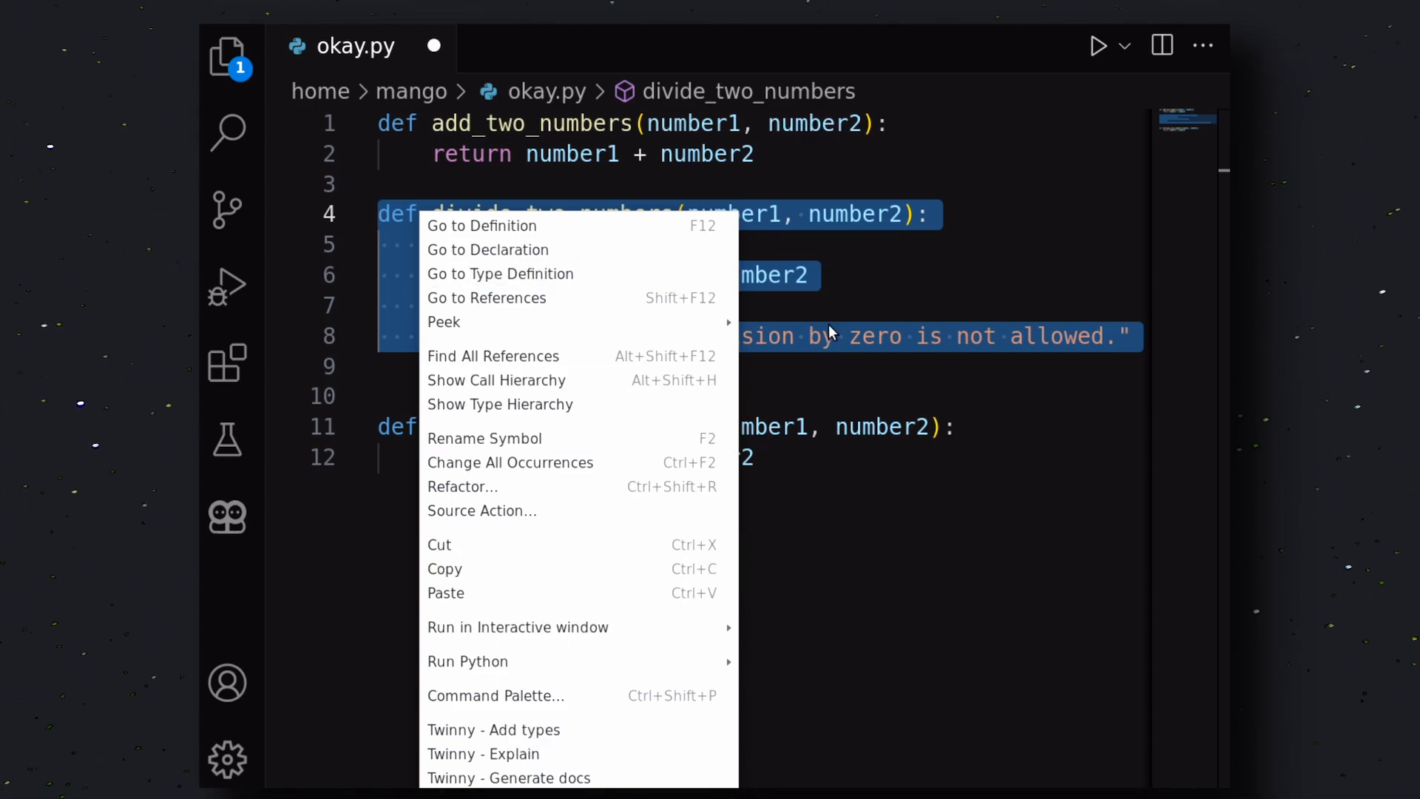
pyautogui.moveTo(514, 764)
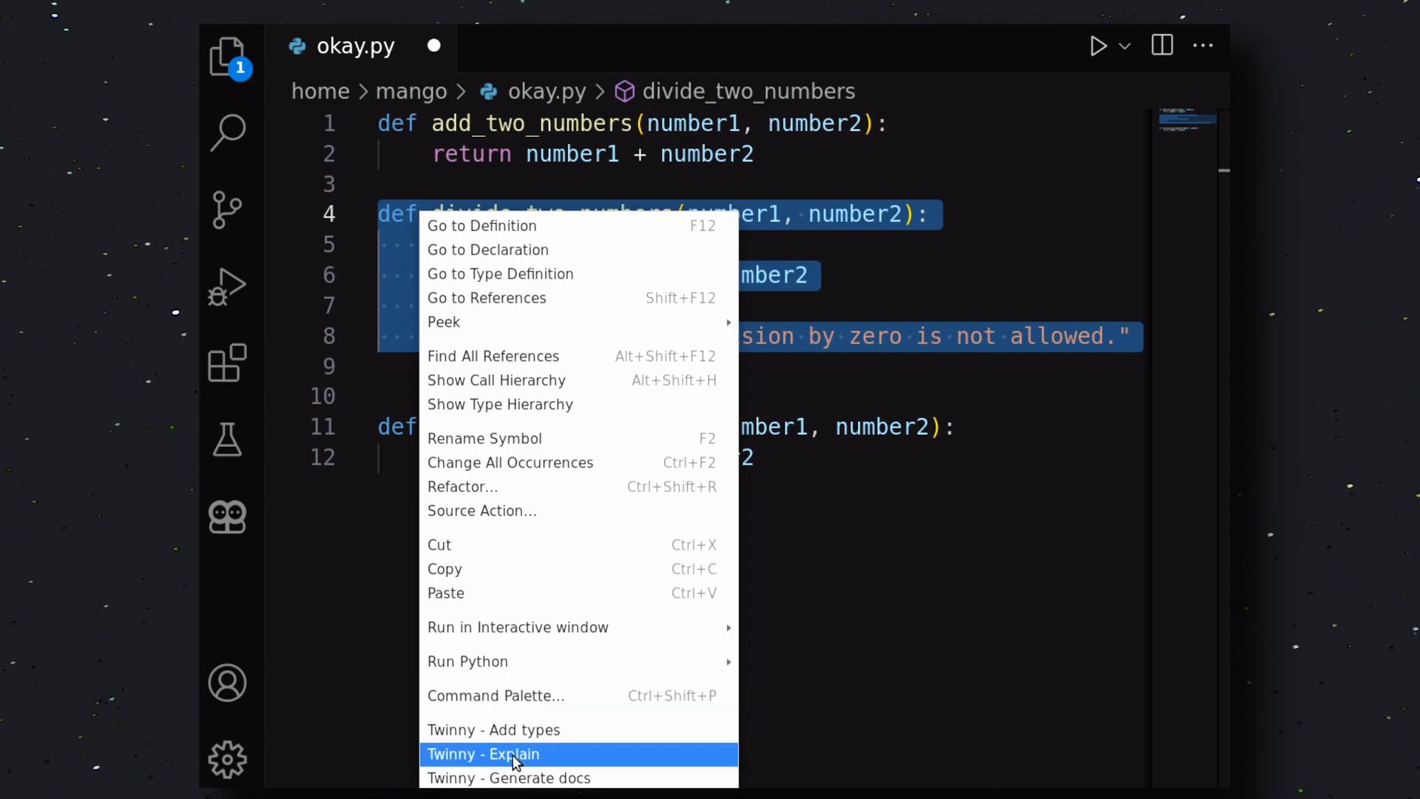
pyautogui.moveTo(509, 778)
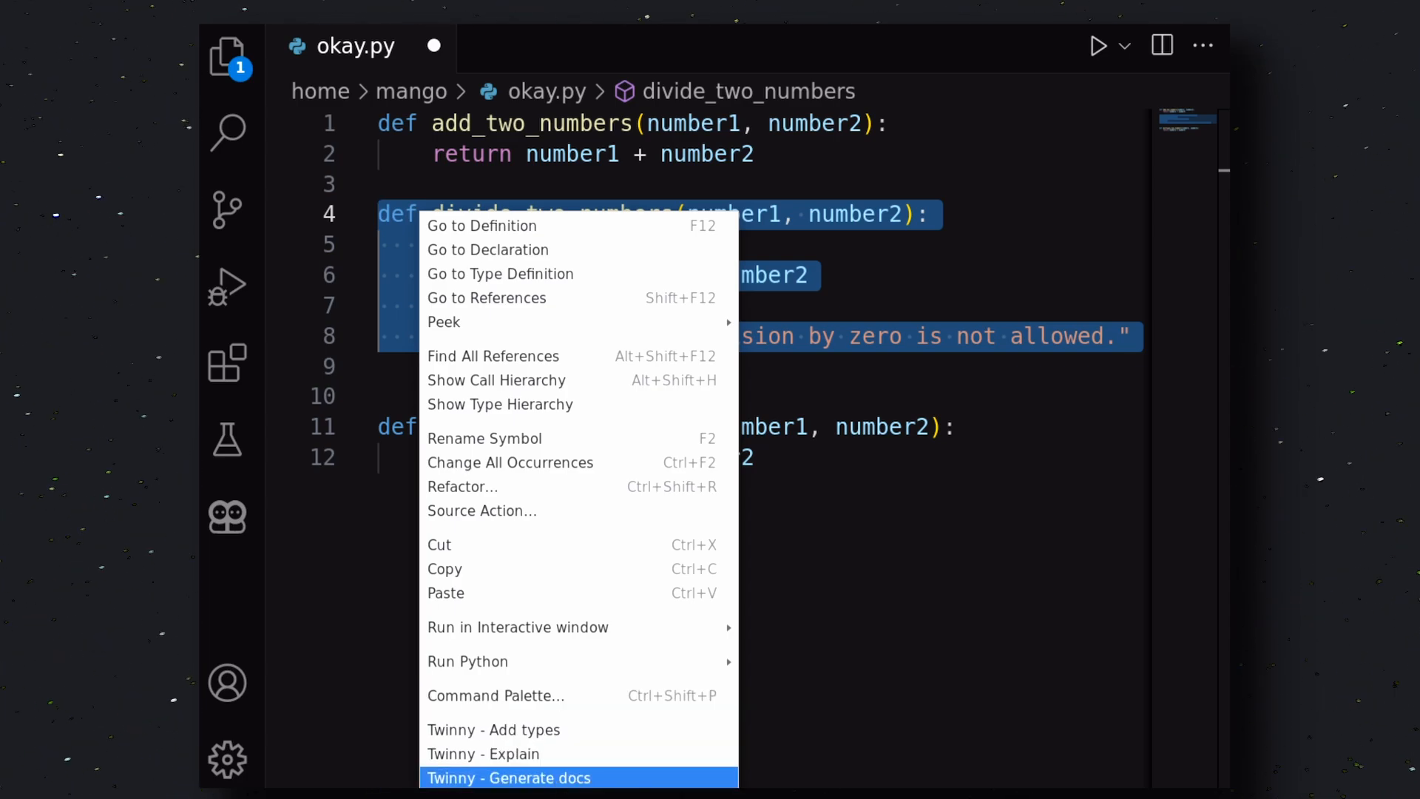
pyautogui.moveTo(527, 758)
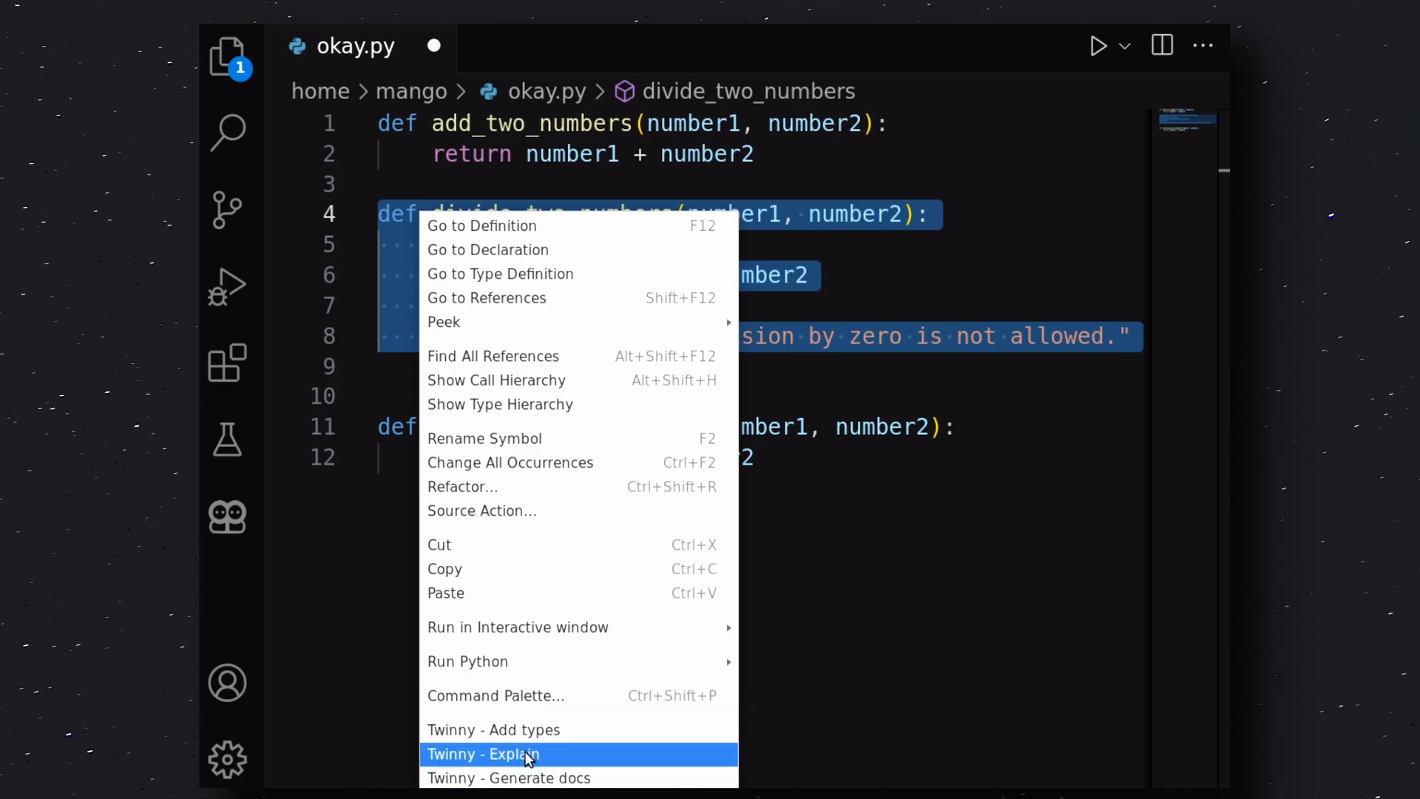
pyautogui.click(503, 753)
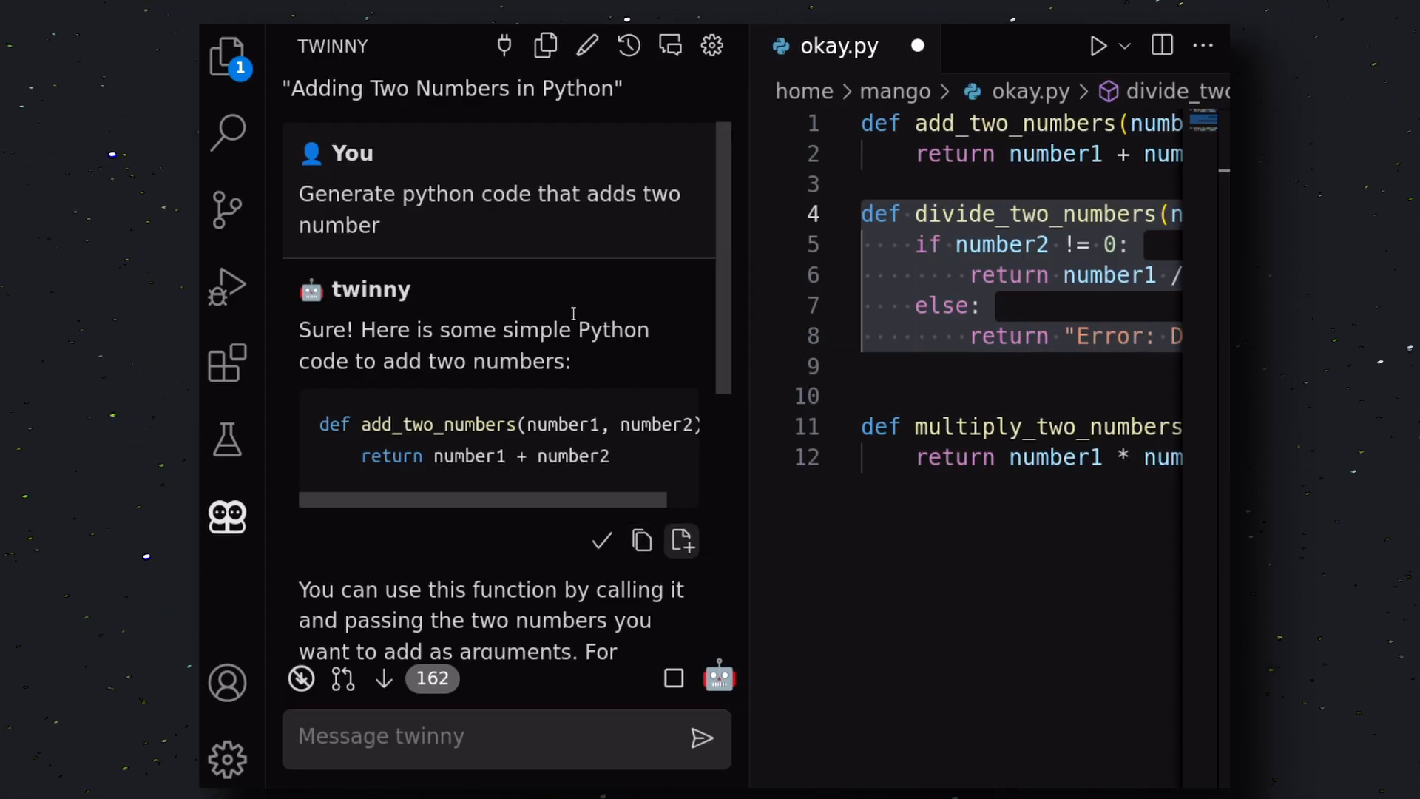
# Scroll the twinny chat to read the zero-check and error-message explanation
pyautogui.scroll(-3)
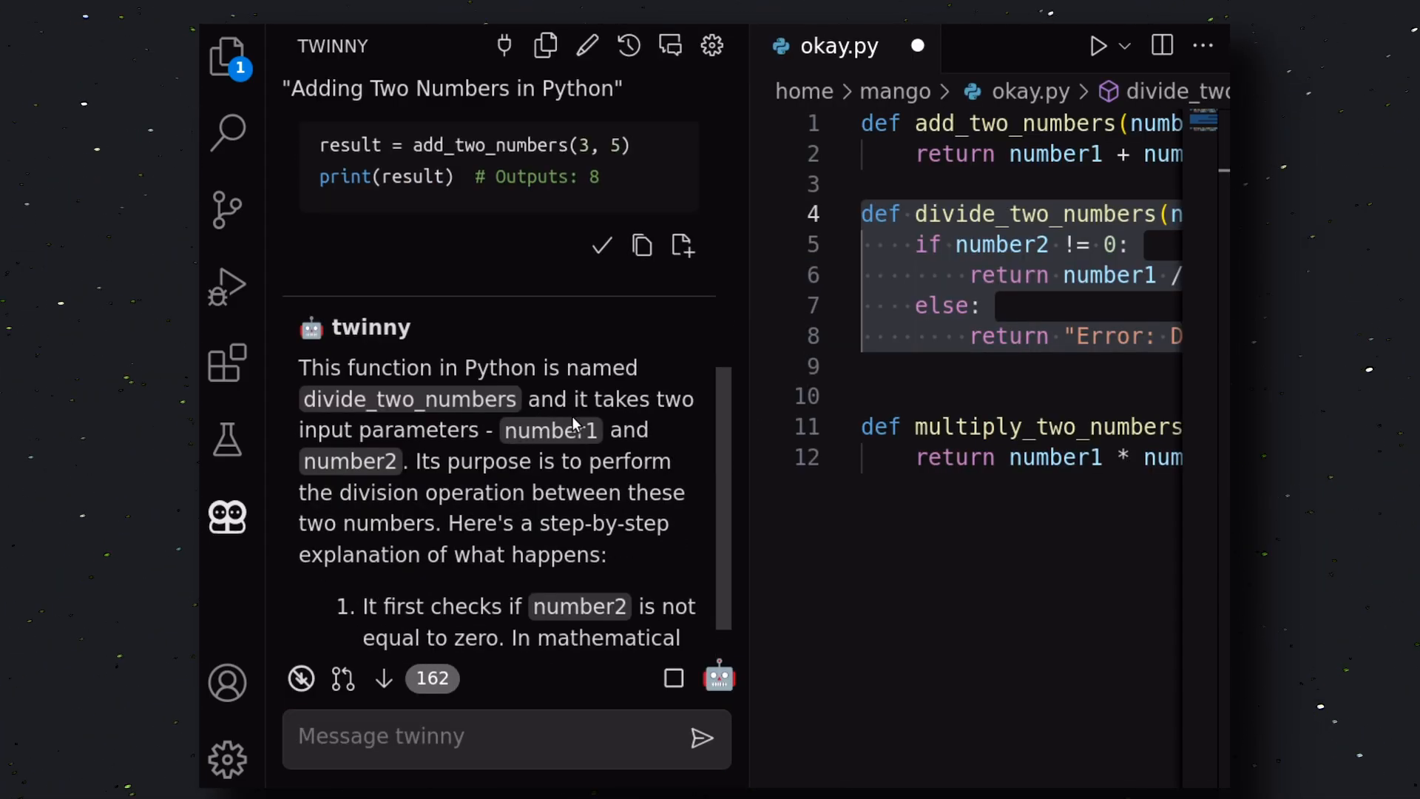
pyautogui.moveTo(416, 693)
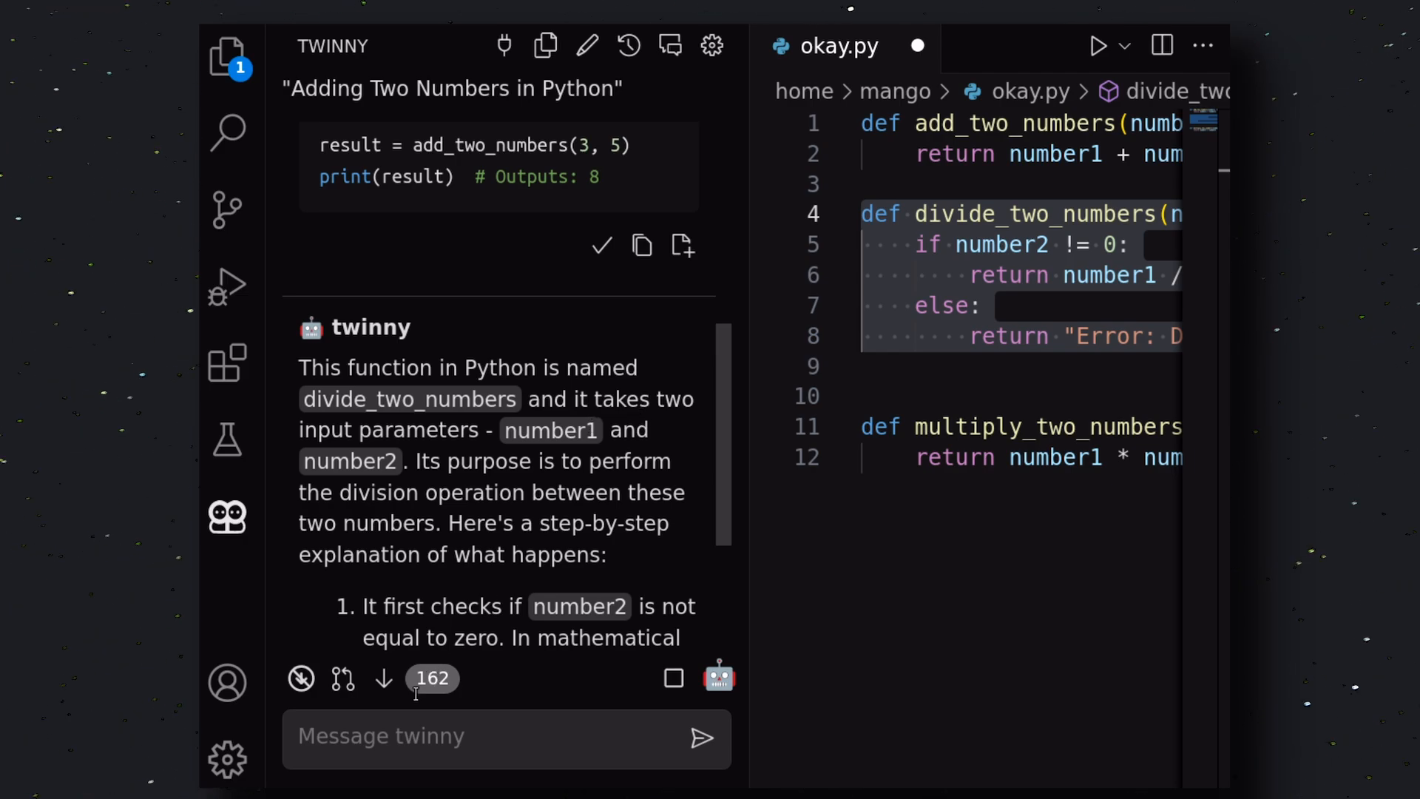
pyautogui.scroll(-3)
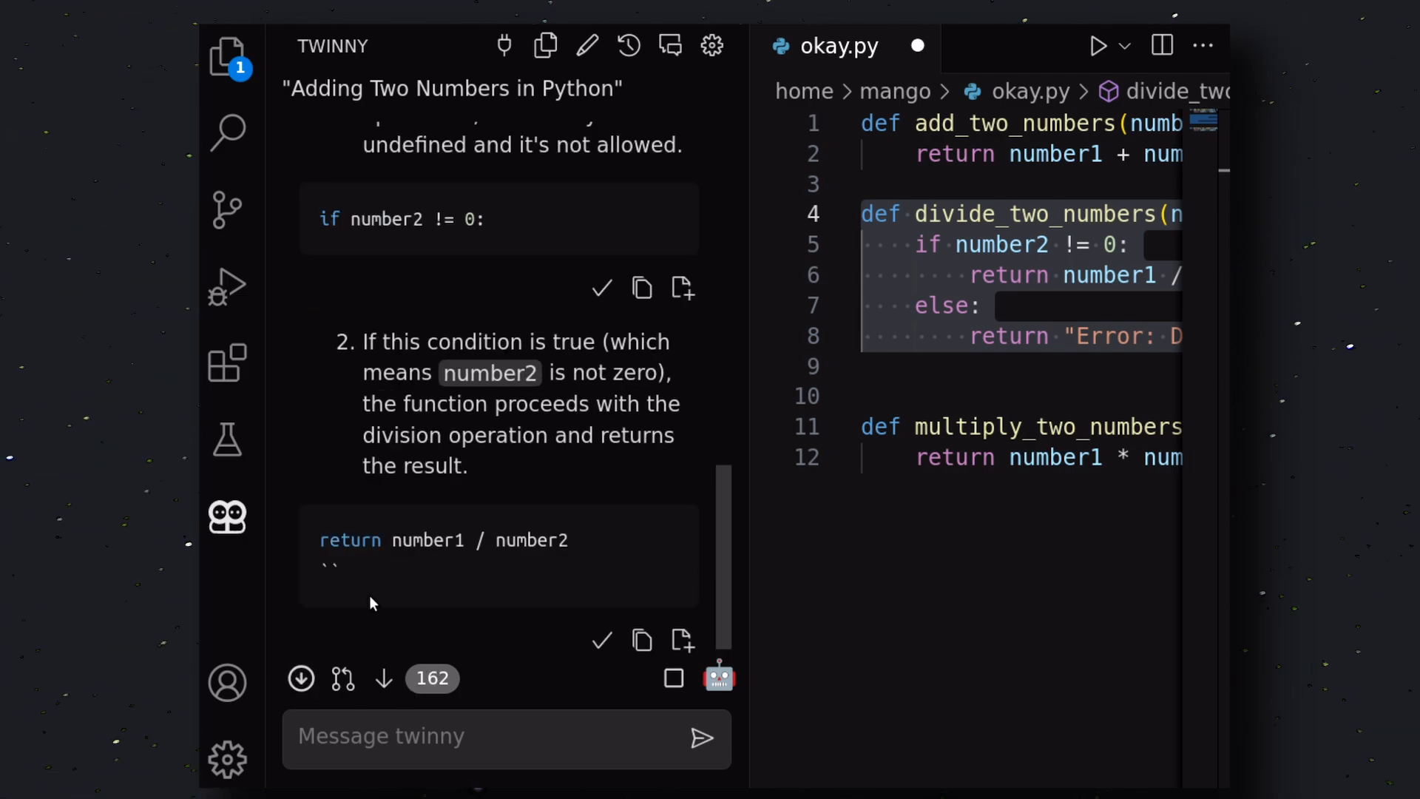
pyautogui.scroll(-3)
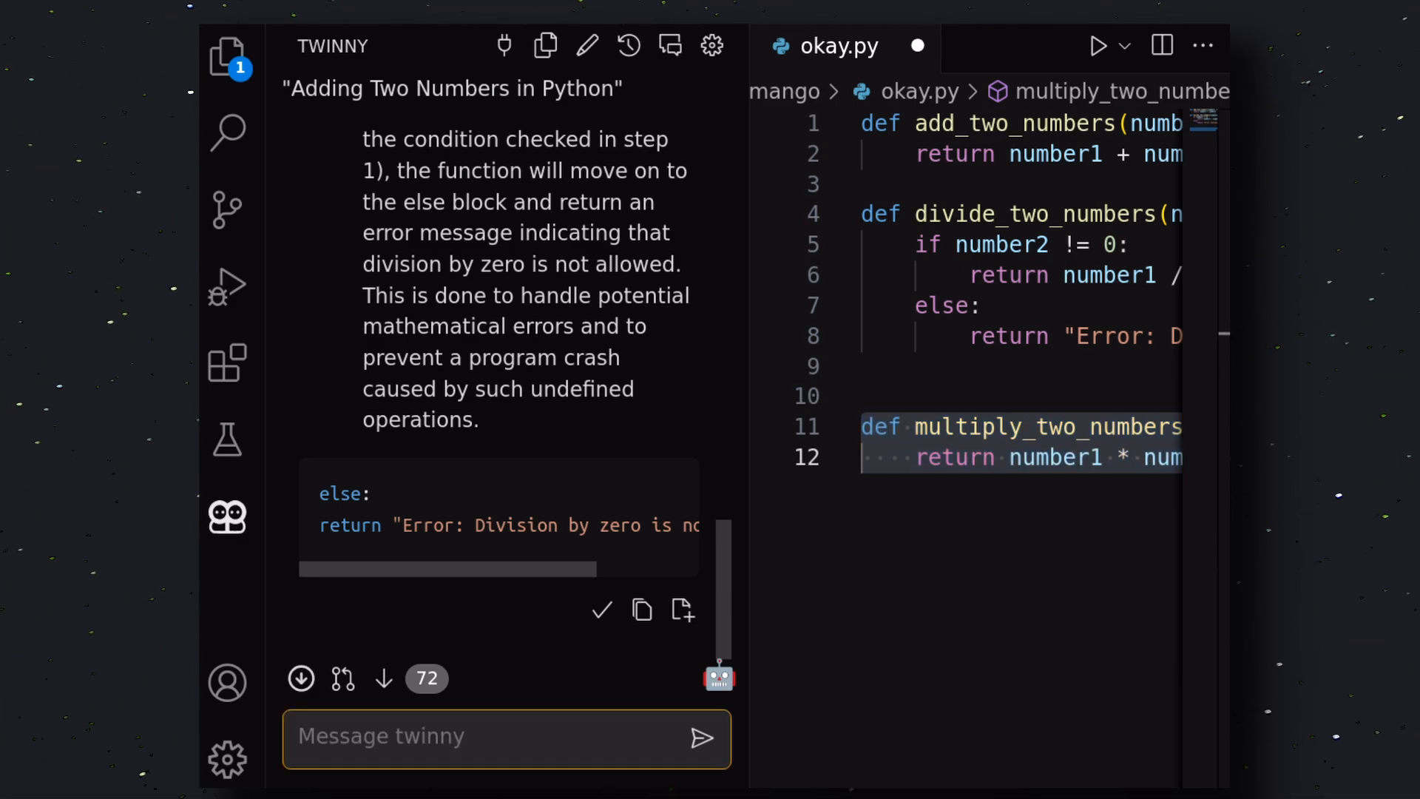
# Ask twinny 'What do' this code do for multiply_two_numbers and read its answer
pyautogui.write('What does this code do')
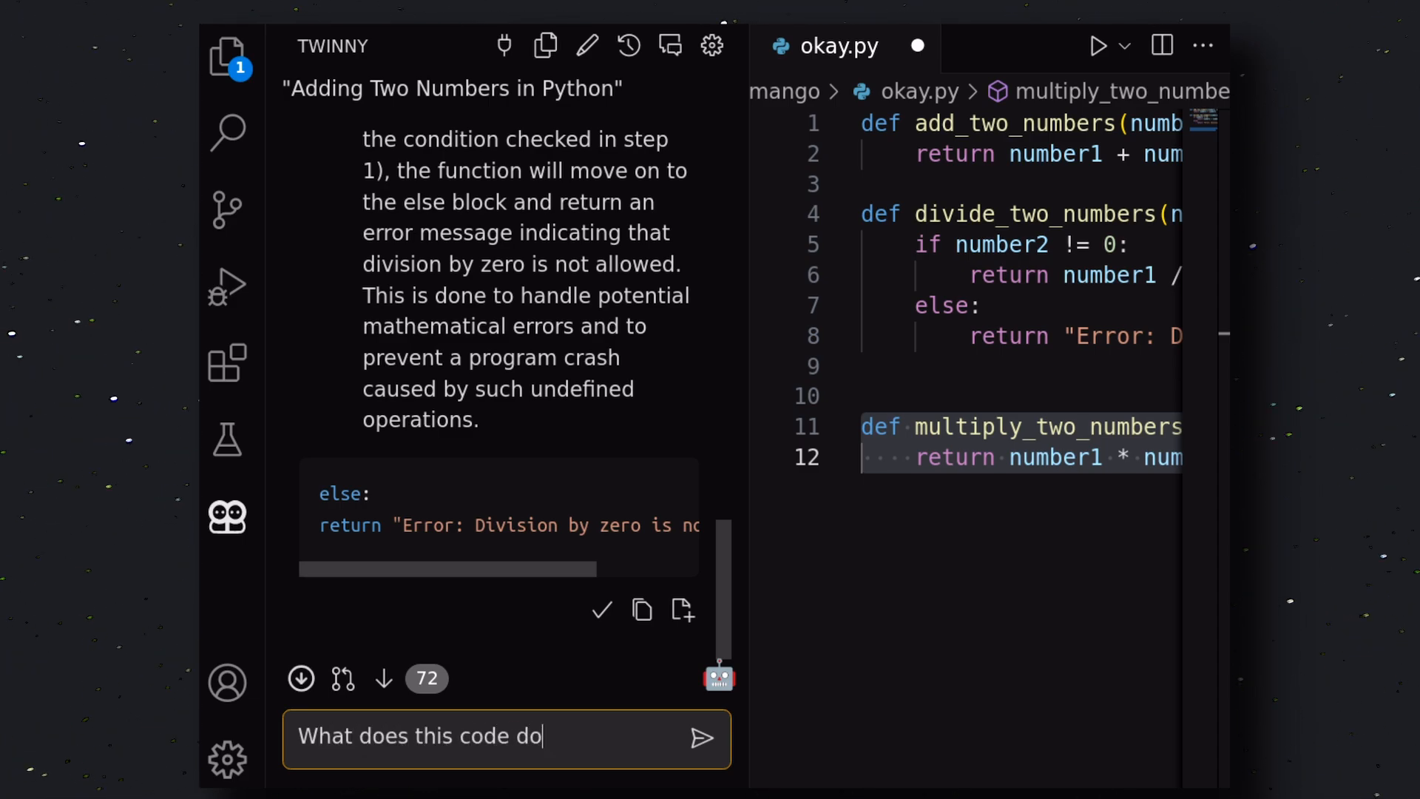
pyautogui.click(702, 737)
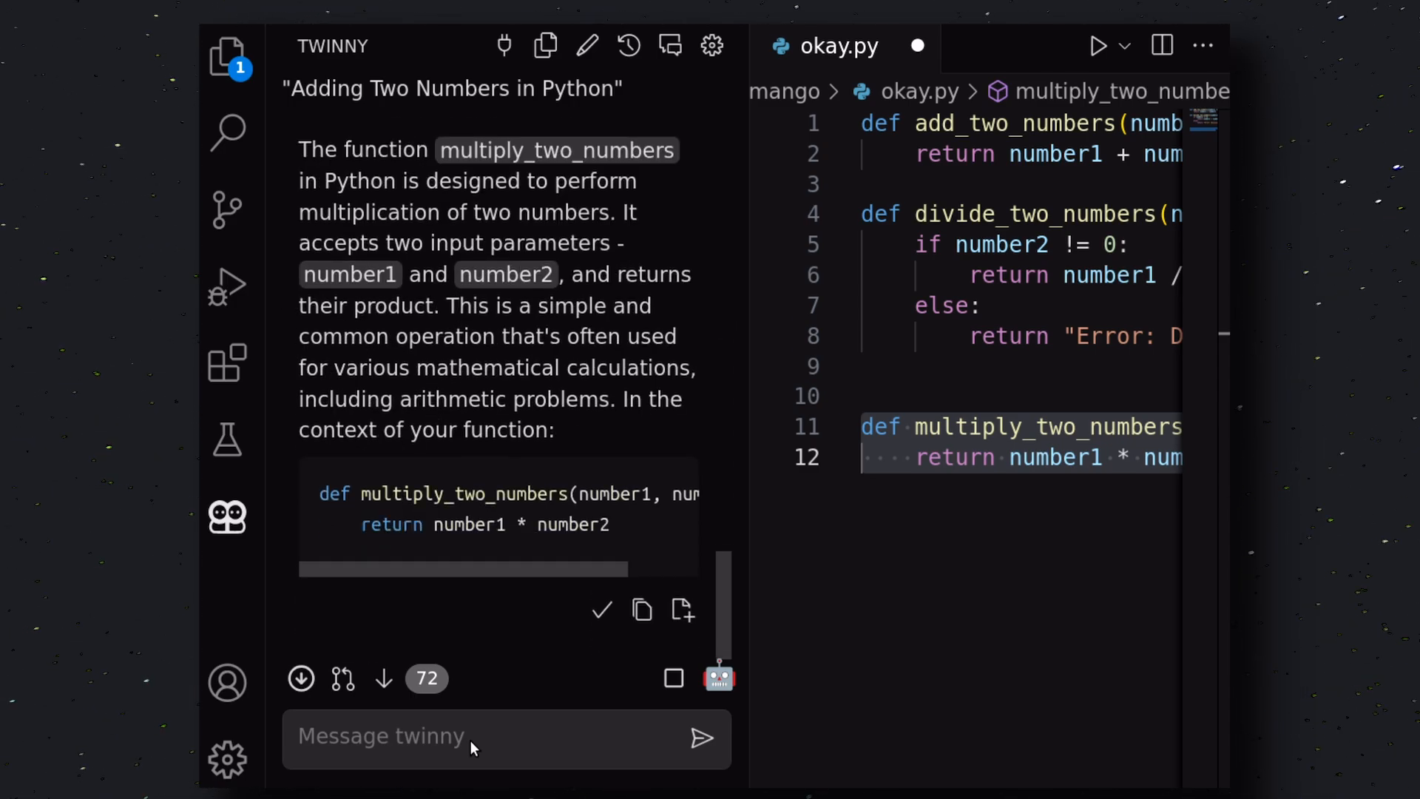
pyautogui.scroll(-3)
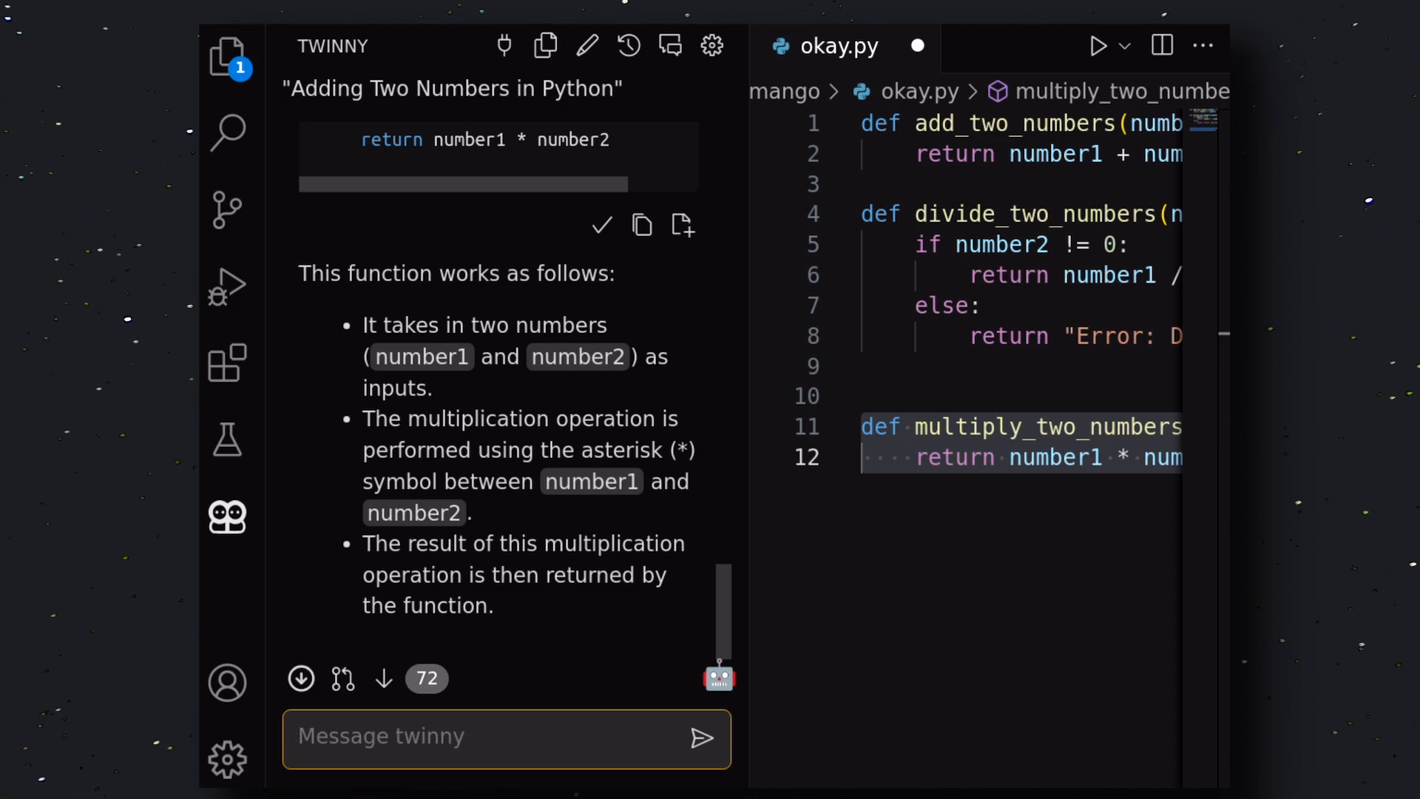
# Enter the text 'Conver' and 'su' after the explanation
pyautogui.write('Convert this to')
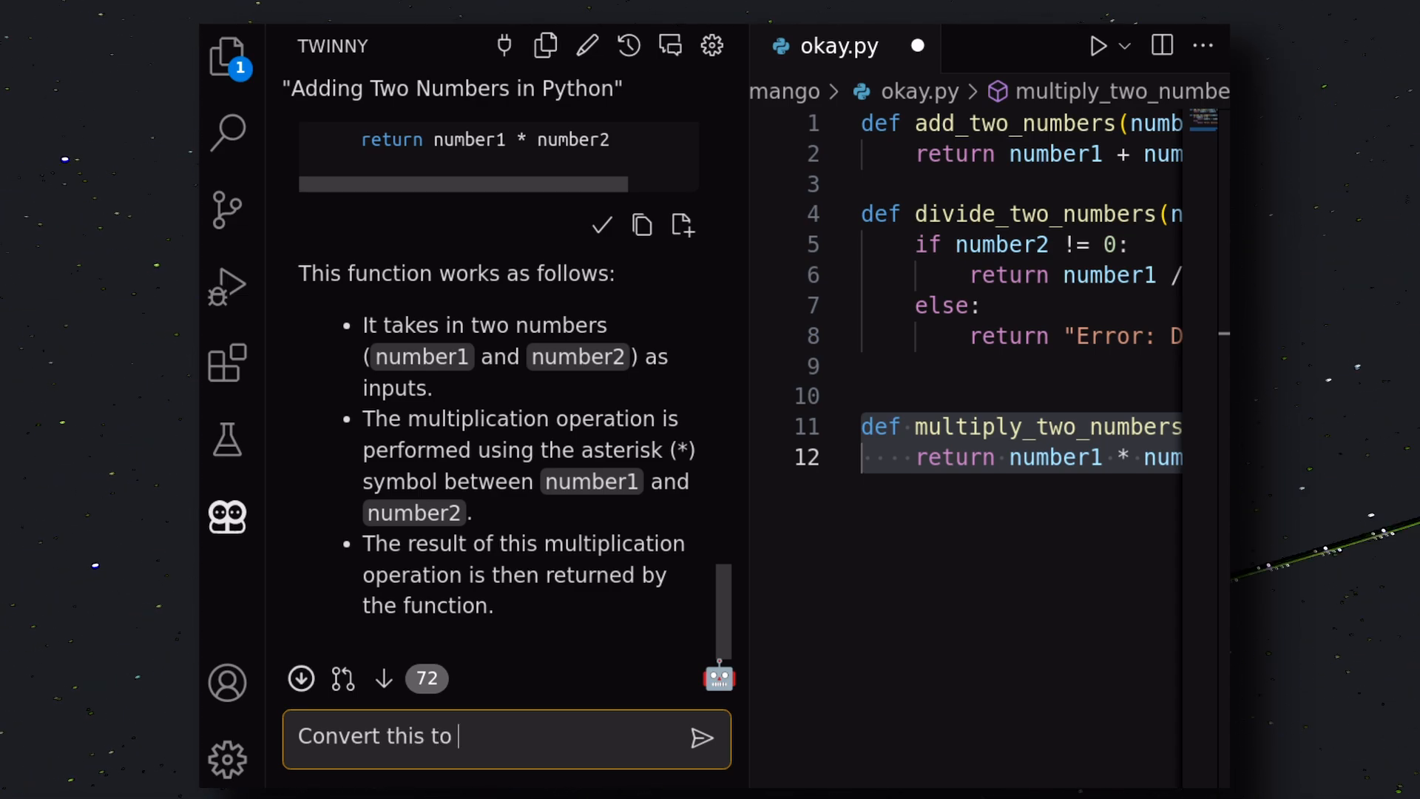
pyautogui.write('su')
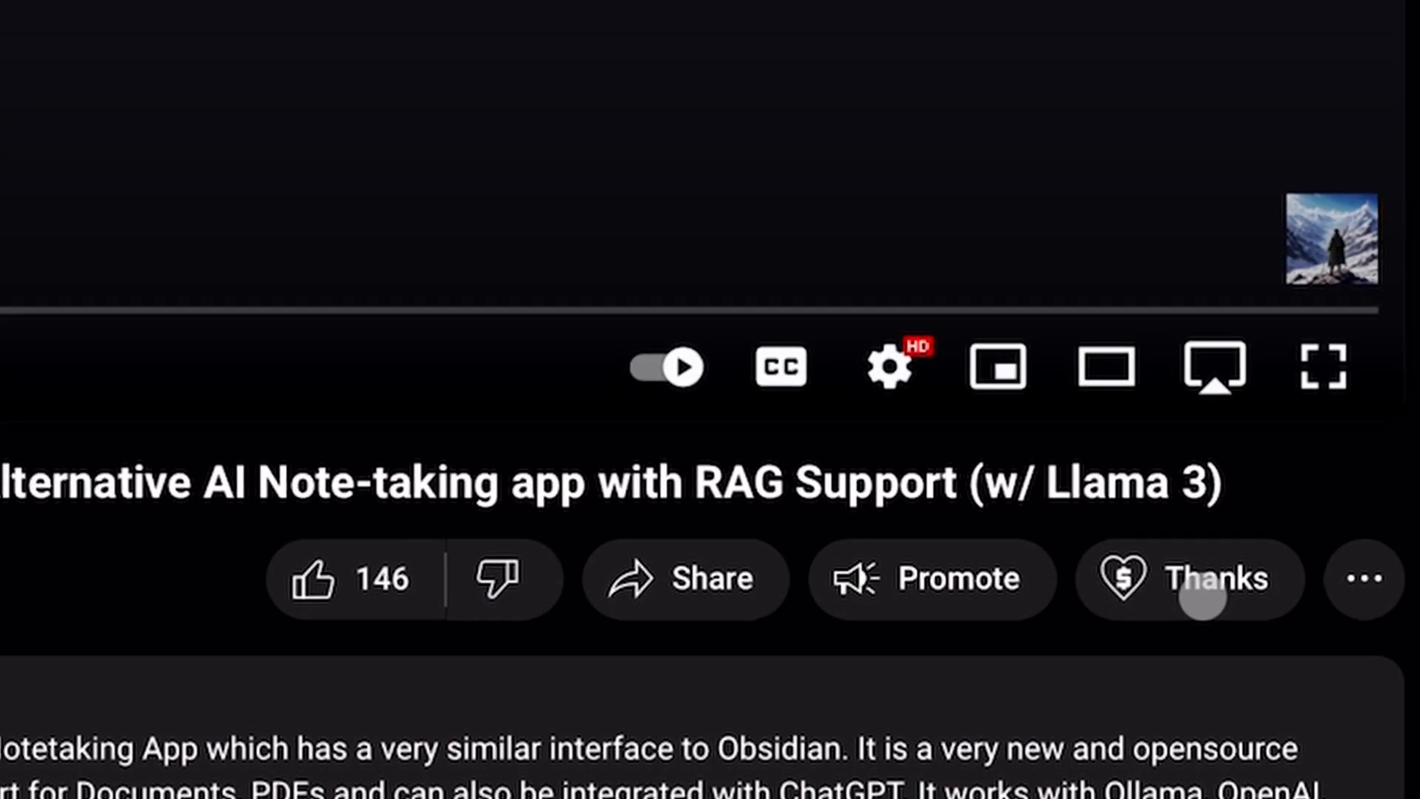
# Start a Super Thanks for the AICodeKing video and raise the amount to $10.00
pyautogui.click(1207, 580)
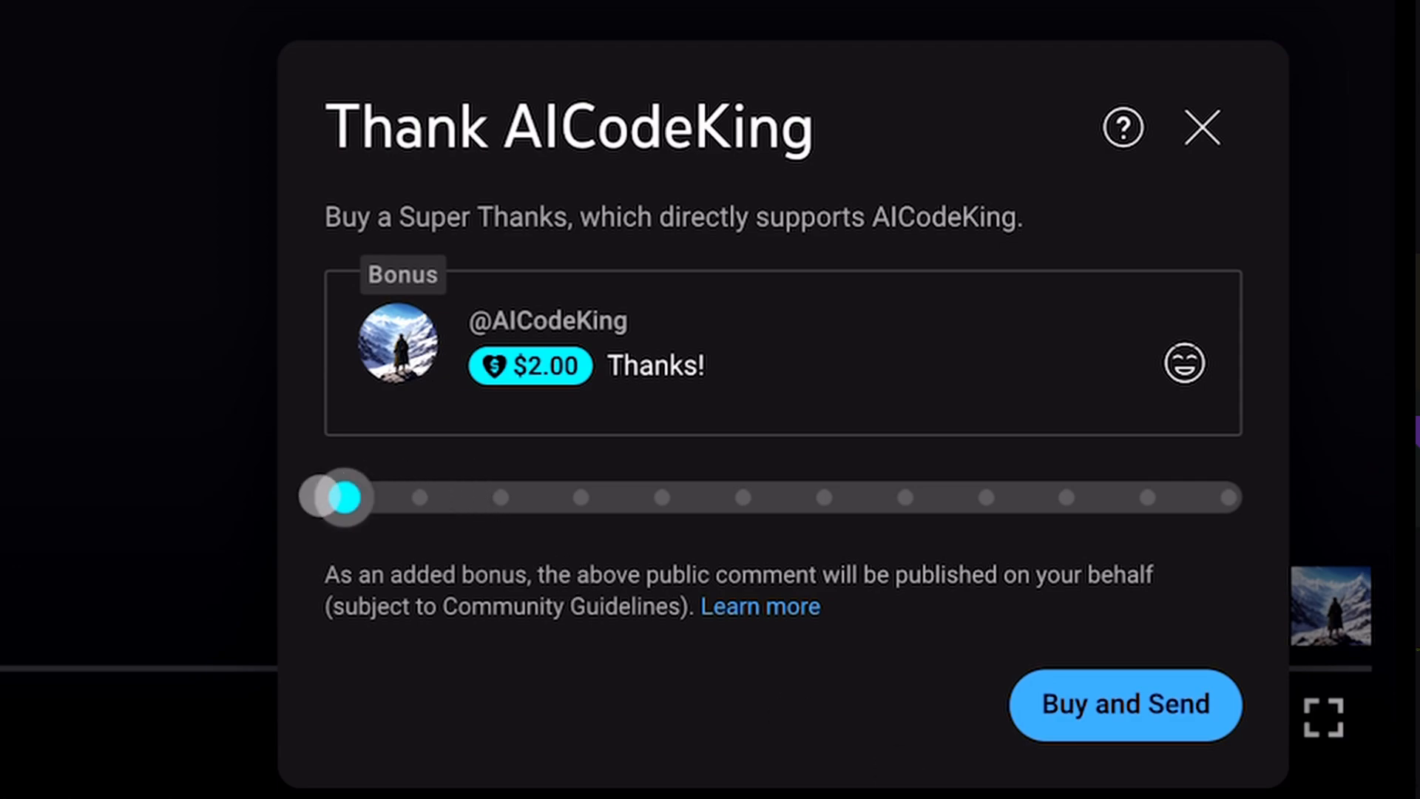
pyautogui.moveTo(344, 497); pyautogui.dragTo(503, 497)
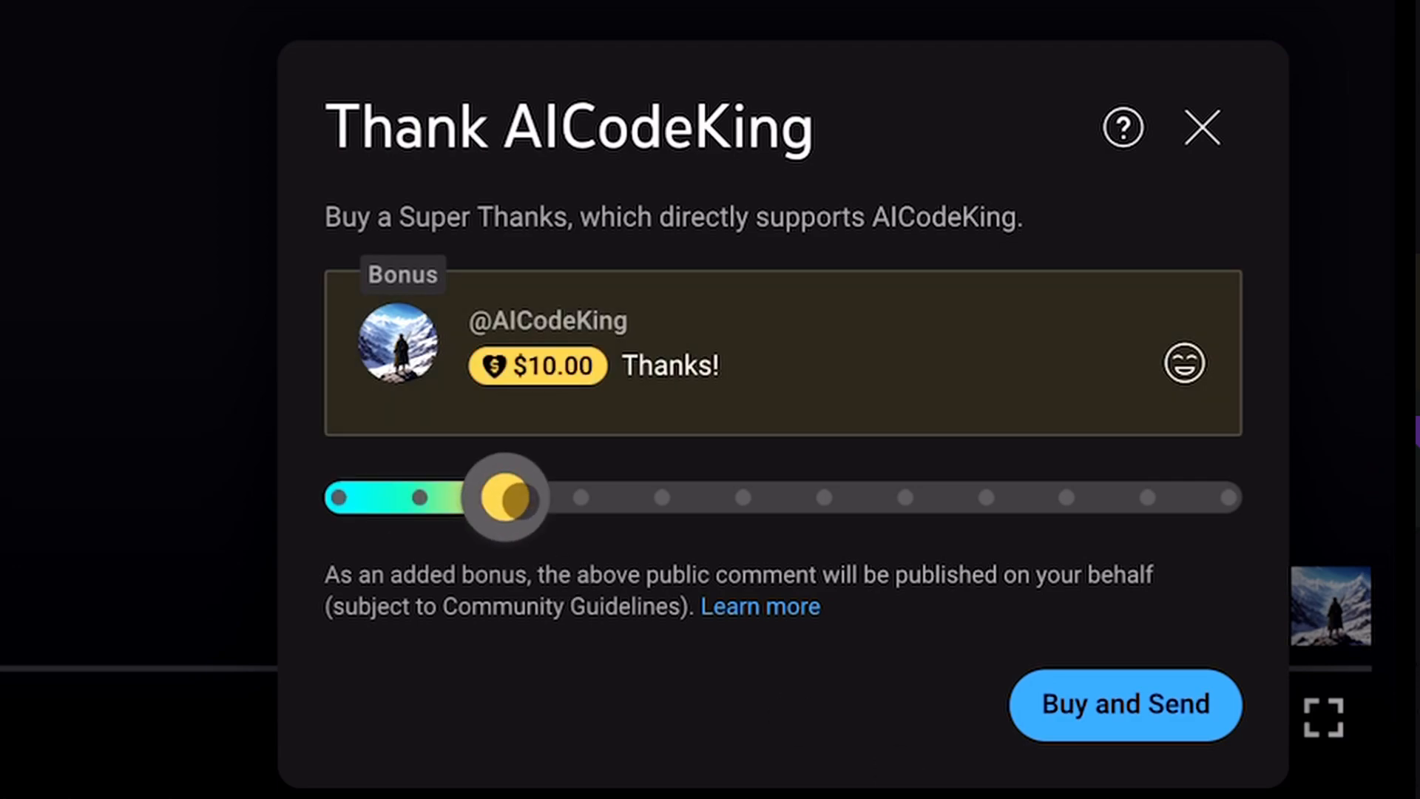